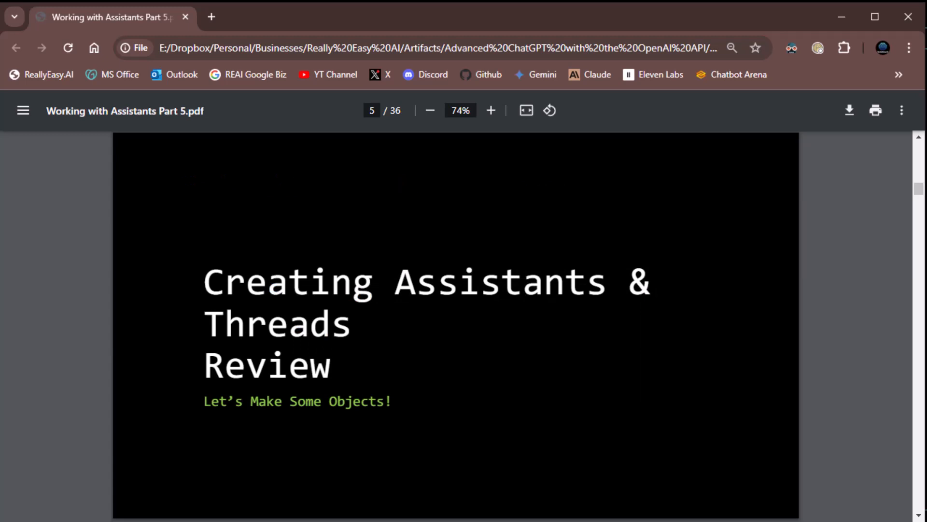
- Scroll the slide deck down to slide 6, the 'Creating Assistants Review' demo code
scroll("down", 3)
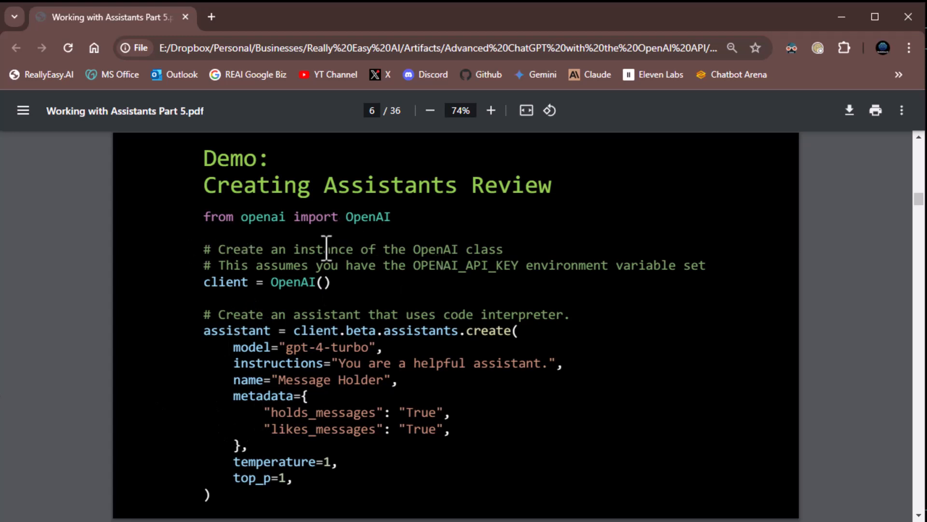
mouse_move(327, 289)
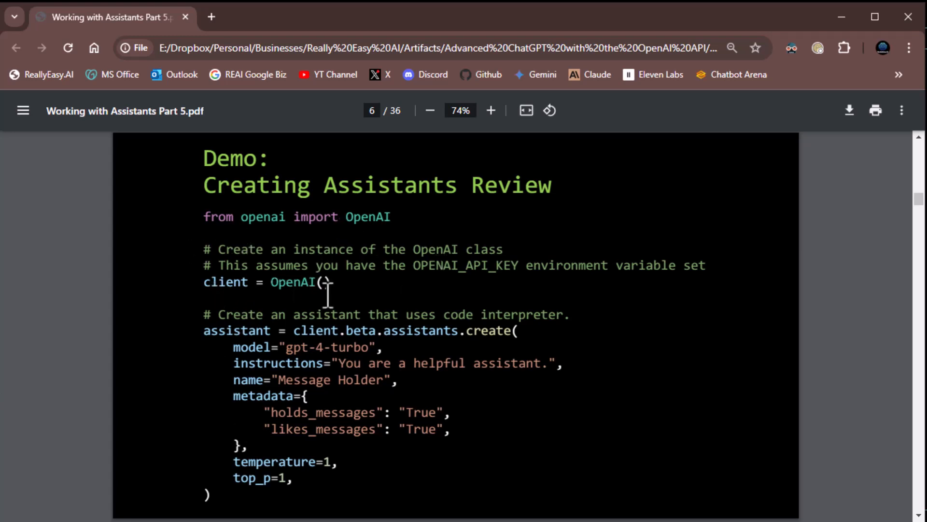
mouse_move(325, 340)
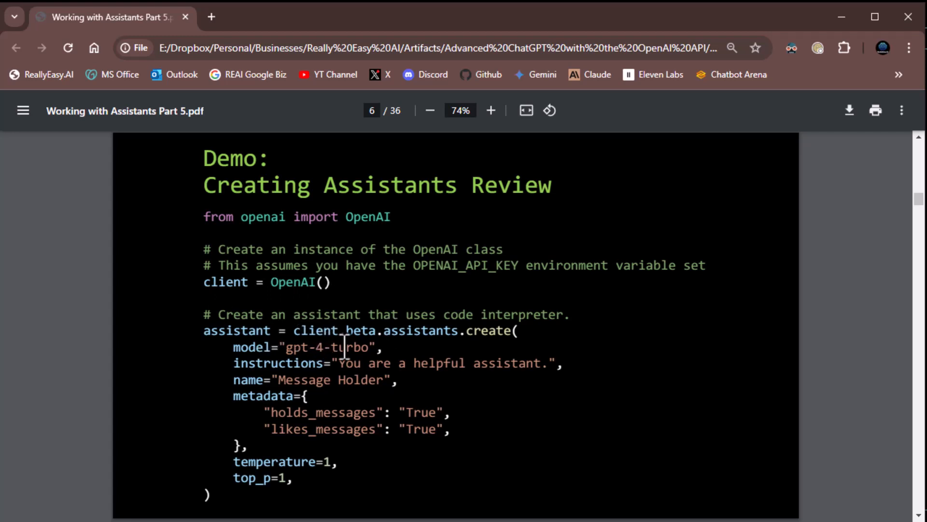
mouse_move(496, 345)
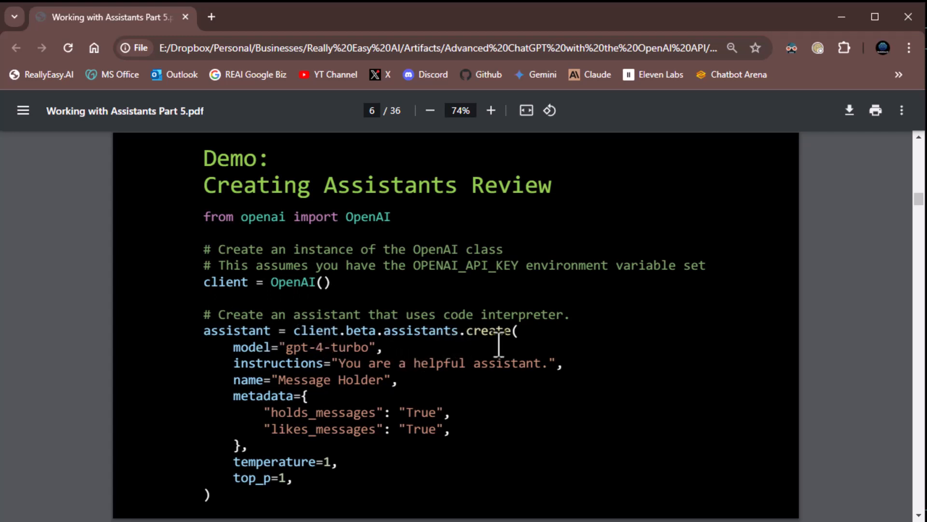
mouse_move(438, 429)
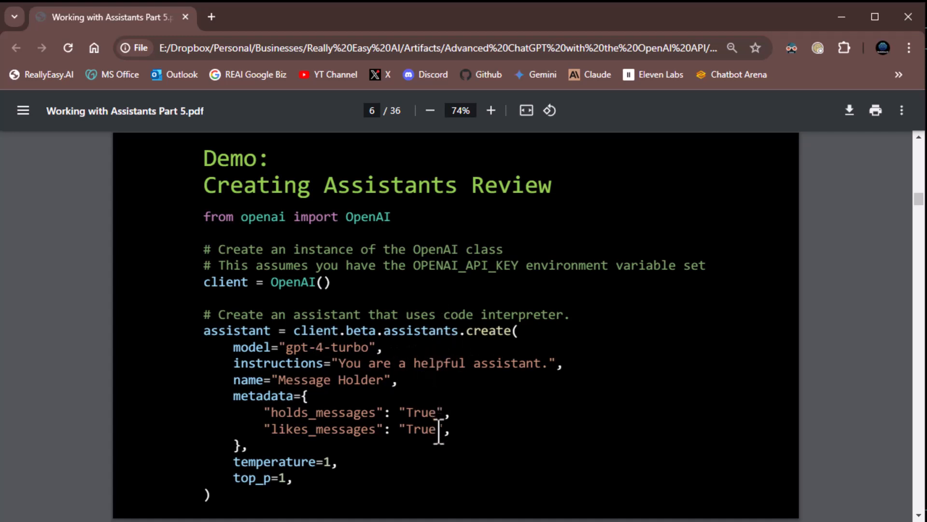
mouse_move(329, 363)
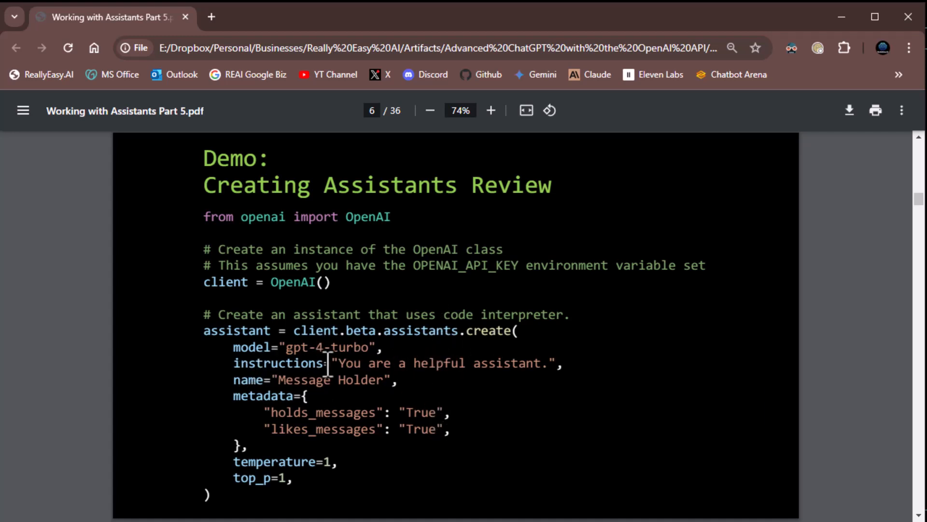
mouse_move(447, 379)
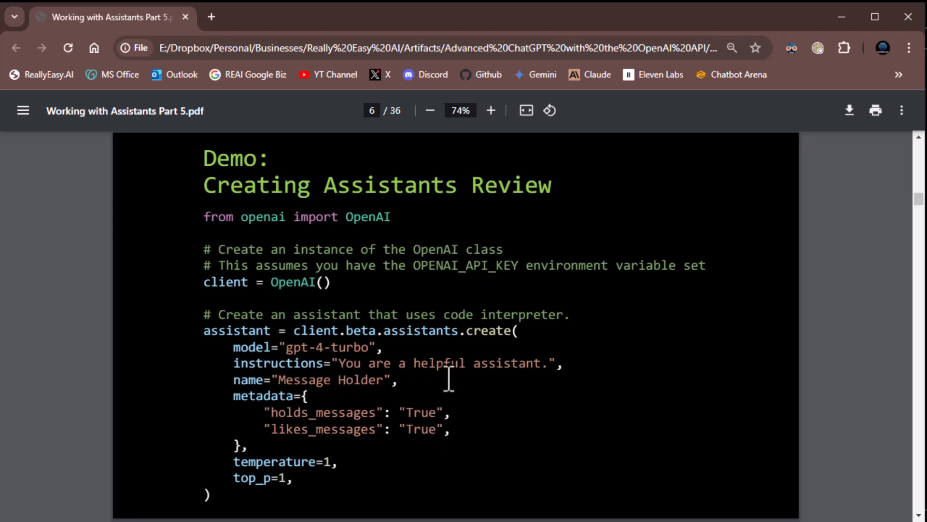
mouse_move(352, 408)
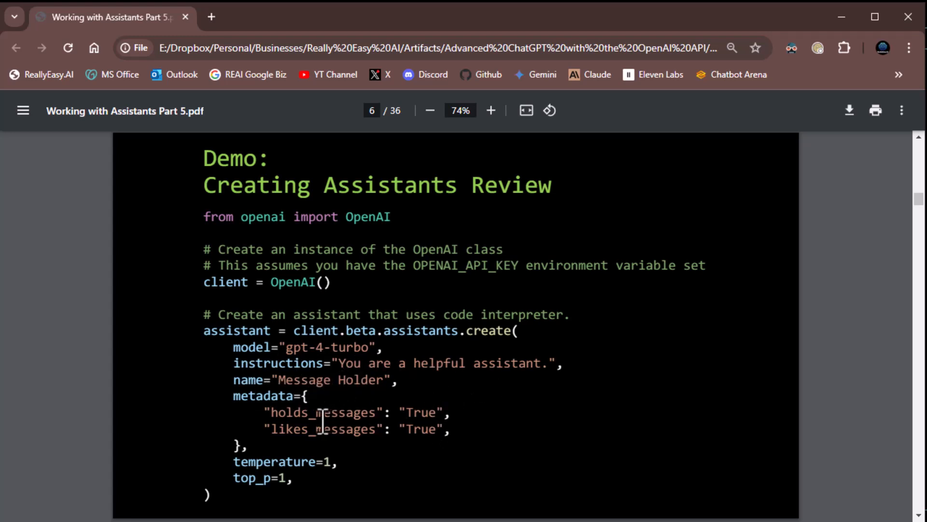
mouse_move(364, 466)
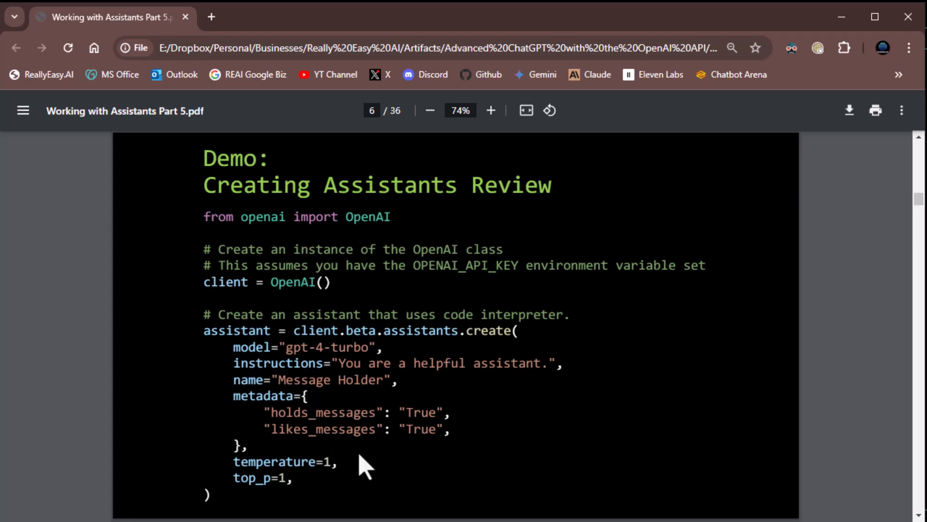
mouse_move(357, 482)
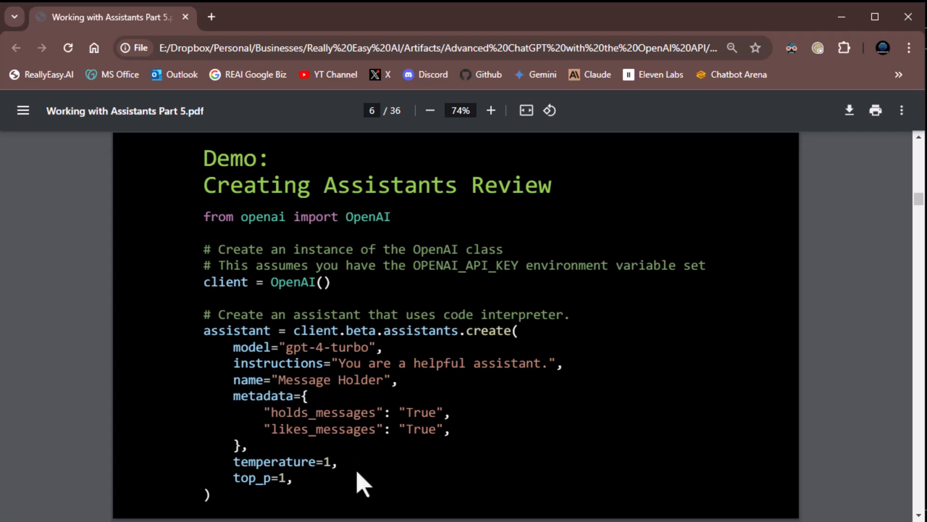
mouse_move(367, 480)
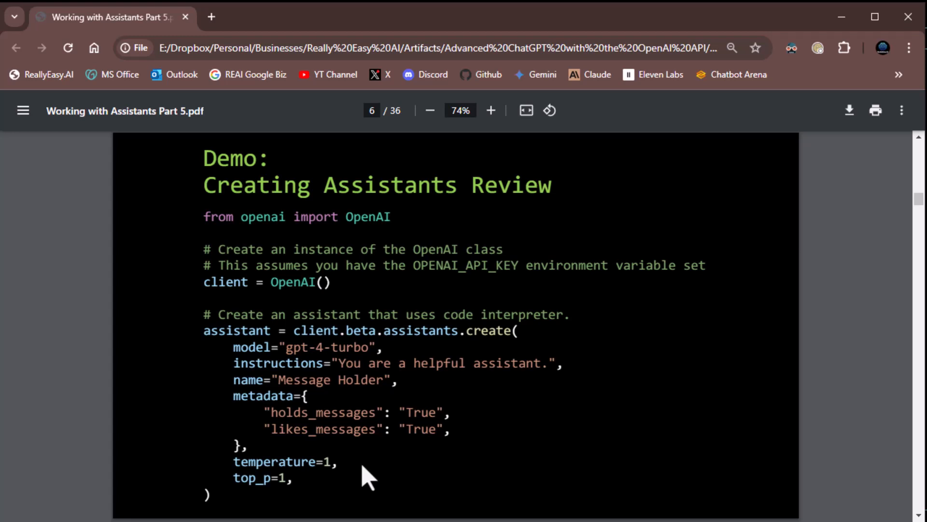
mouse_move(421, 443)
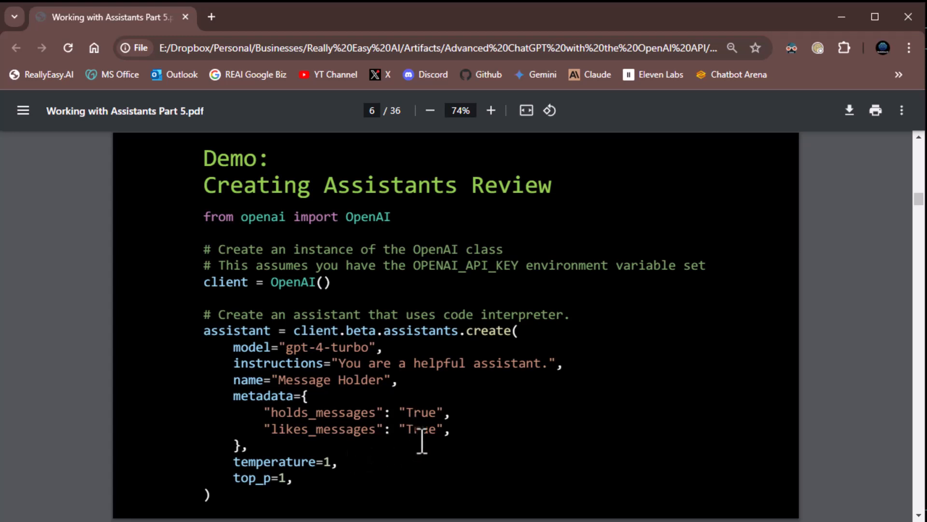
mouse_move(365, 482)
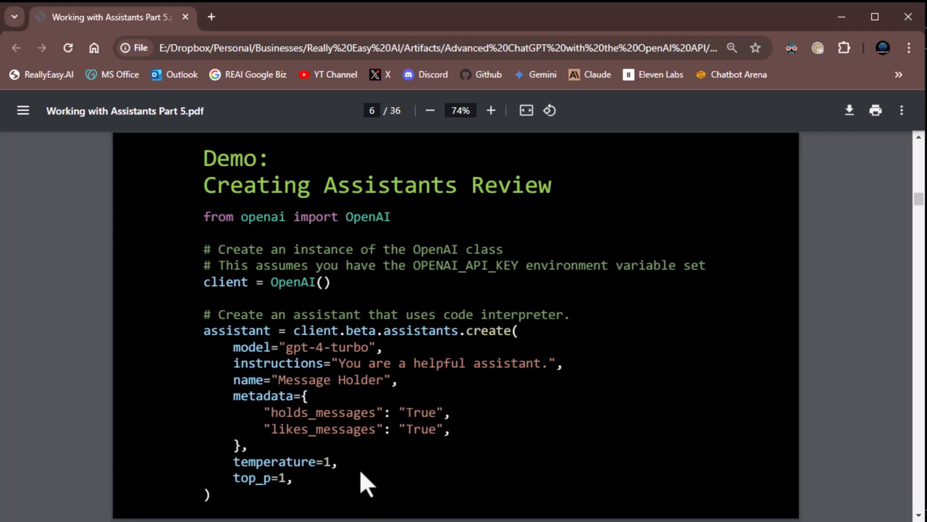
mouse_move(457, 470)
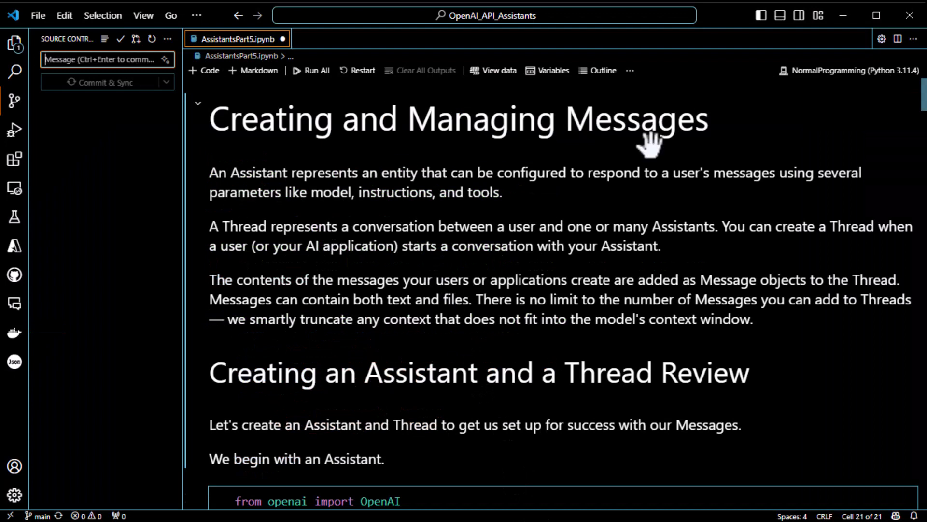
mouse_move(322, 195)
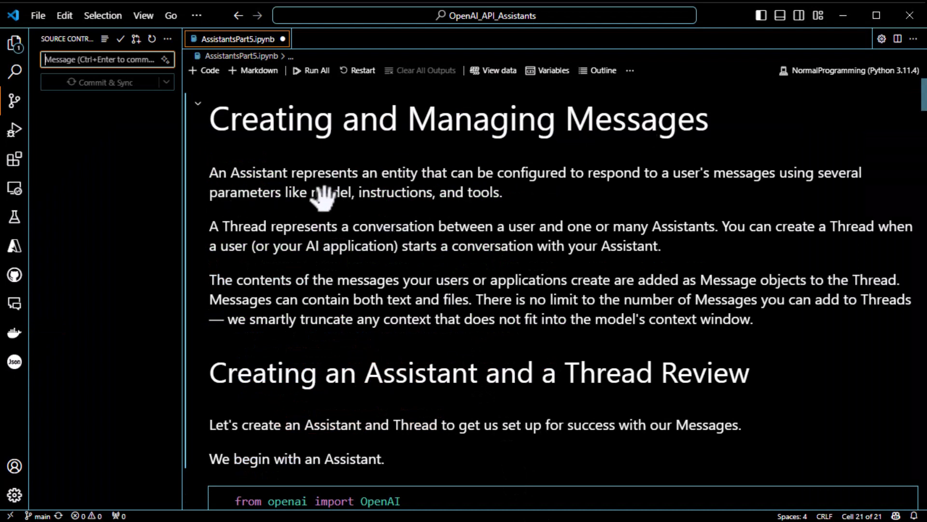
mouse_move(420, 192)
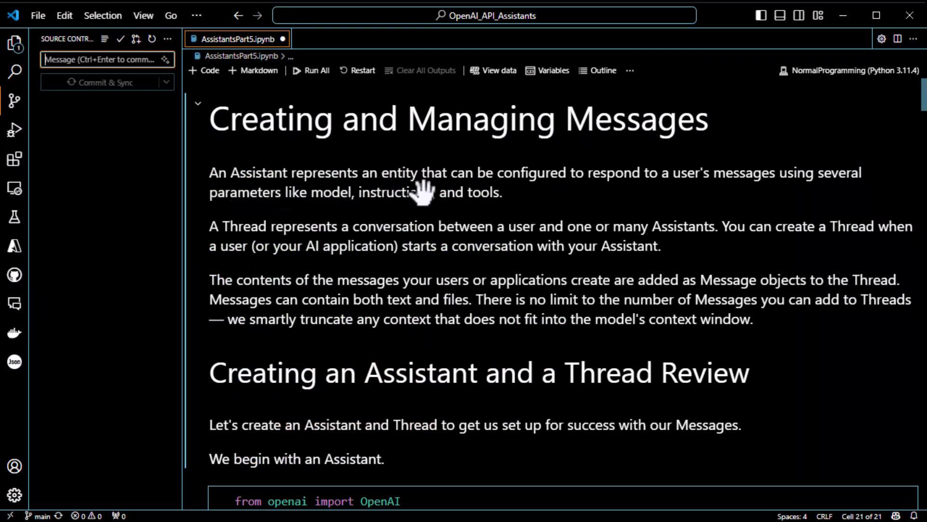
mouse_move(697, 194)
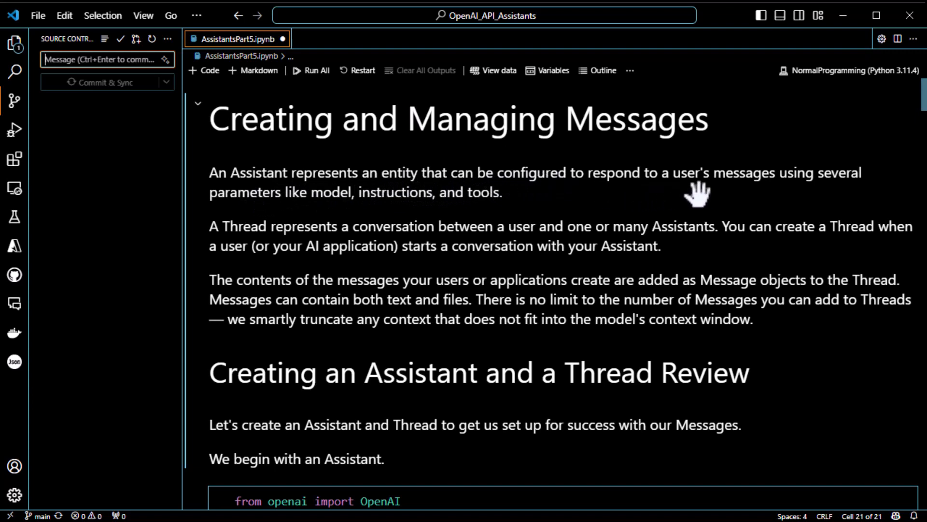
mouse_move(248, 228)
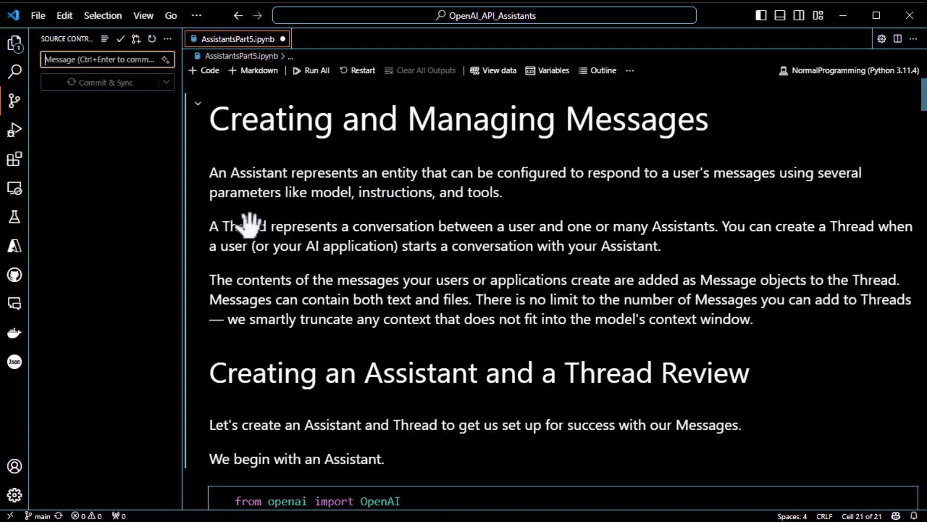
mouse_move(465, 204)
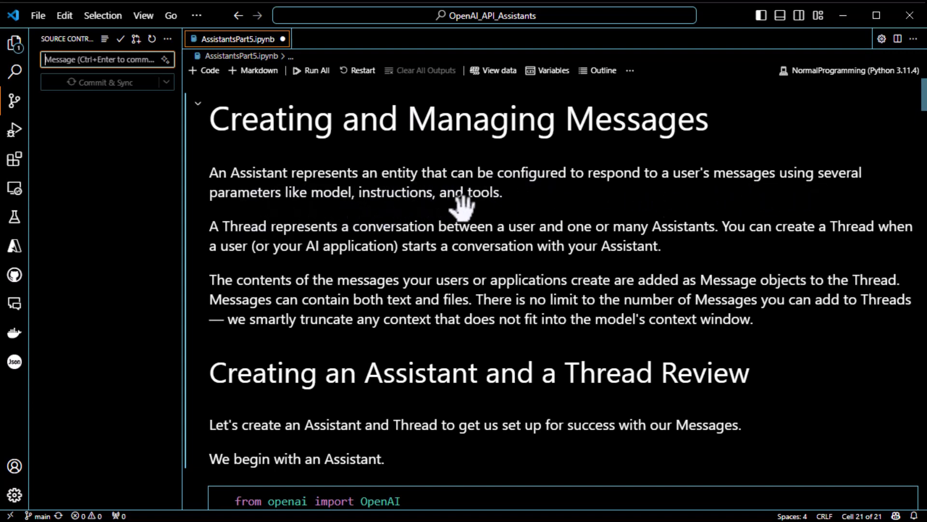
mouse_move(496, 207)
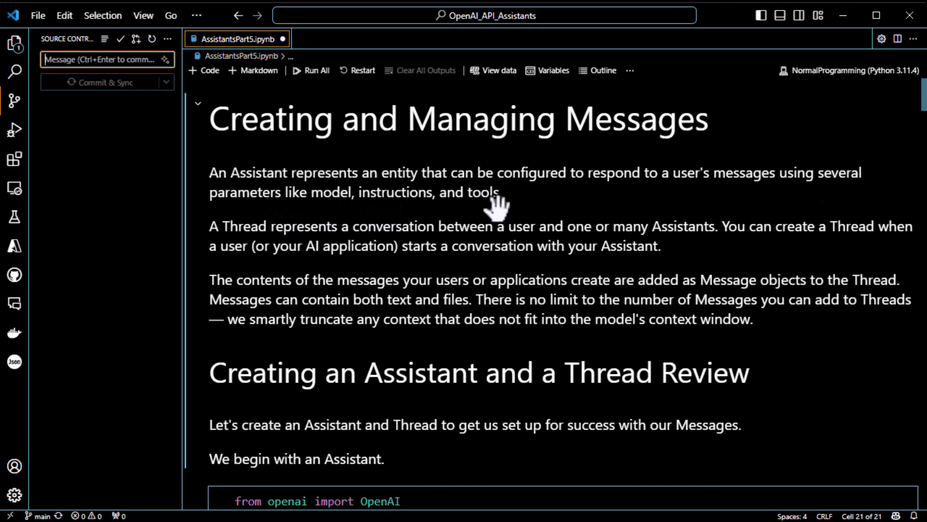
- Scroll the notebook to the first code cell creating the 'Message Holder' assistant with gpt-4-turbo
scroll("down", 3)
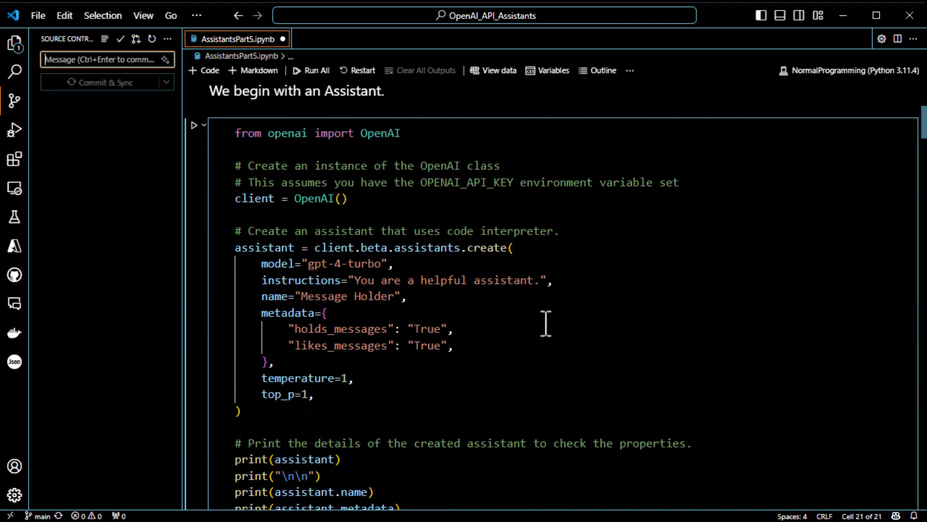
- Run the Message Holder assistant cell and review its printed object, name and metadata
scroll("down", 3)
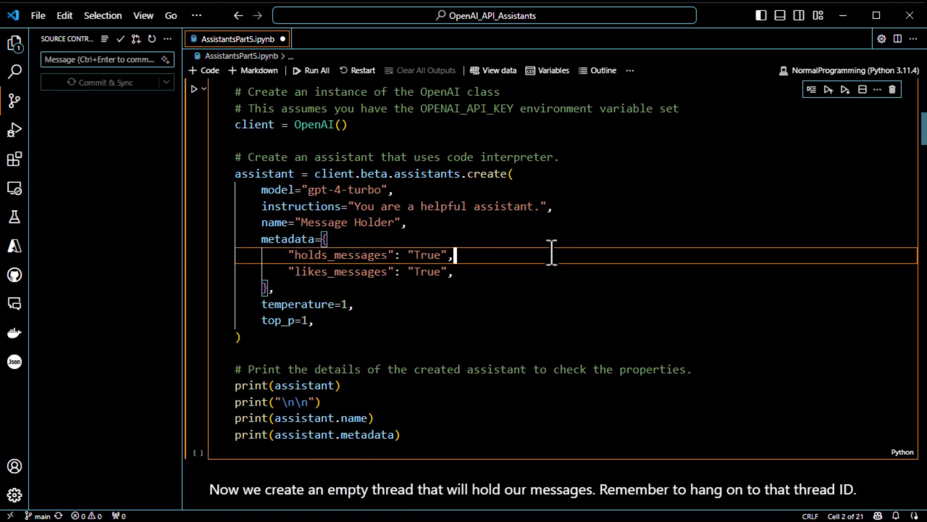
left_click(199, 89)
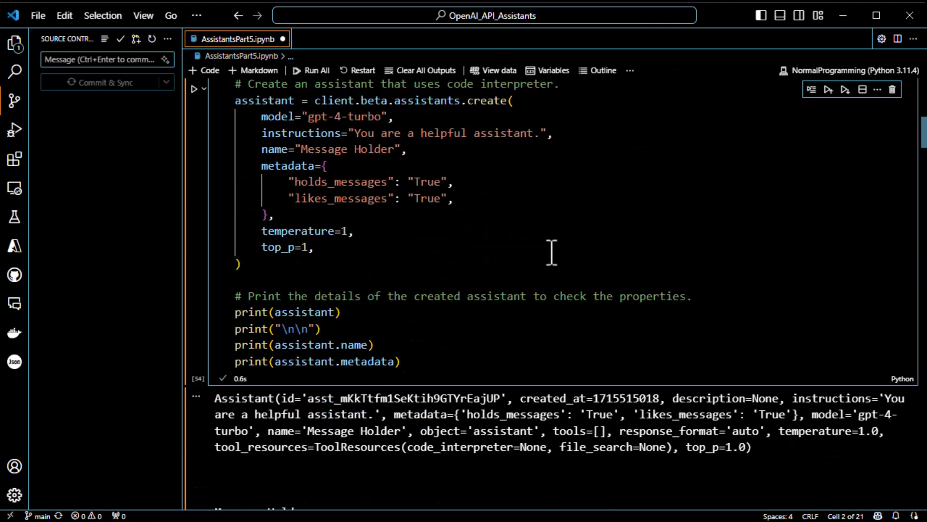
scroll("down", 3)
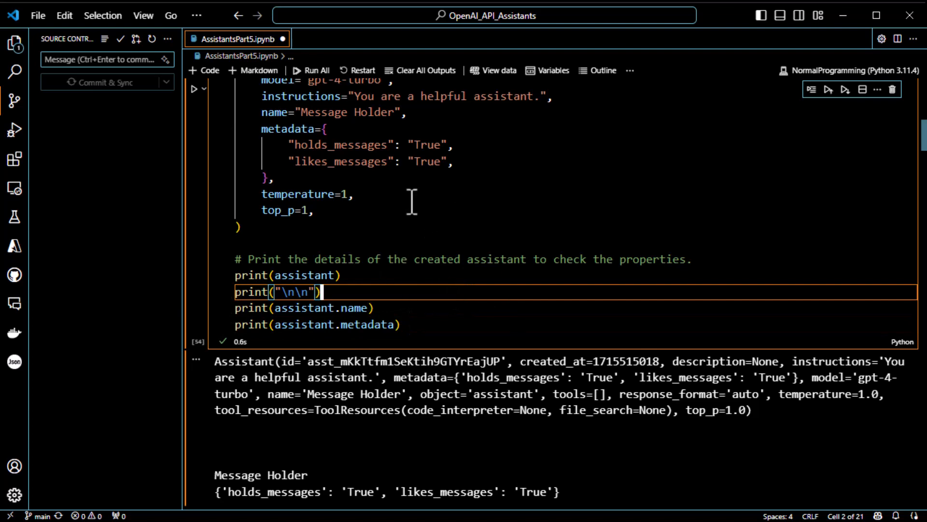
mouse_move(476, 291)
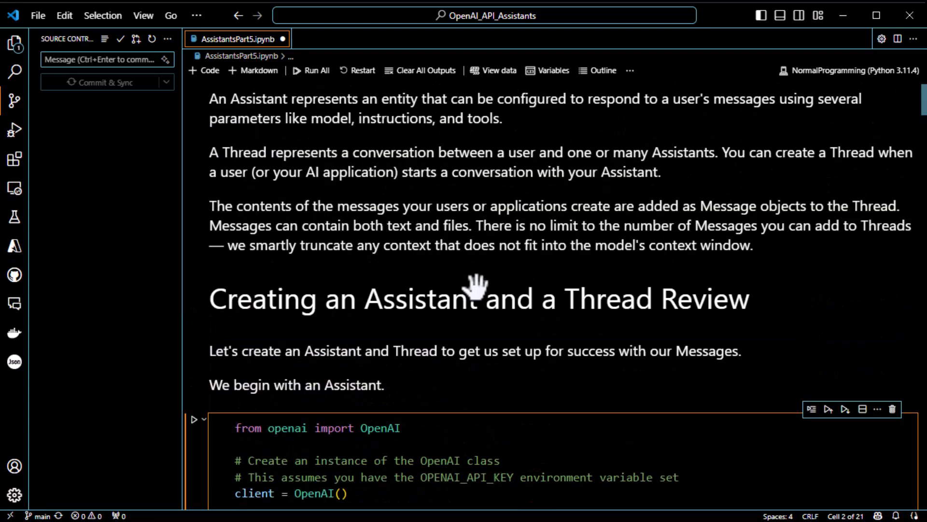
scroll("down", 3)
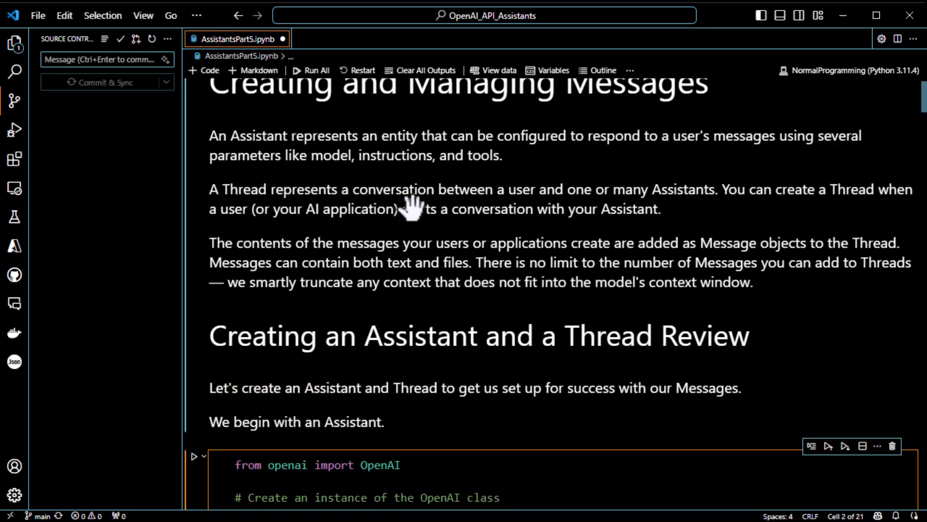
mouse_move(556, 201)
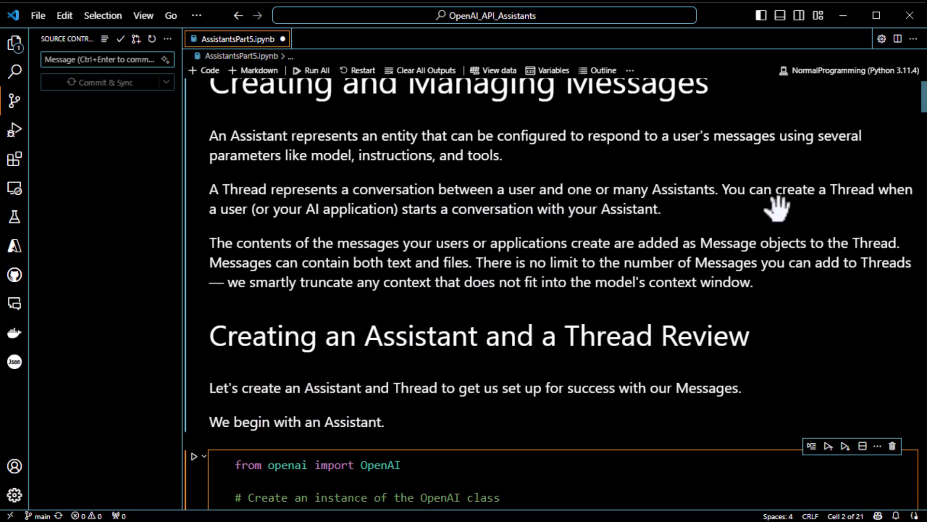
mouse_move(292, 215)
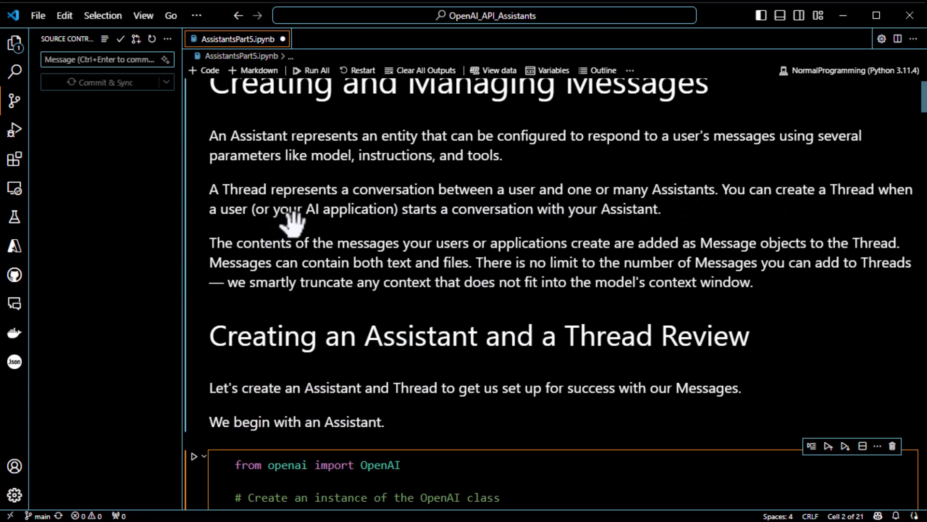
mouse_move(526, 231)
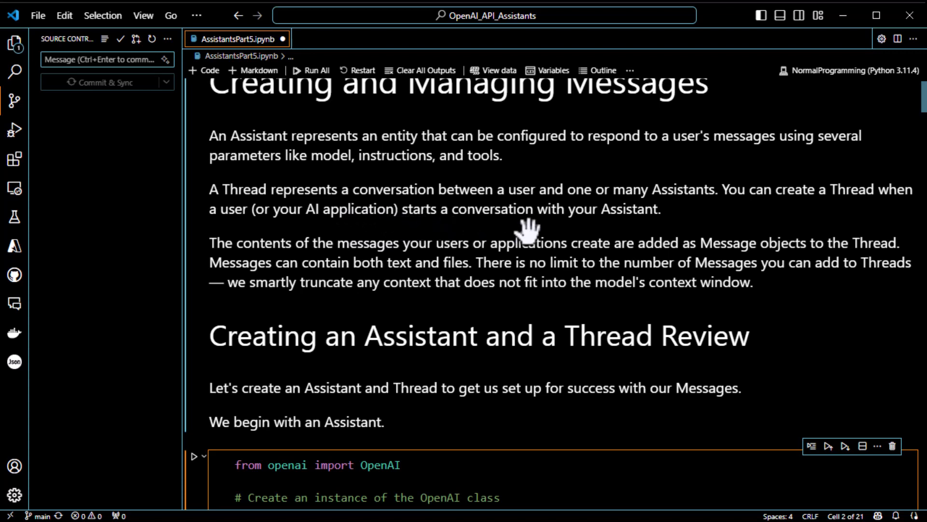
mouse_move(571, 213)
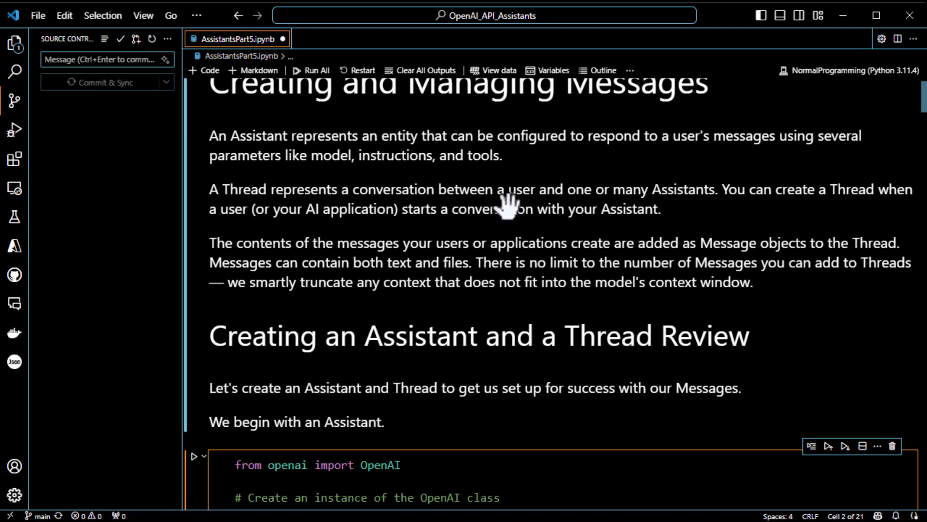
mouse_move(523, 482)
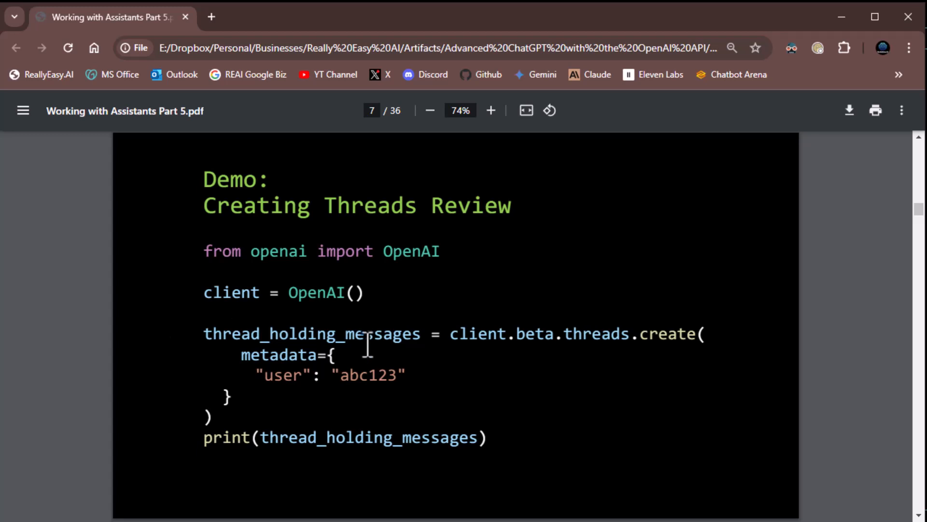
mouse_move(209, 367)
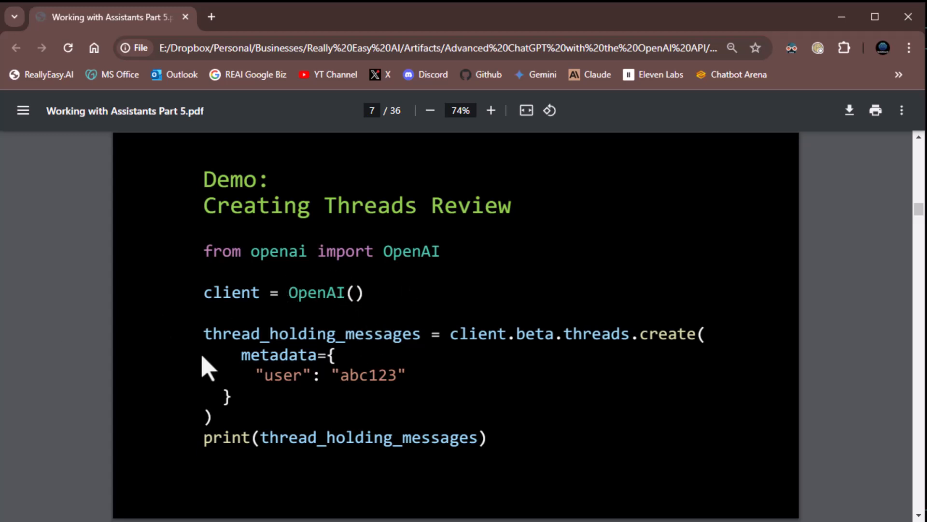
mouse_move(190, 329)
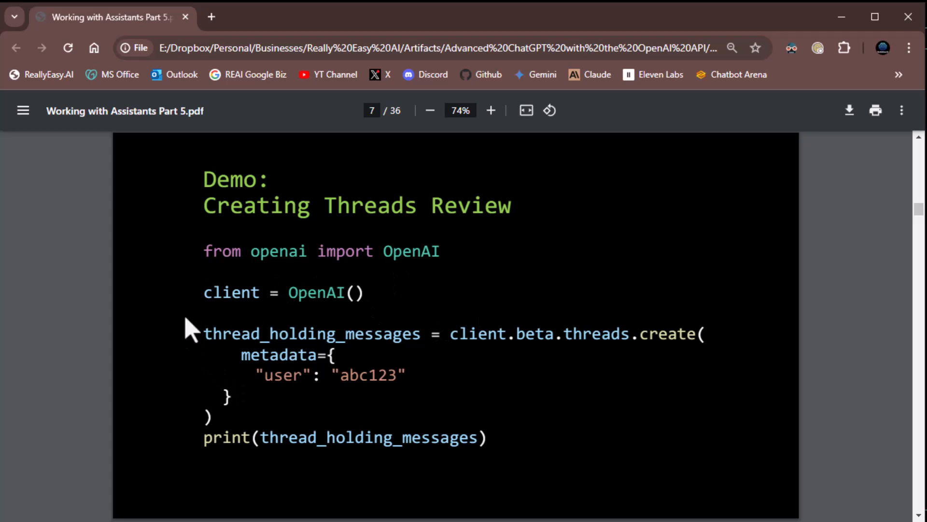
mouse_move(195, 260)
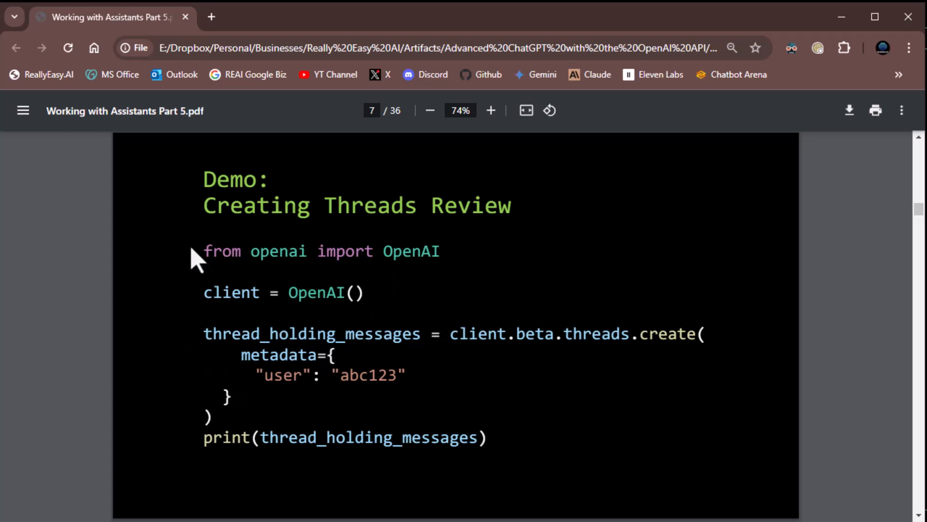
mouse_move(301, 262)
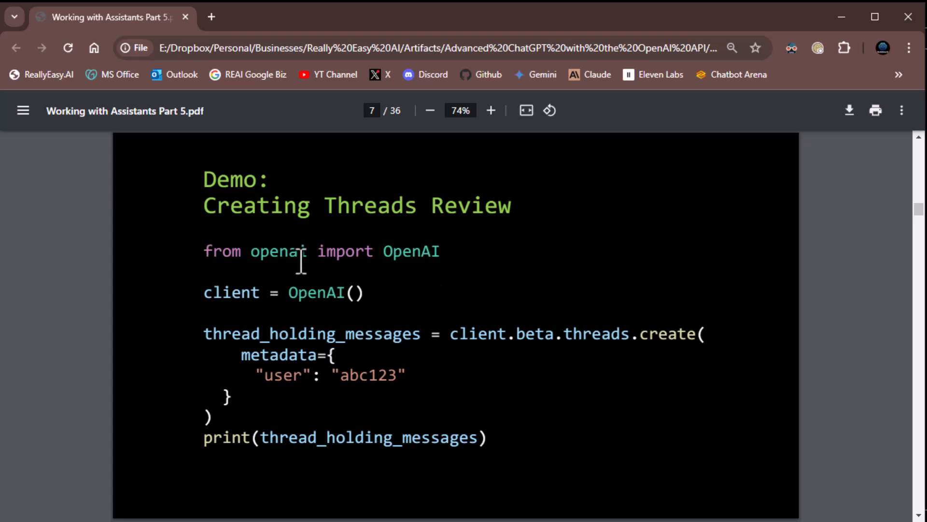
mouse_move(421, 307)
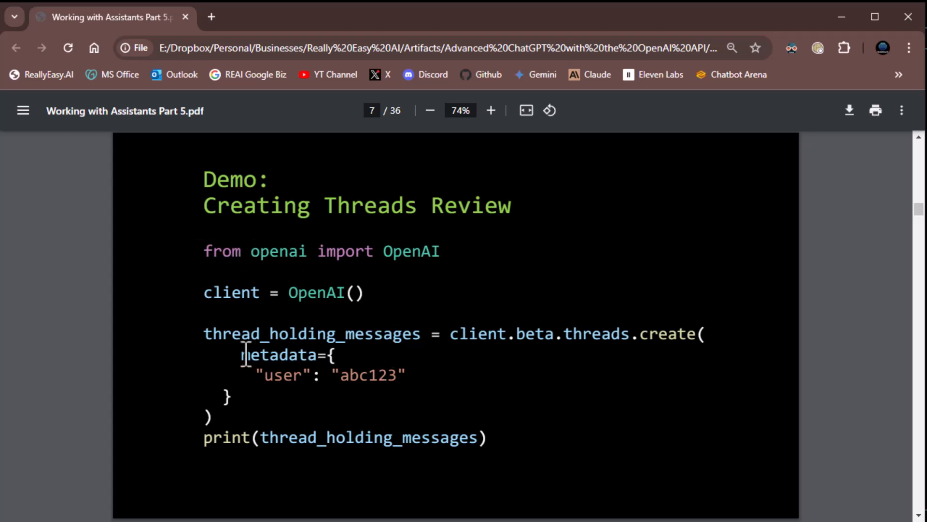
mouse_move(473, 365)
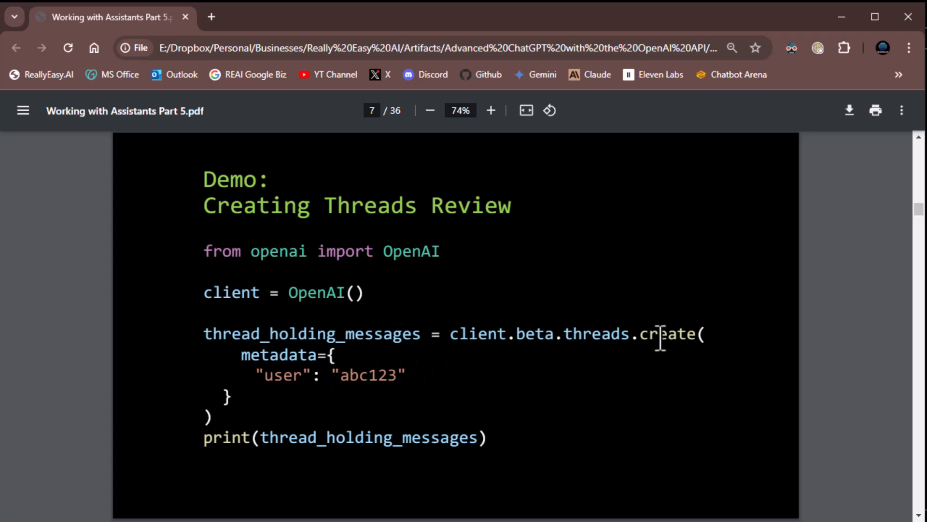
mouse_move(282, 420)
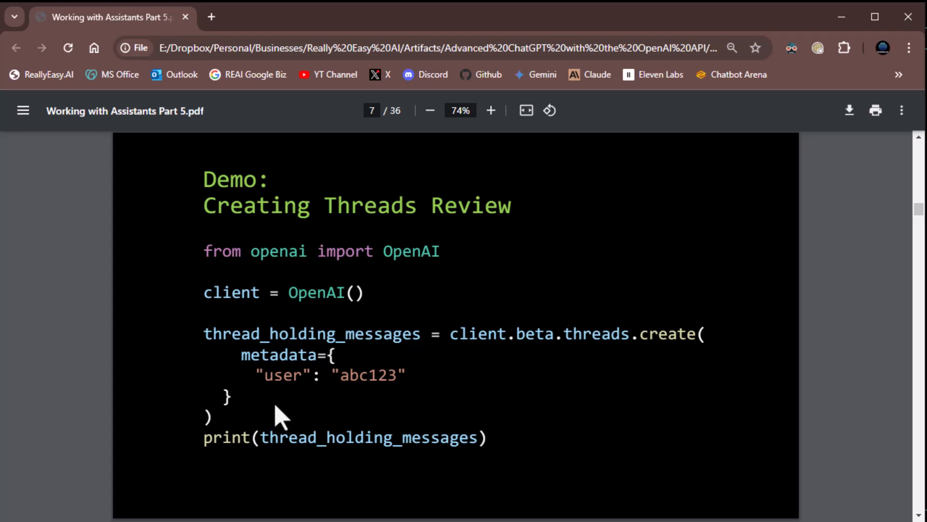
mouse_move(337, 414)
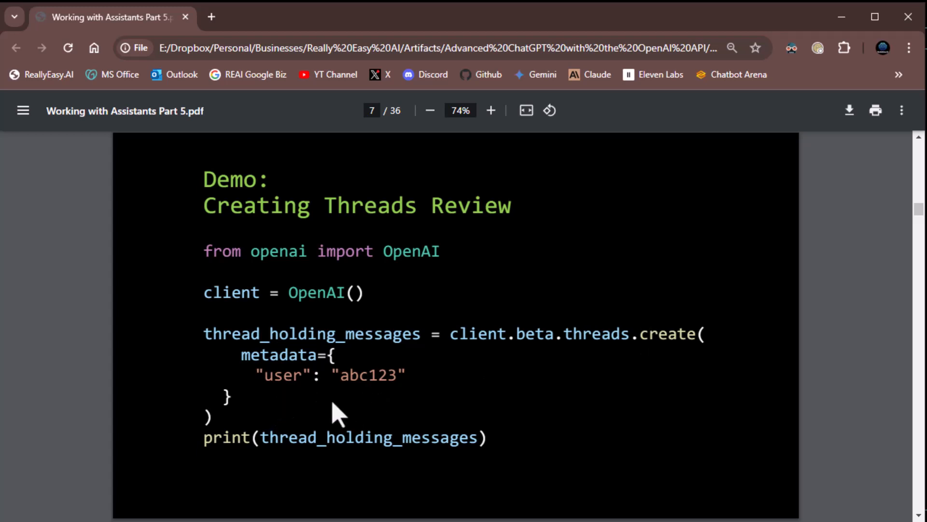
mouse_move(334, 405)
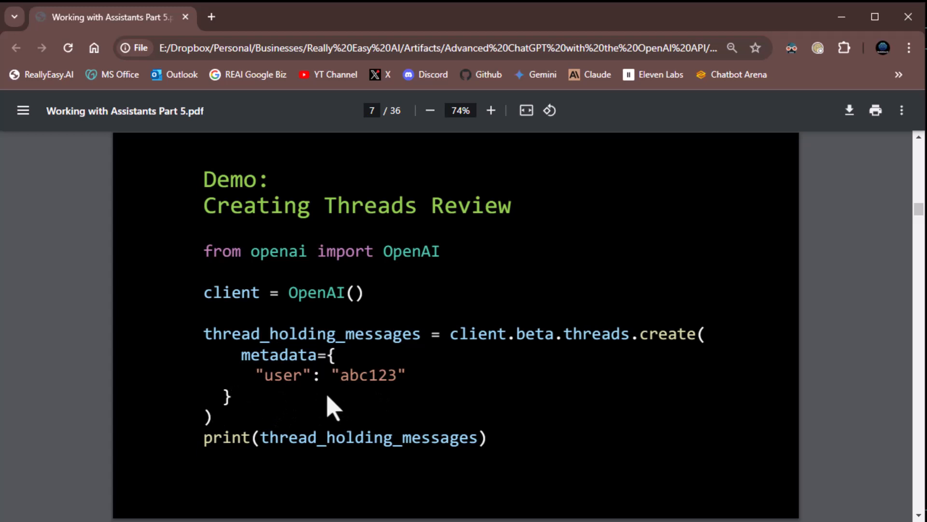
mouse_move(385, 414)
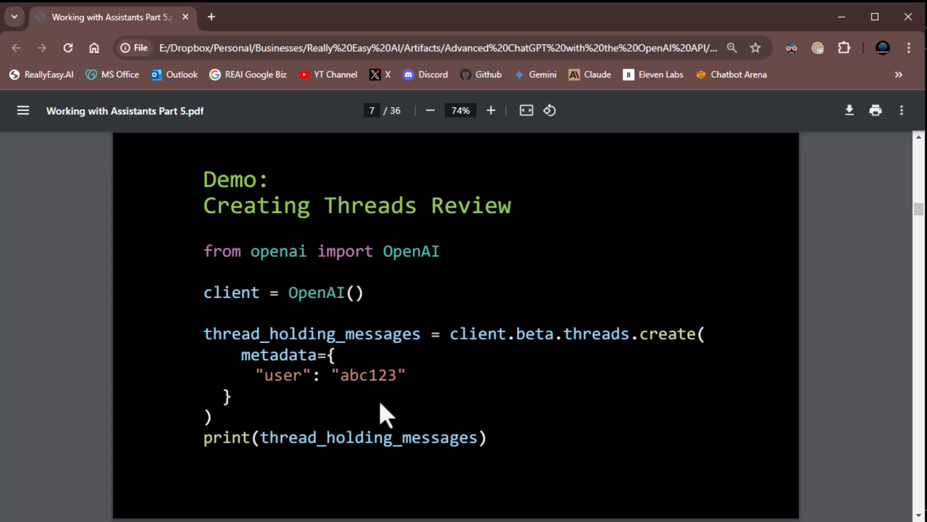
mouse_move(373, 415)
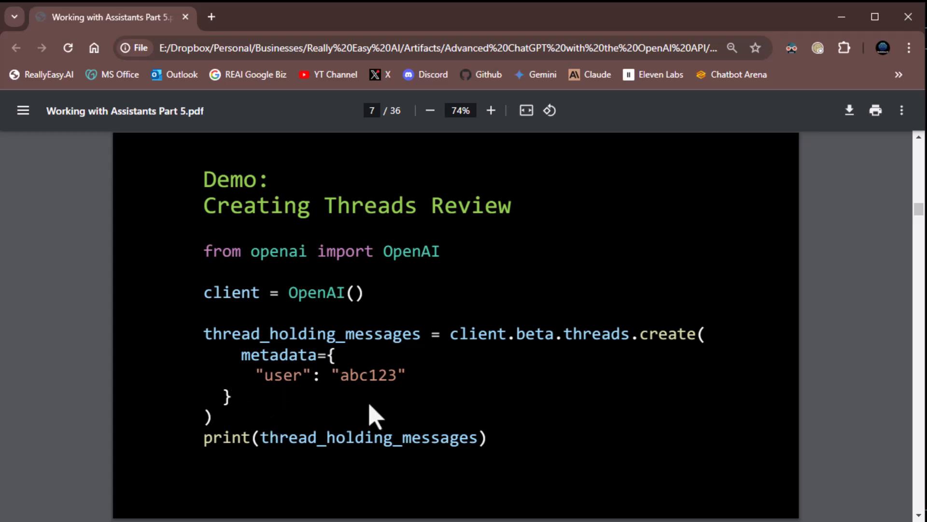
mouse_move(357, 387)
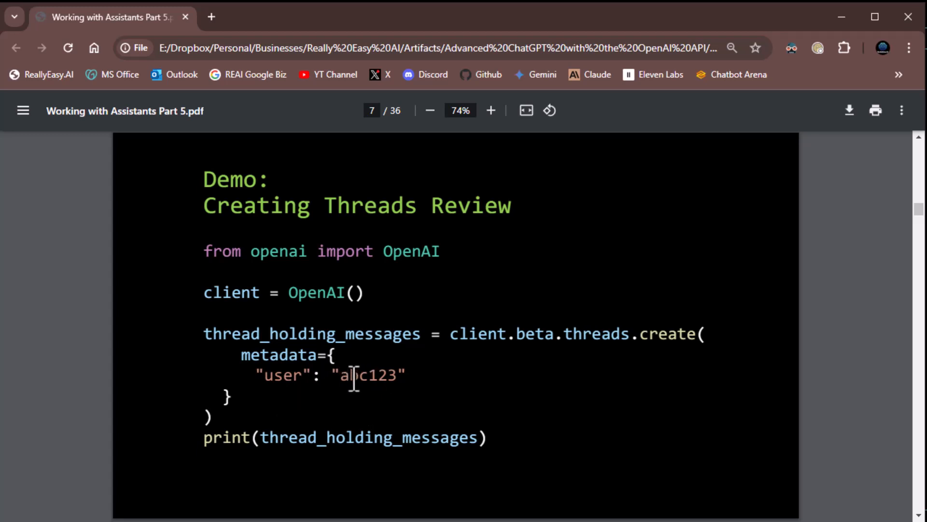
mouse_move(324, 408)
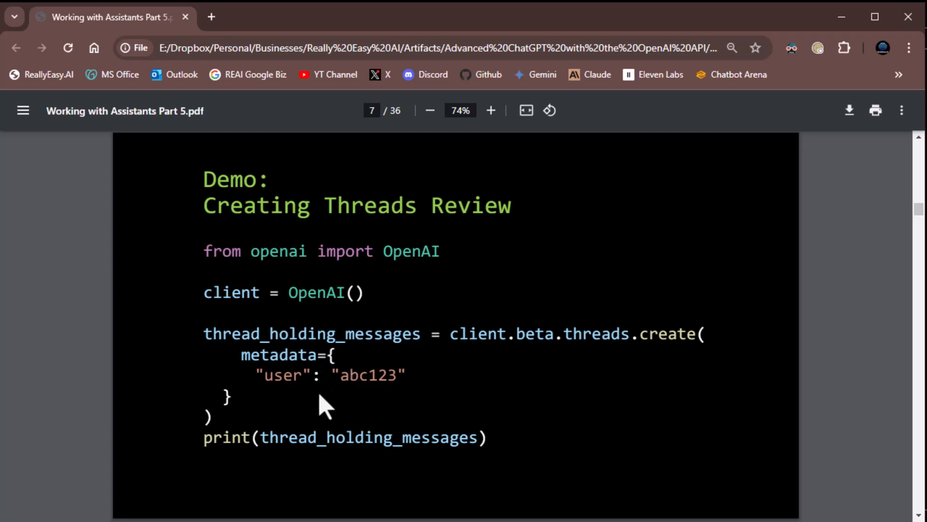
mouse_move(303, 429)
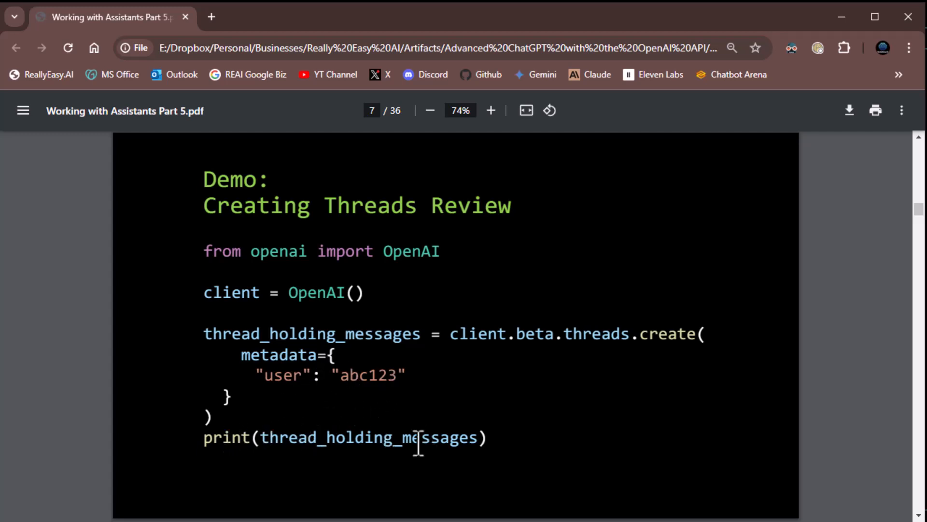
mouse_move(39, 423)
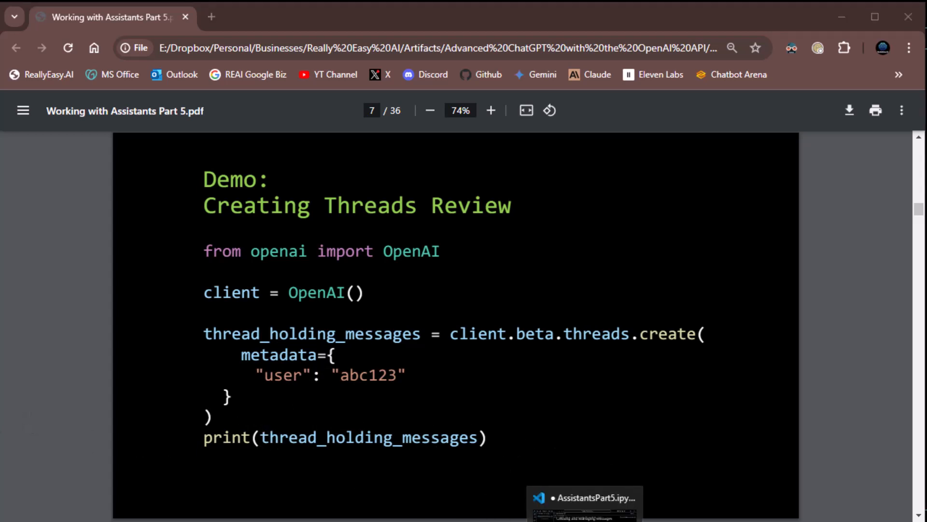
- Return to the notebook and scroll to the thread_holding_messages cell printing a Thread with metadata user abc123
left_click(584, 497)
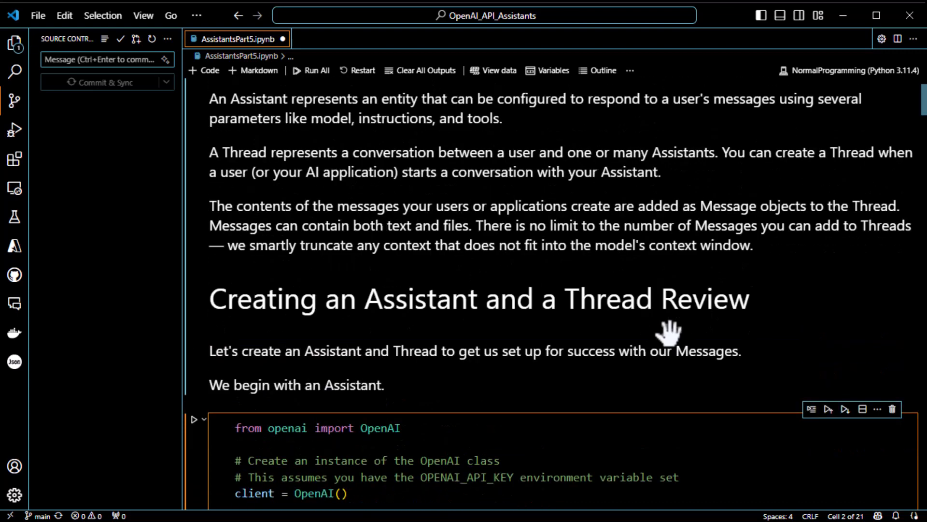
scroll("down", 3)
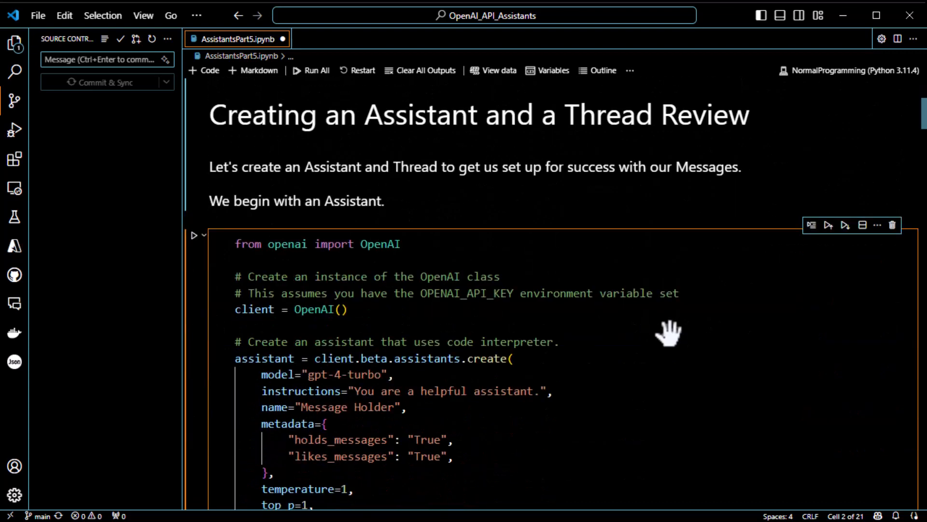
scroll("down", 3)
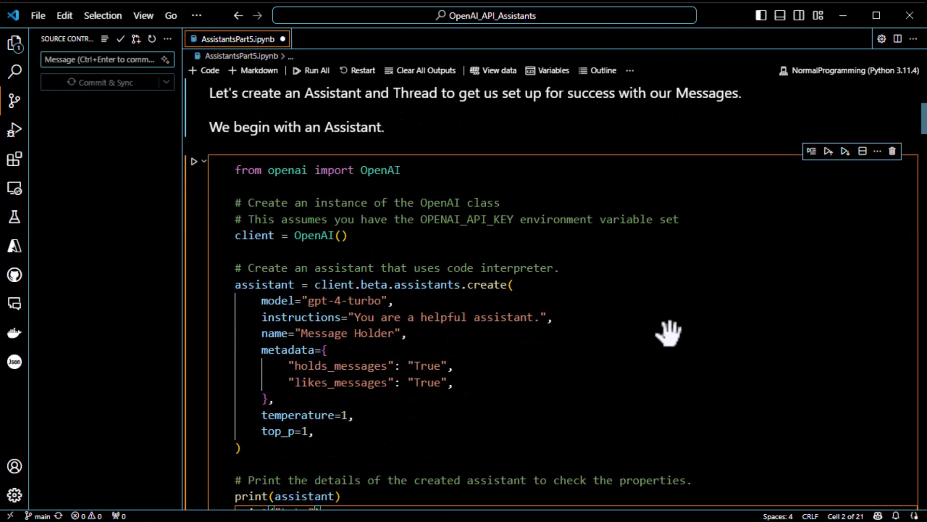
left_click(194, 162)
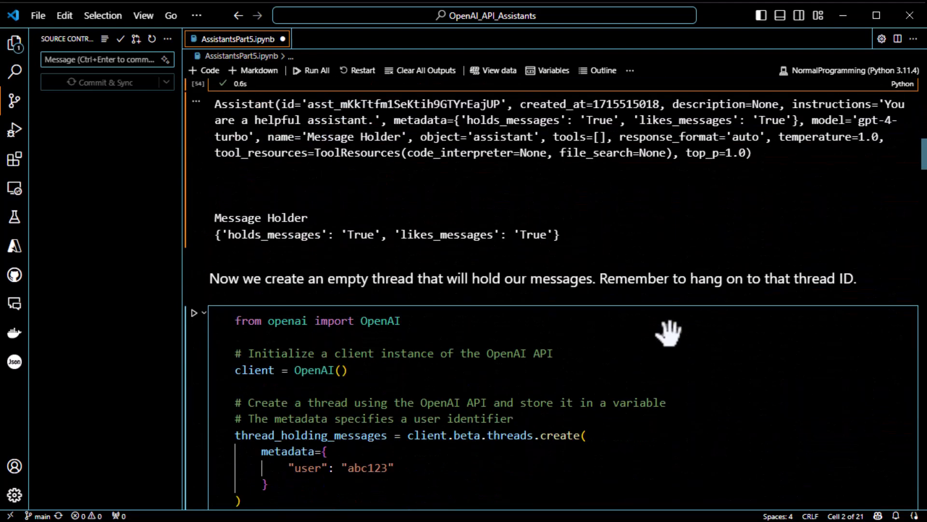
scroll("down", 3)
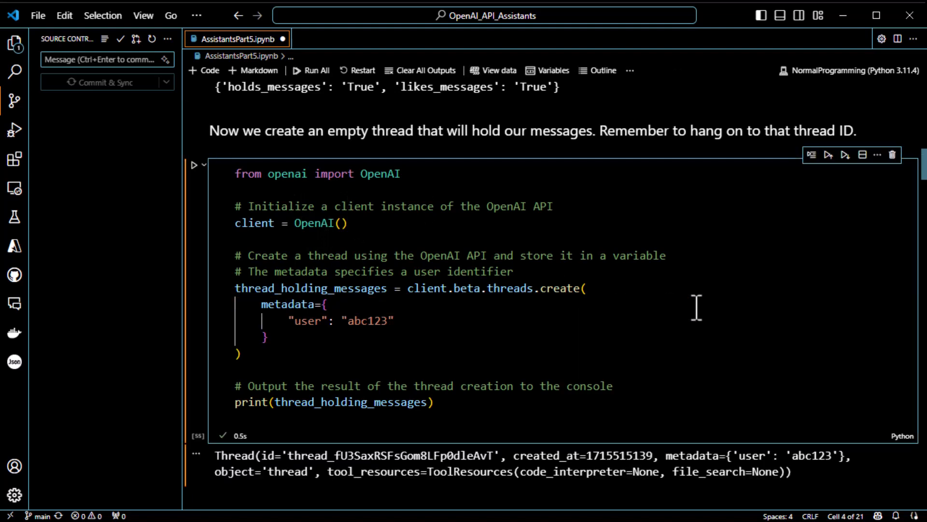
scroll("down", 3)
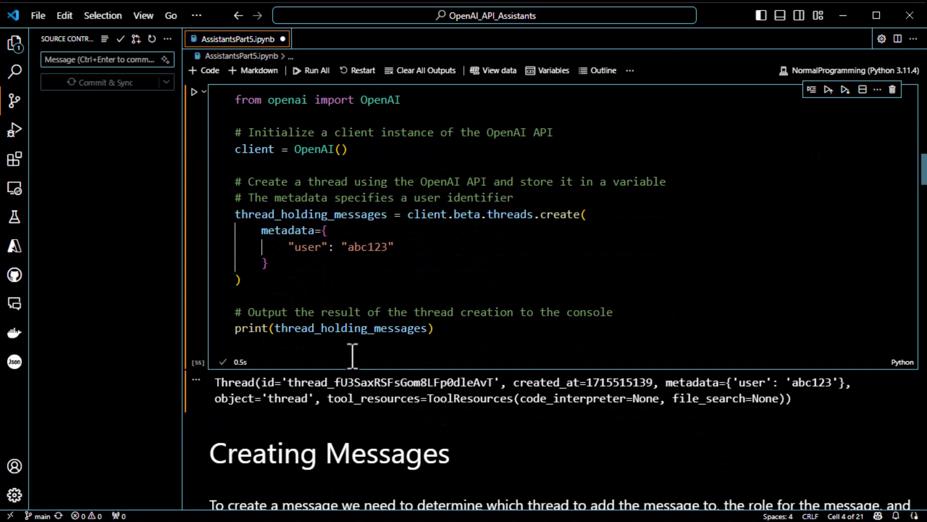
mouse_move(476, 370)
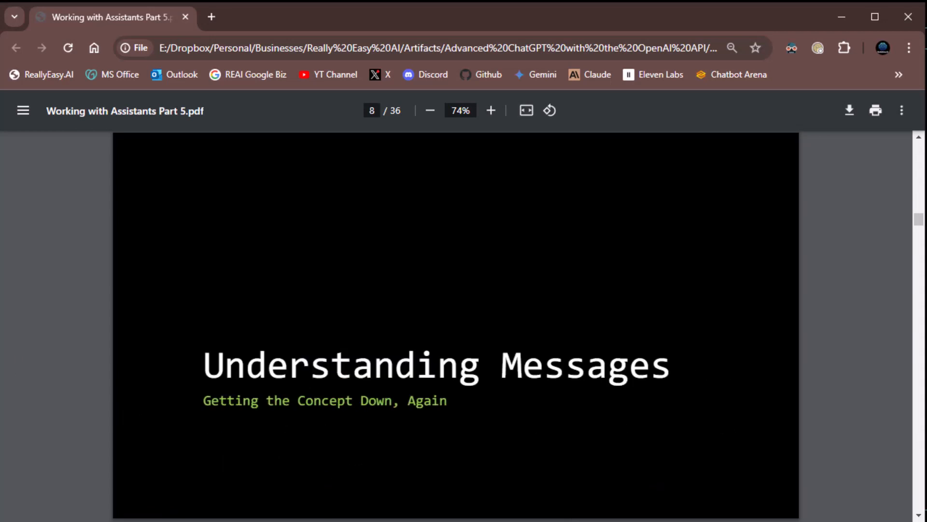
- Scroll the slide deck down to the Assistants object table with Message marked 'You Are Here'
scroll("down", 3)
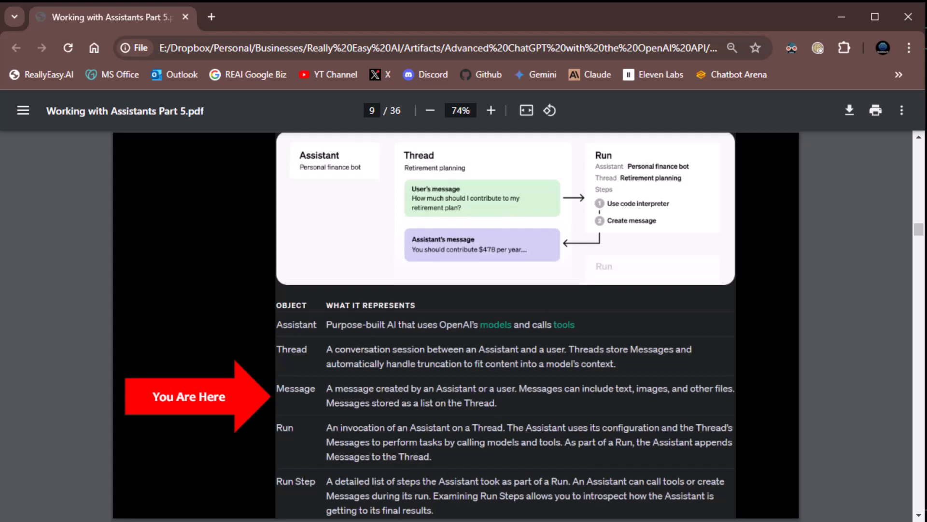
mouse_move(462, 253)
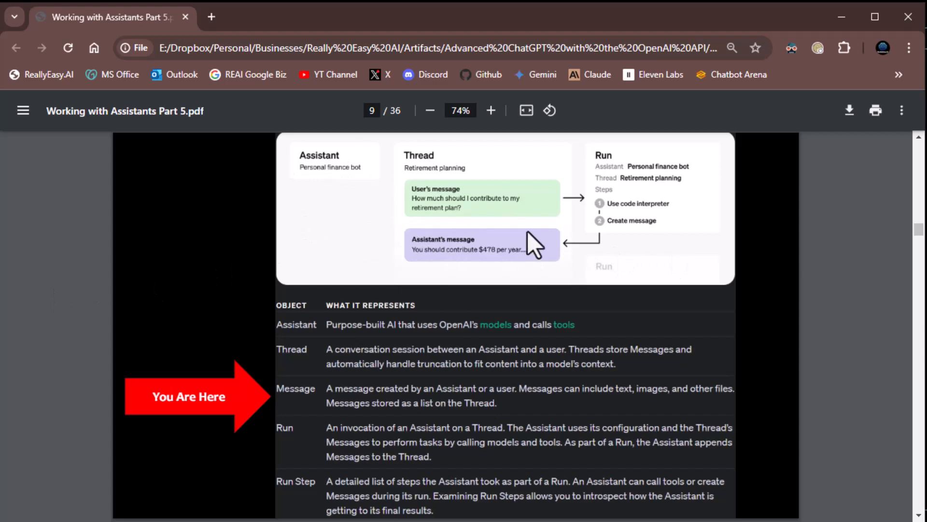
mouse_move(414, 192)
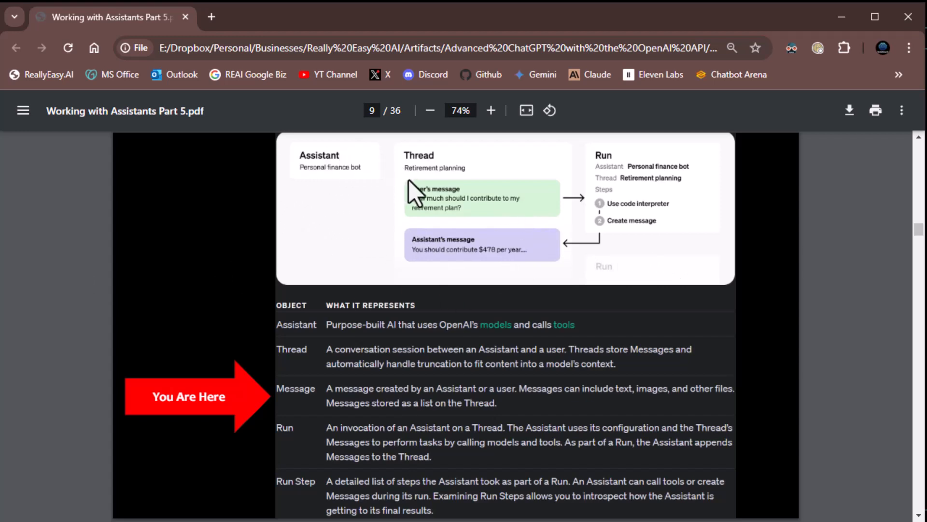
mouse_move(473, 210)
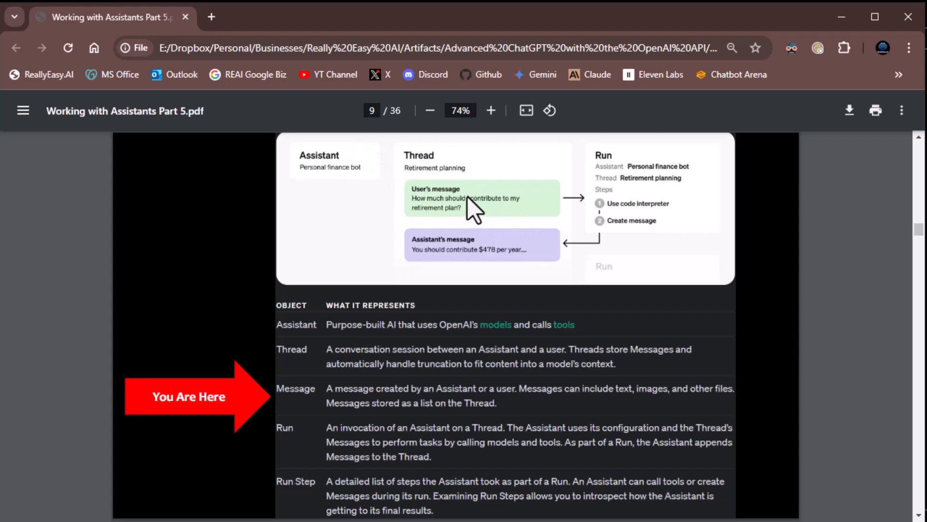
mouse_move(509, 220)
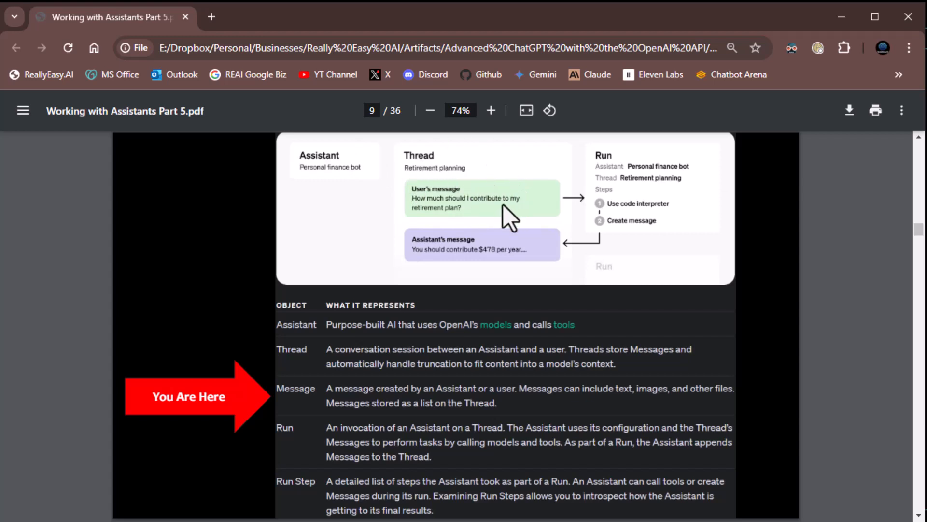
mouse_move(478, 251)
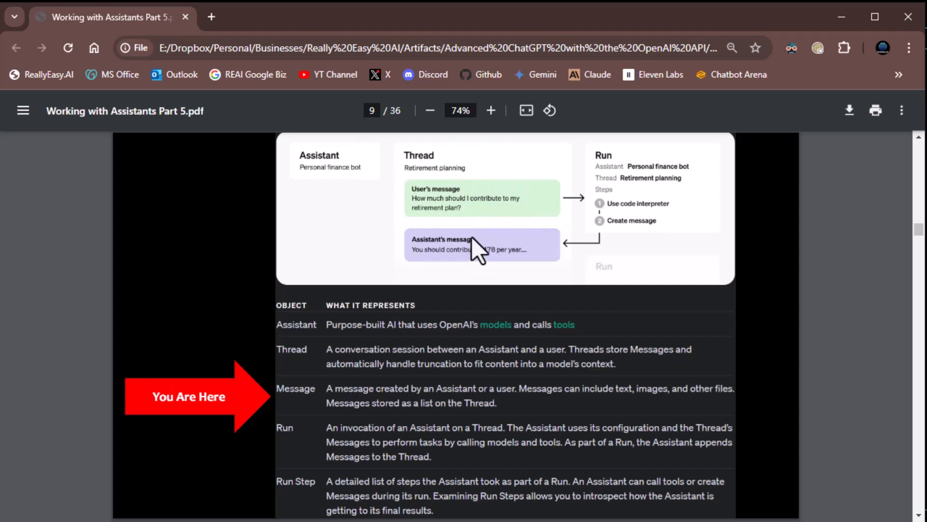
mouse_move(465, 180)
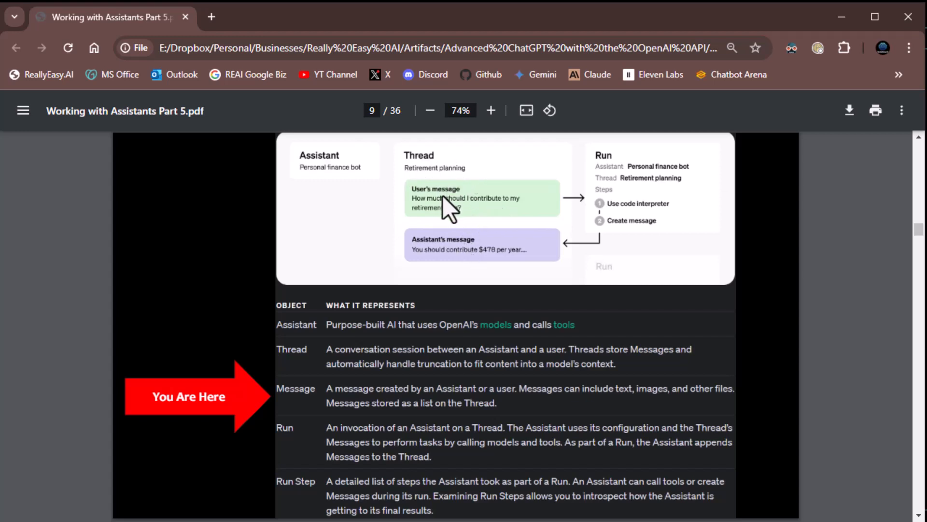
mouse_move(486, 226)
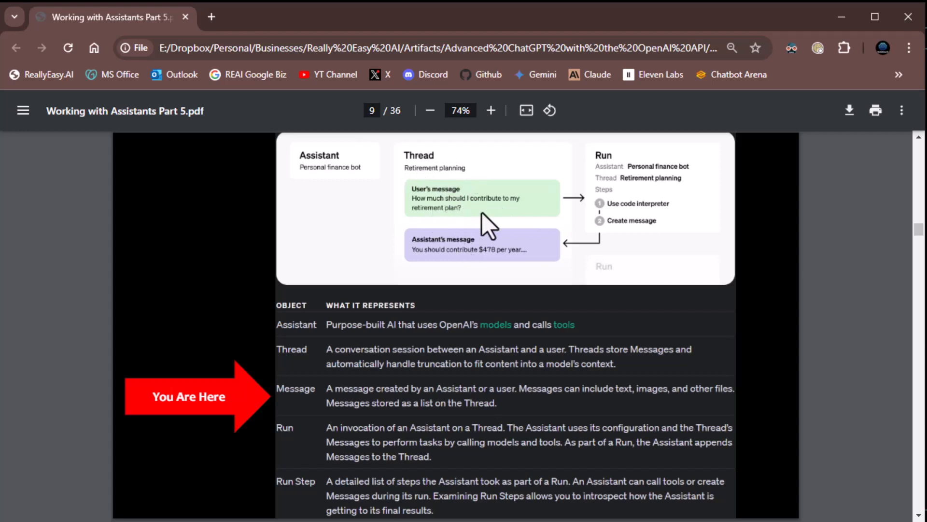
mouse_move(641, 204)
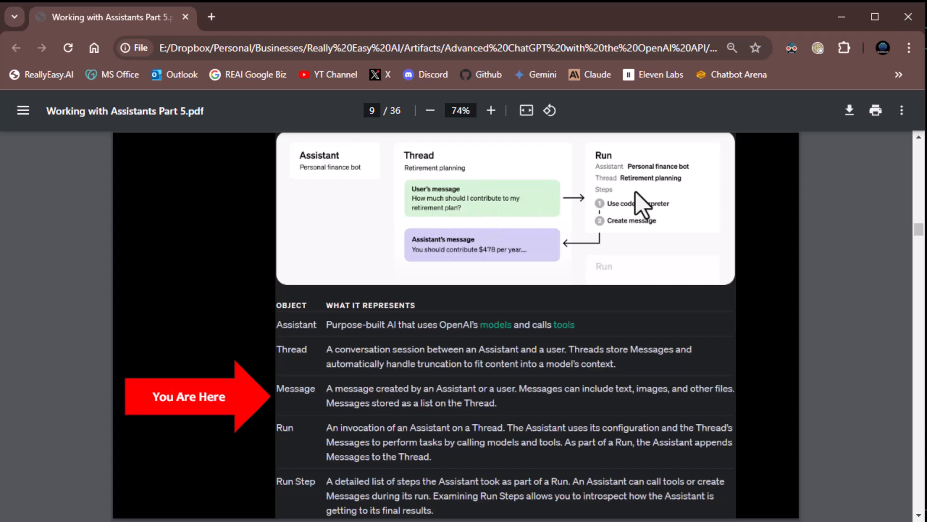
mouse_move(649, 204)
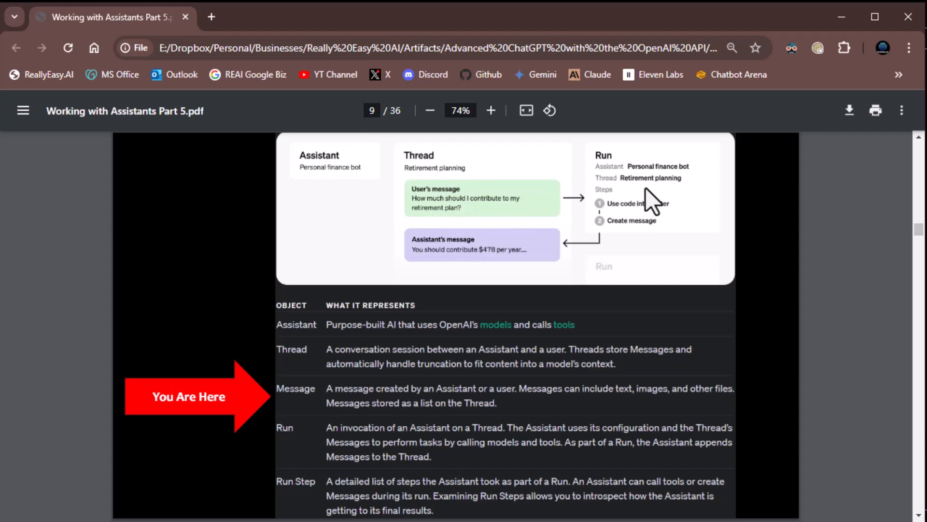
mouse_move(605, 207)
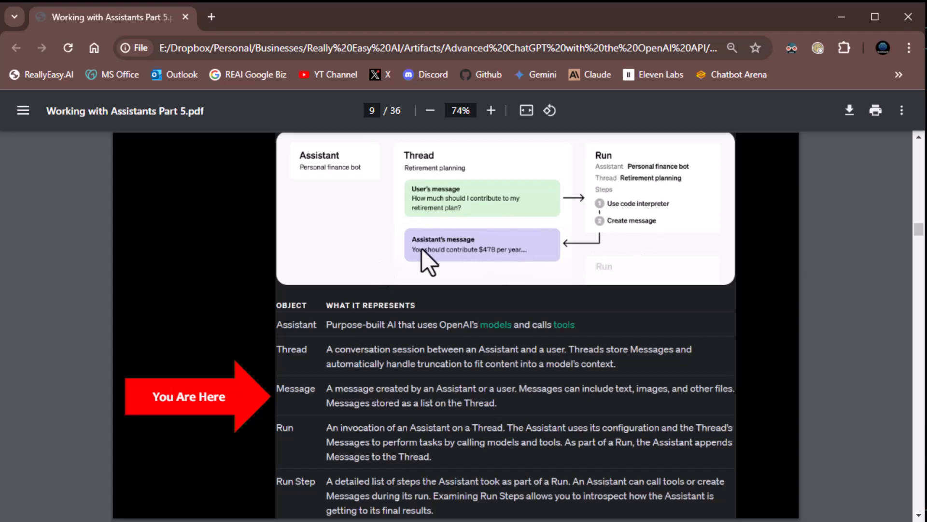
mouse_move(488, 257)
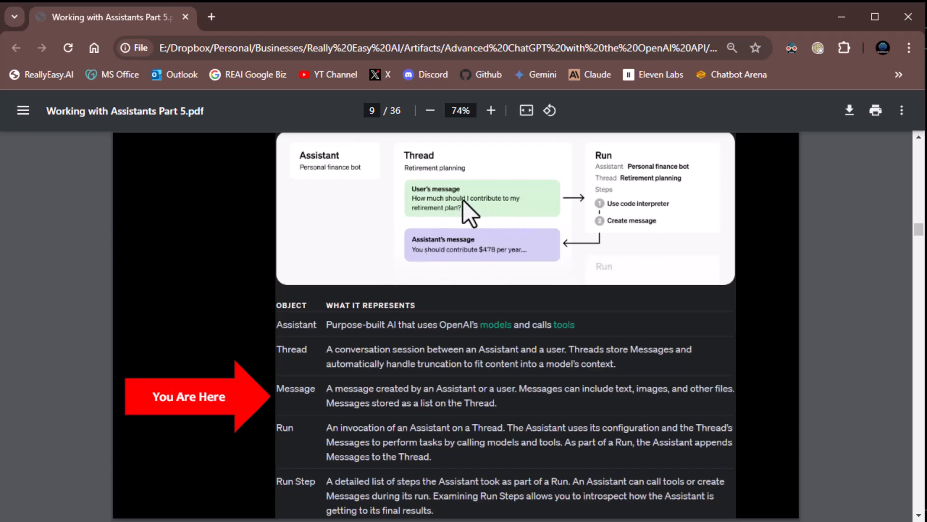
mouse_move(444, 215)
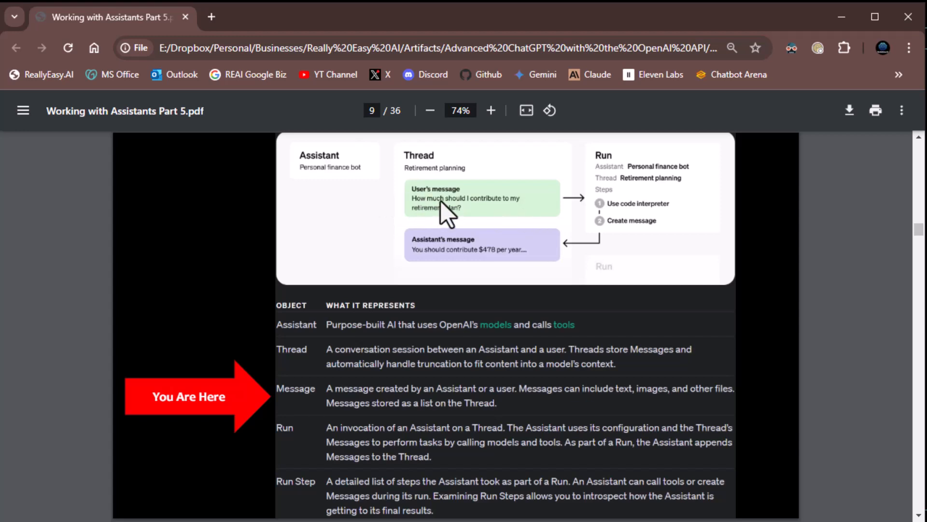
mouse_move(490, 273)
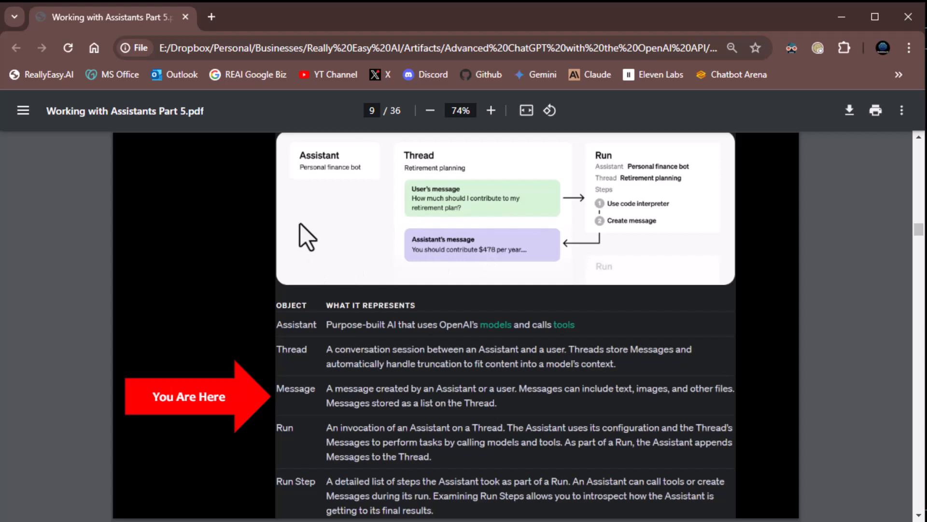
mouse_move(426, 349)
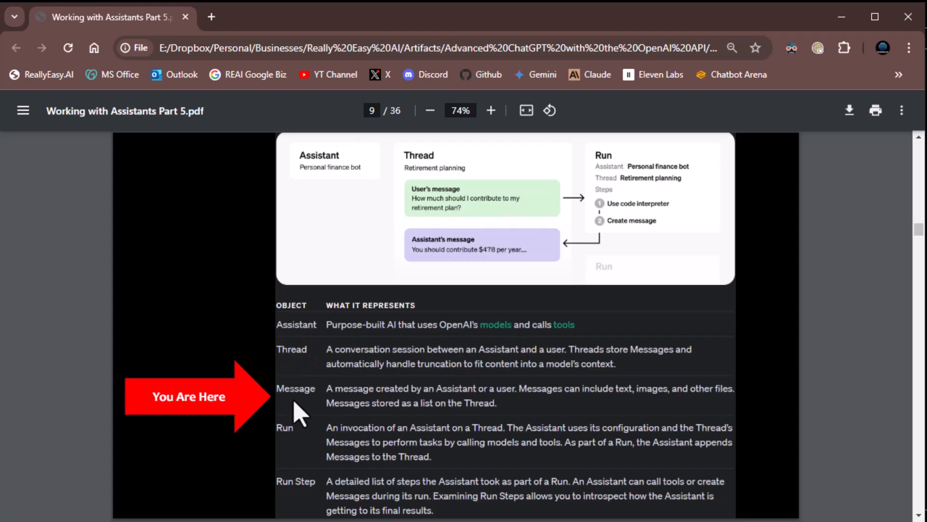
mouse_move(462, 409)
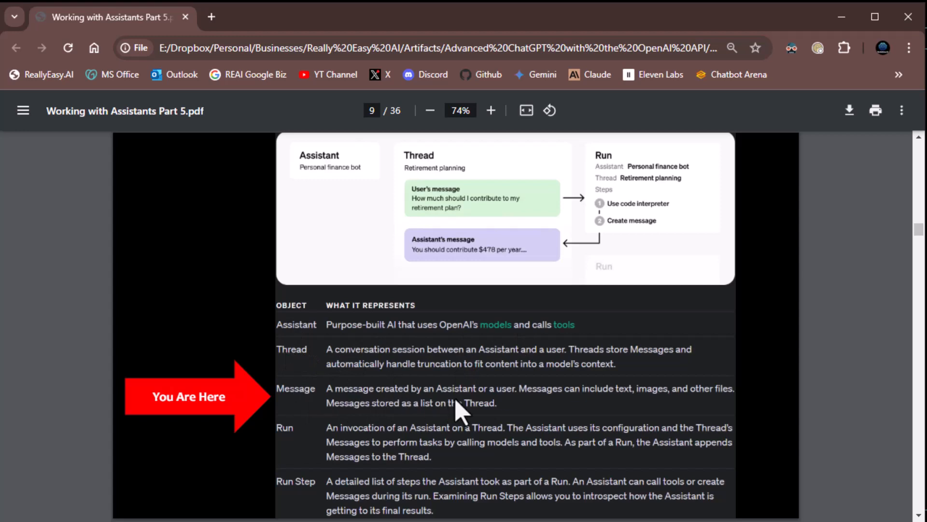
mouse_move(593, 410)
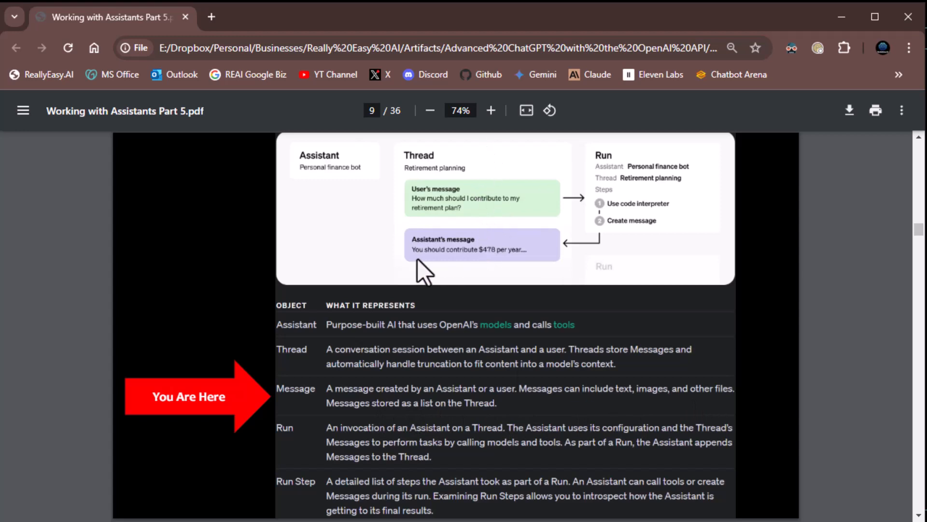
mouse_move(115, 245)
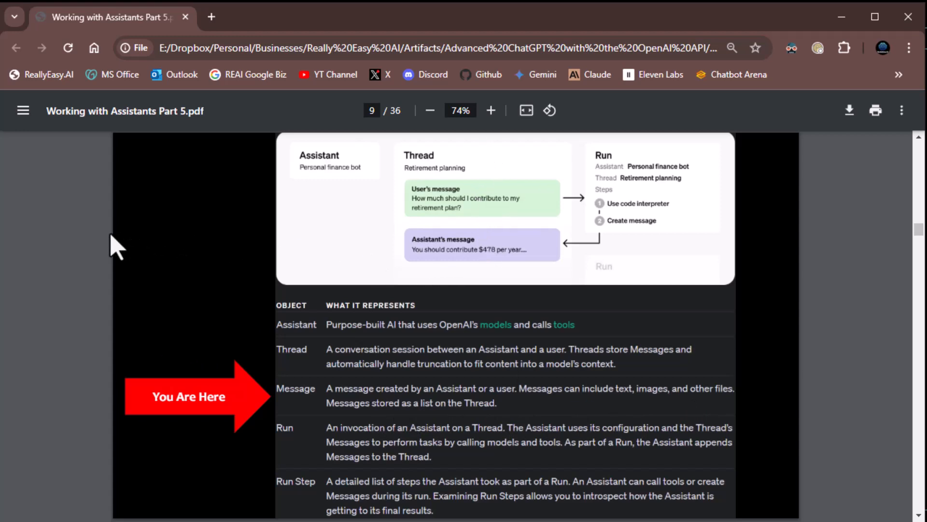
mouse_move(538, 505)
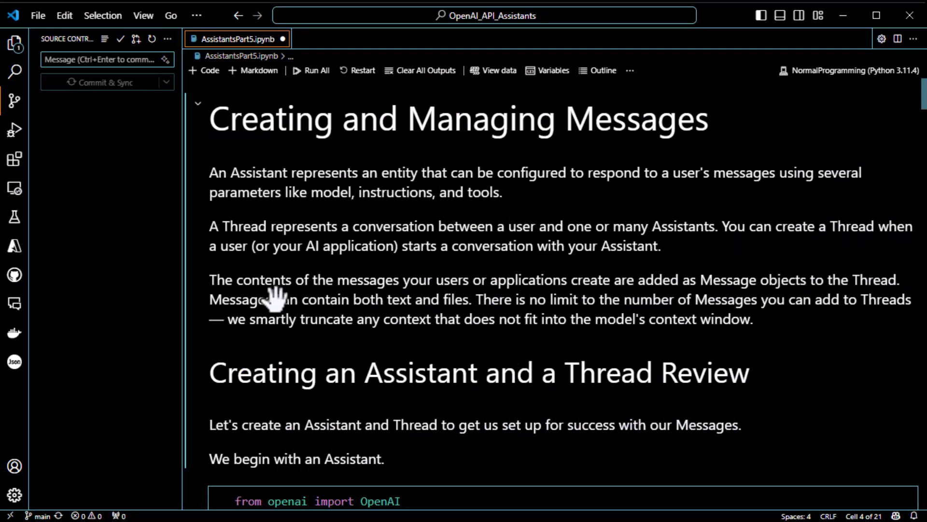
mouse_move(270, 304)
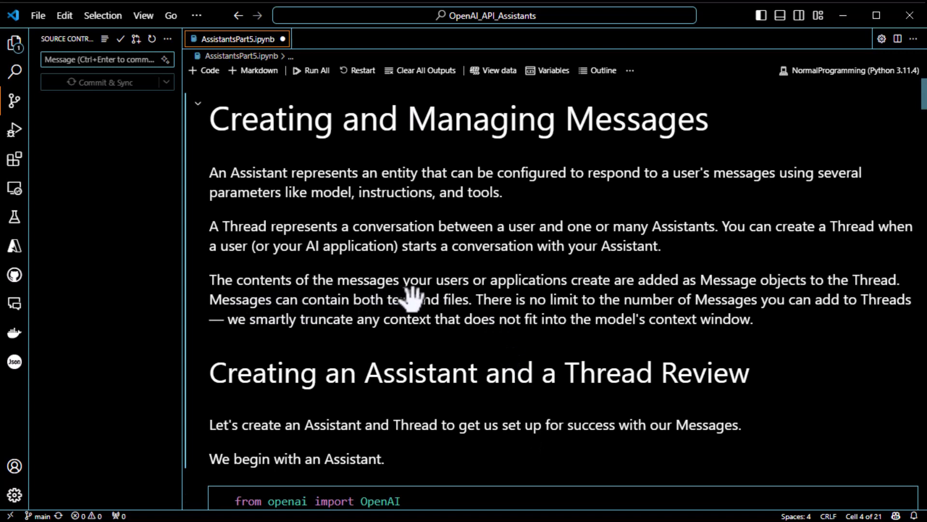
mouse_move(668, 298)
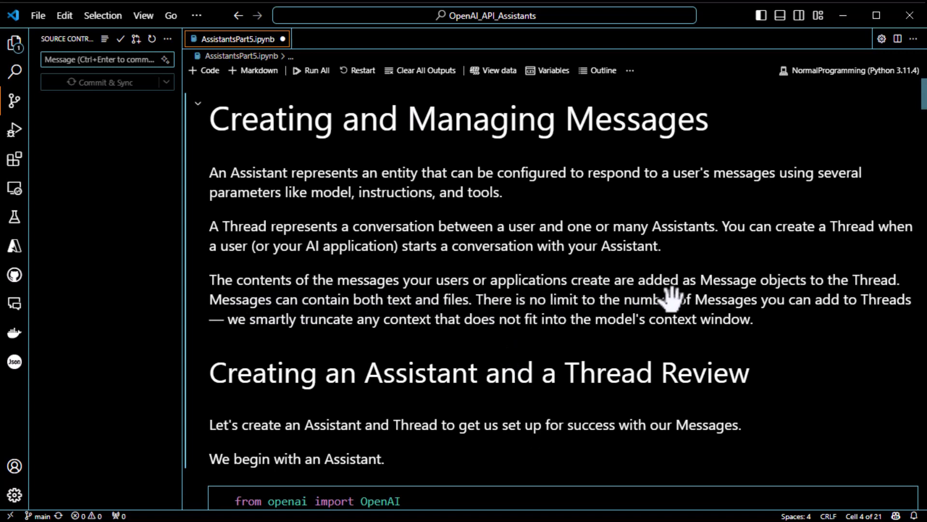
mouse_move(870, 299)
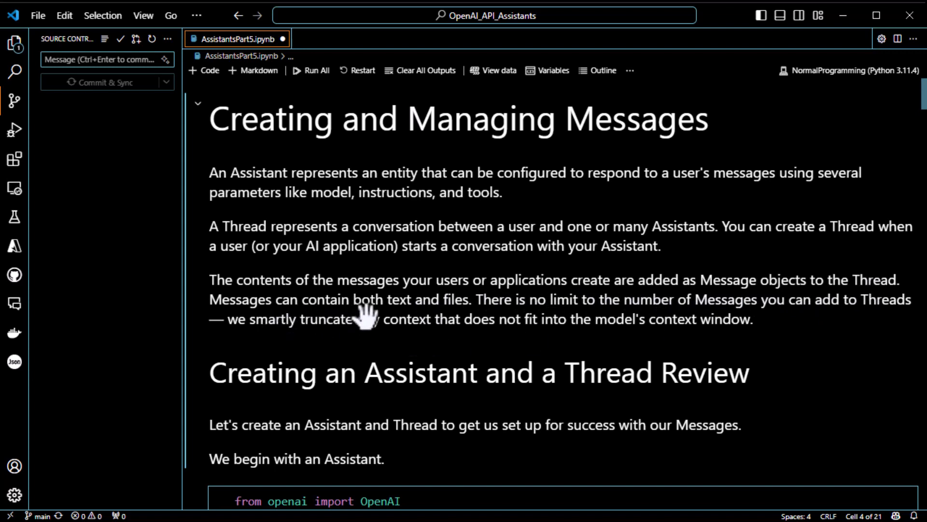
mouse_move(443, 318)
type(", images")
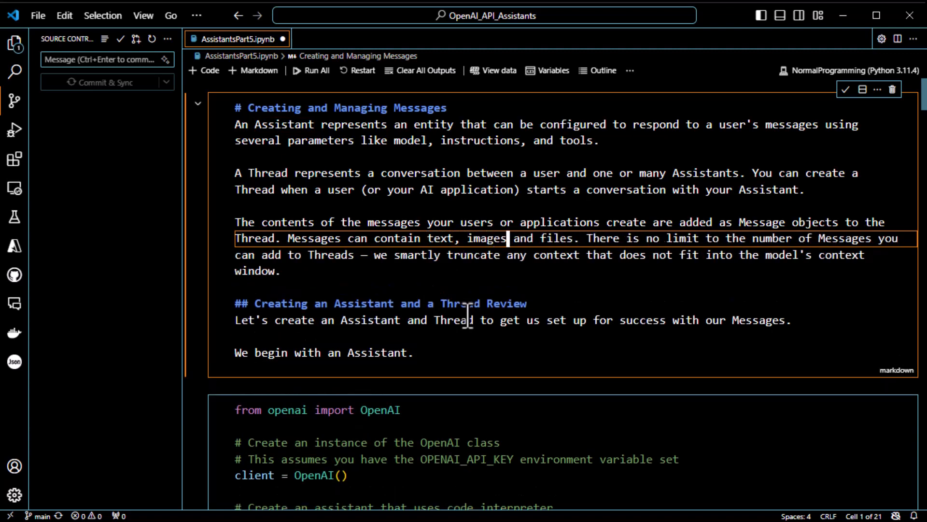
- Add the comma so the sentence reads 'Messages can contain text, image urls, and files.'
type(",")
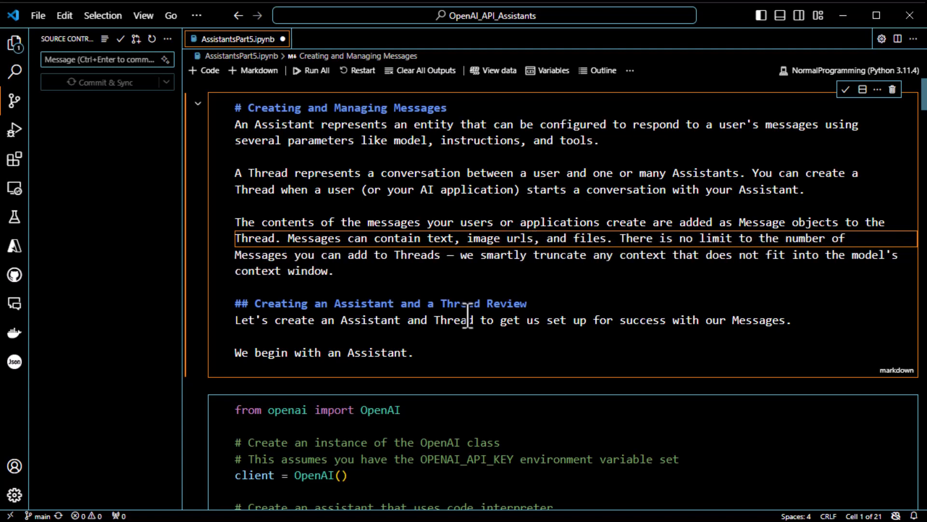
mouse_move(603, 267)
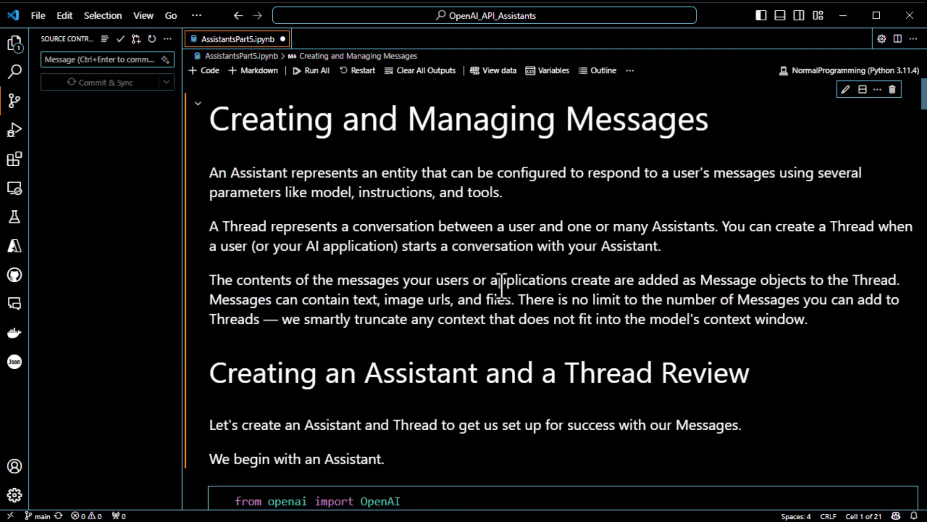
mouse_move(393, 331)
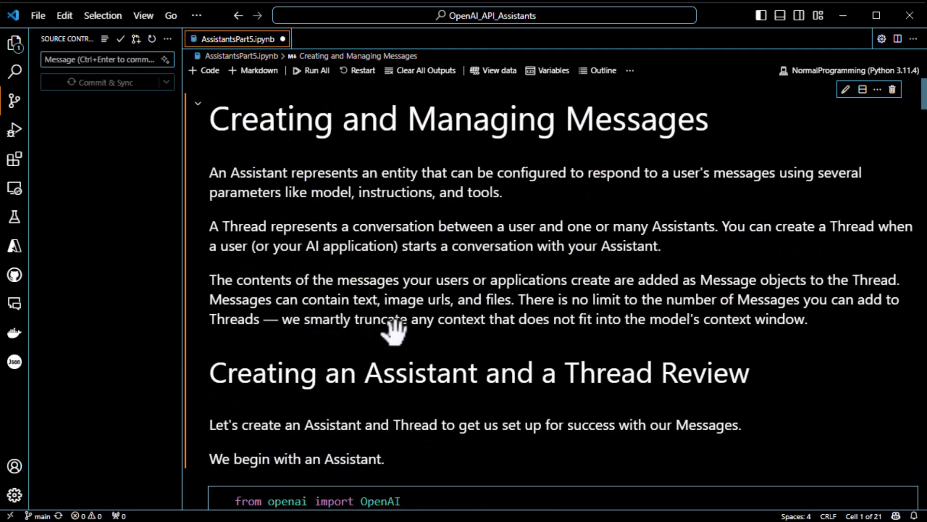
mouse_move(588, 331)
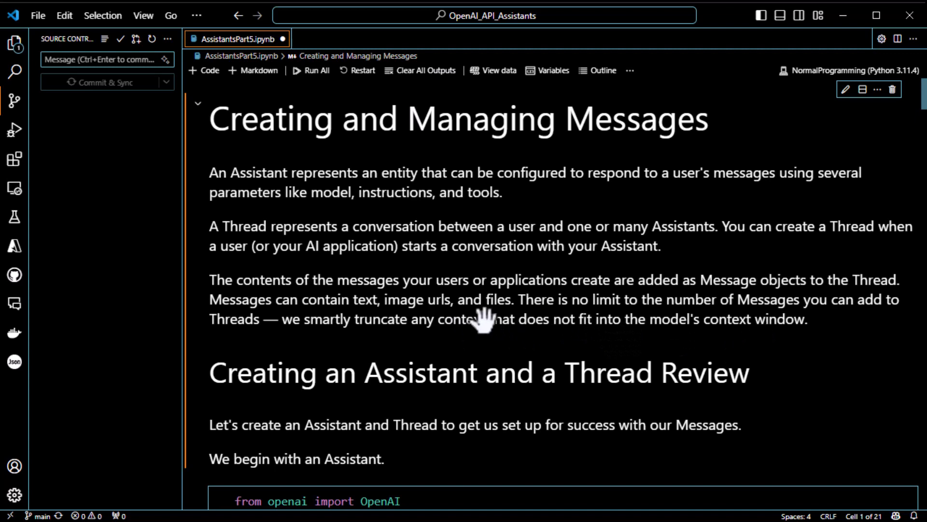
mouse_move(440, 324)
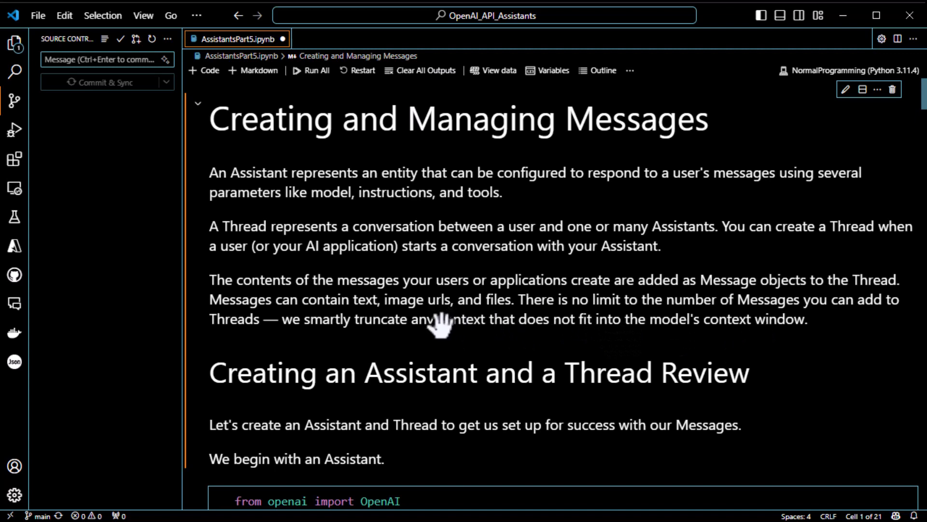
mouse_move(505, 334)
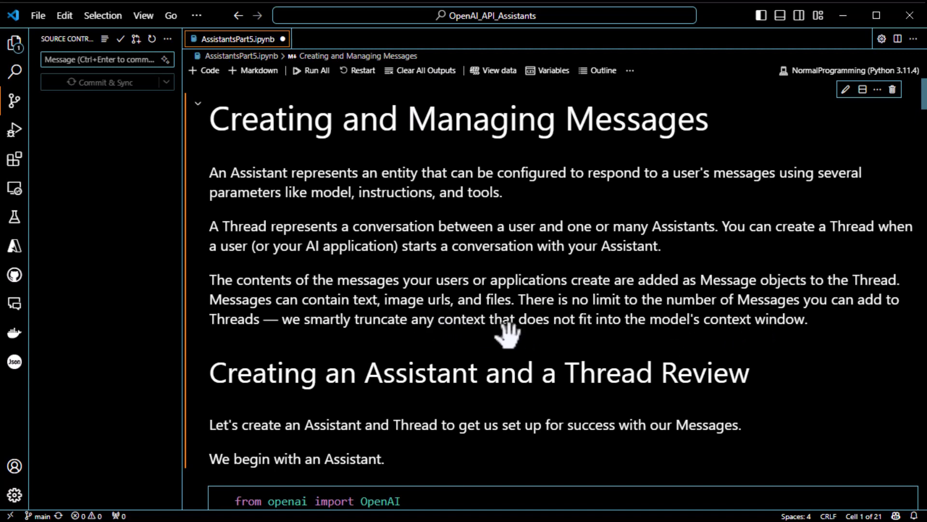
mouse_move(331, 310)
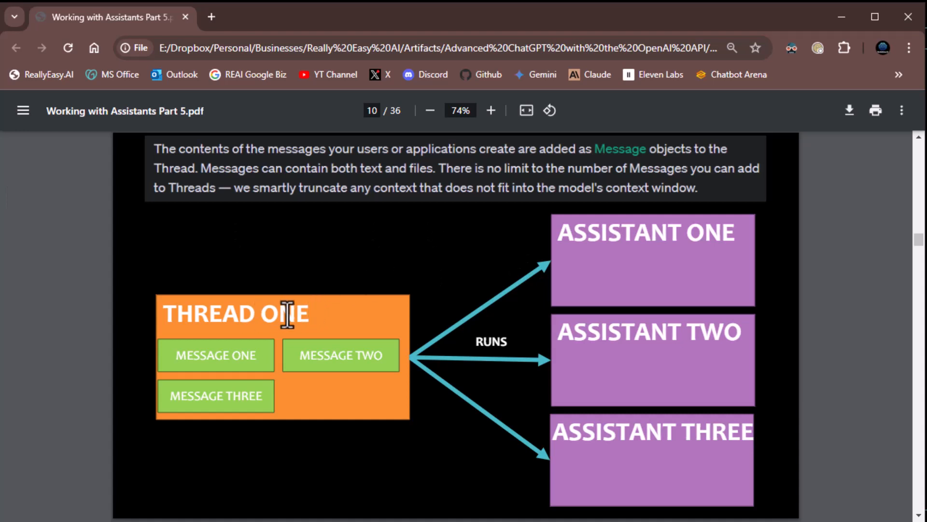
mouse_move(154, 499)
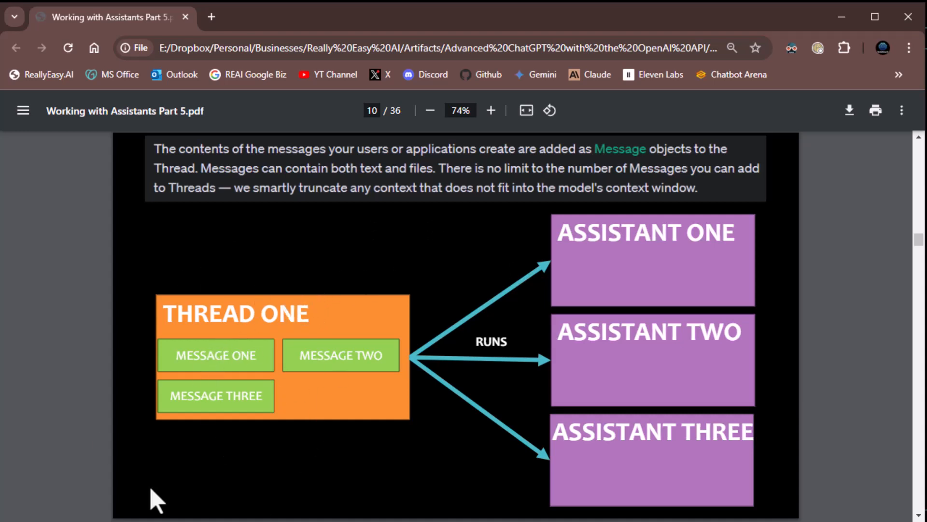
mouse_move(549, 293)
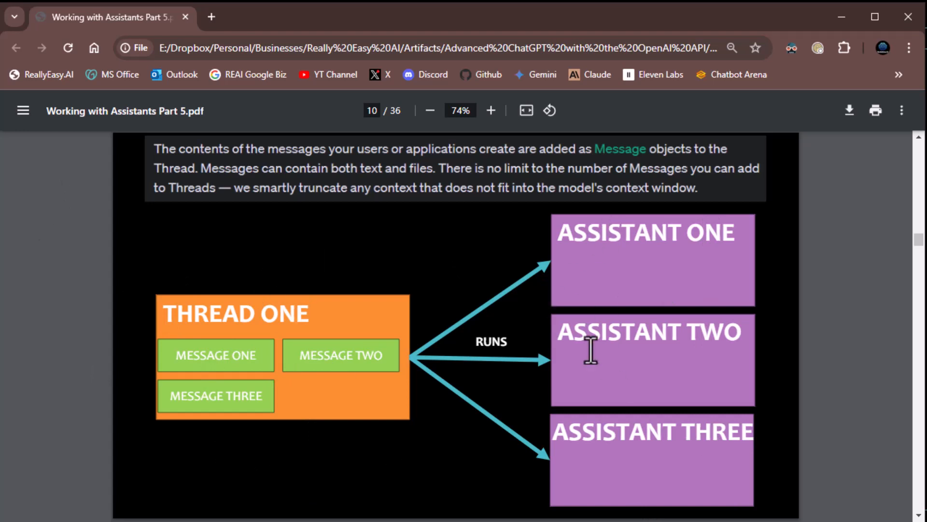
mouse_move(310, 420)
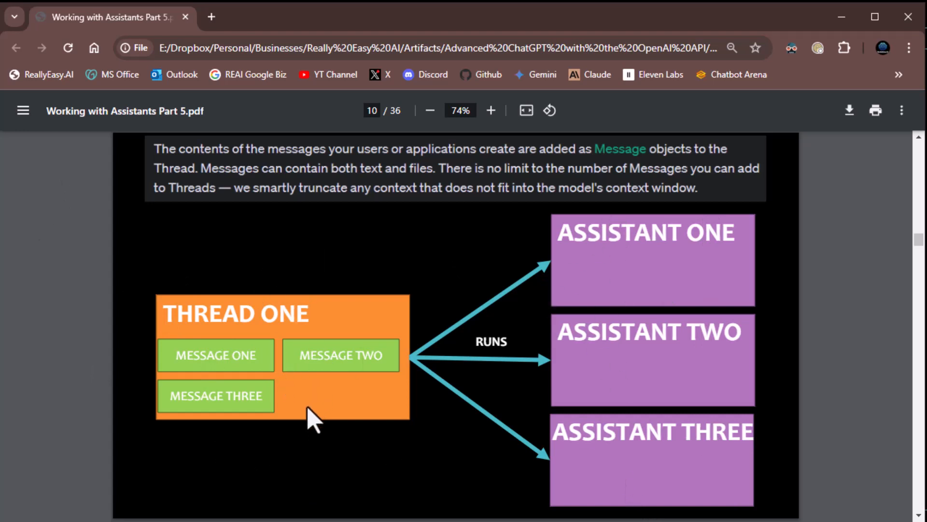
mouse_move(485, 390)
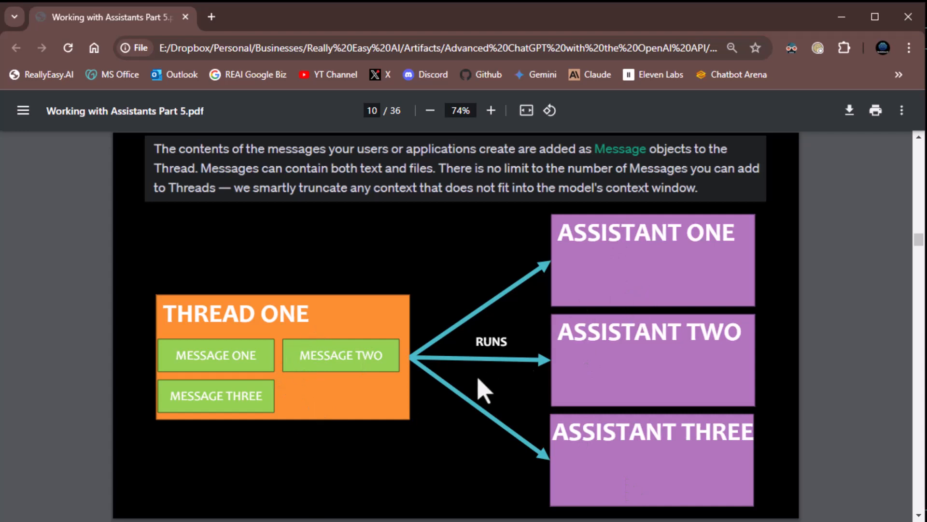
mouse_move(538, 290)
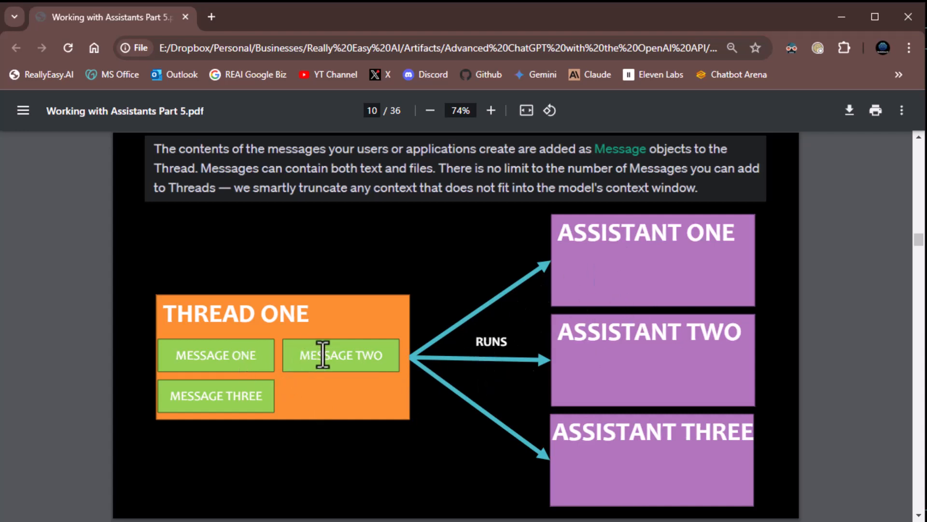
mouse_move(295, 315)
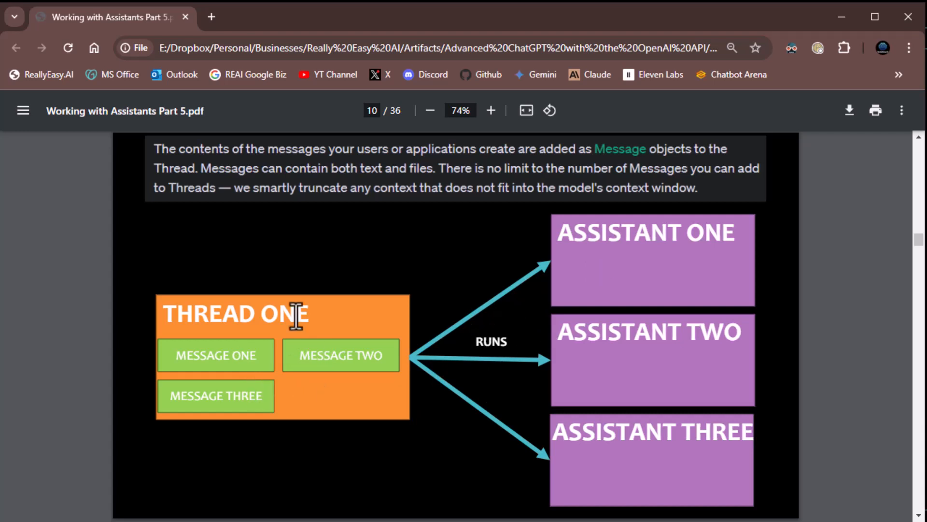
mouse_move(217, 354)
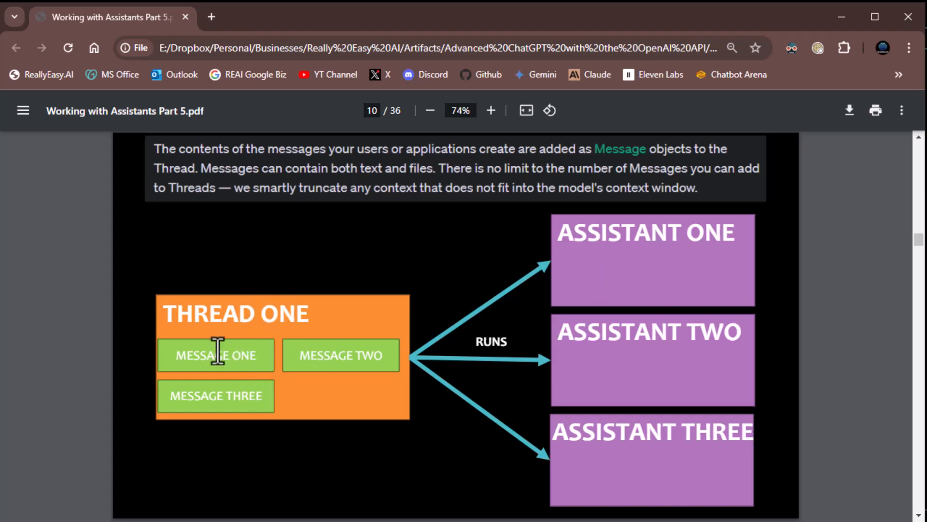
mouse_move(246, 365)
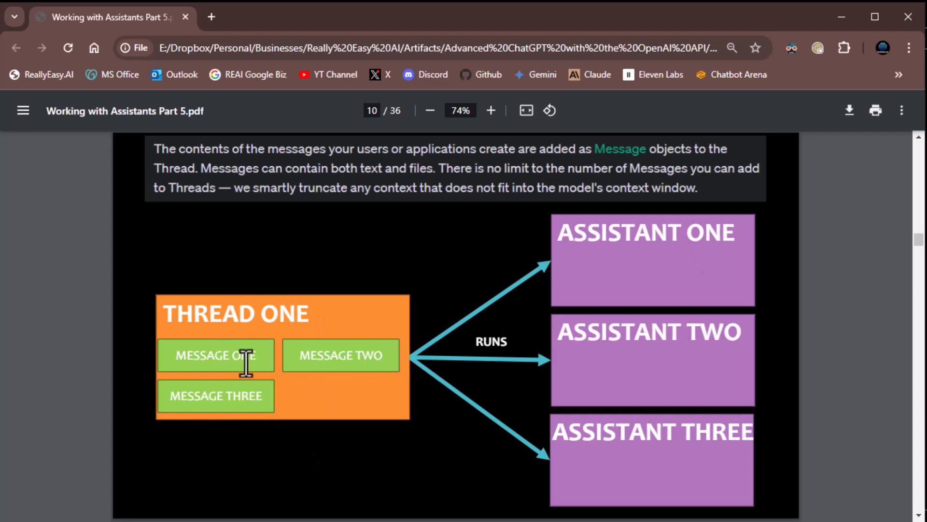
mouse_move(284, 370)
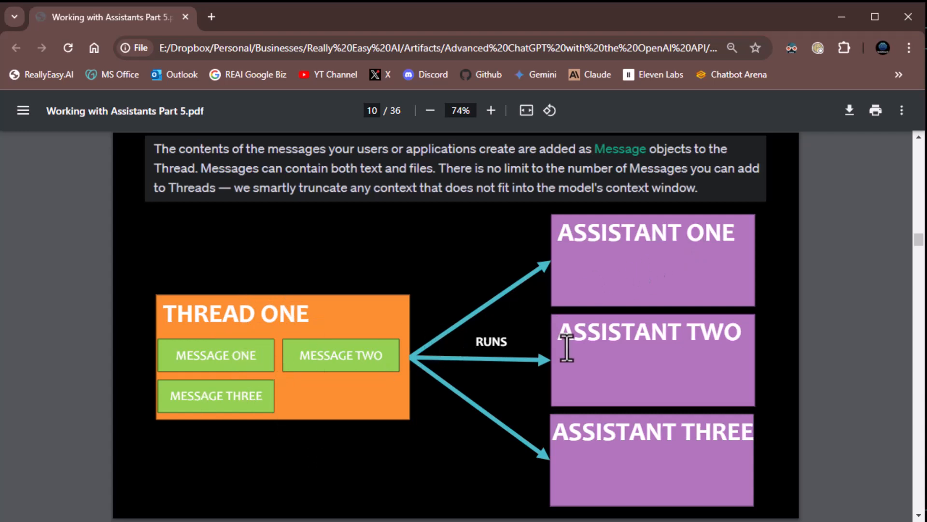
mouse_move(599, 469)
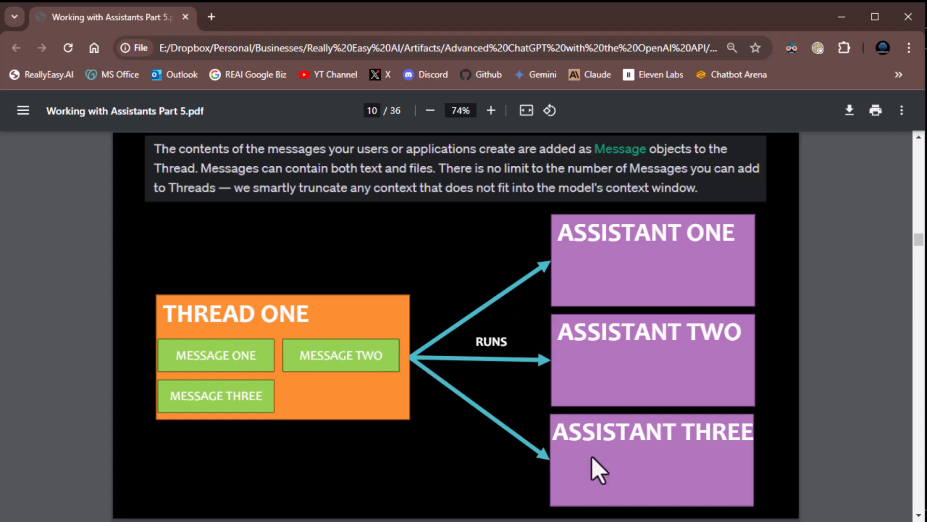
mouse_move(273, 378)
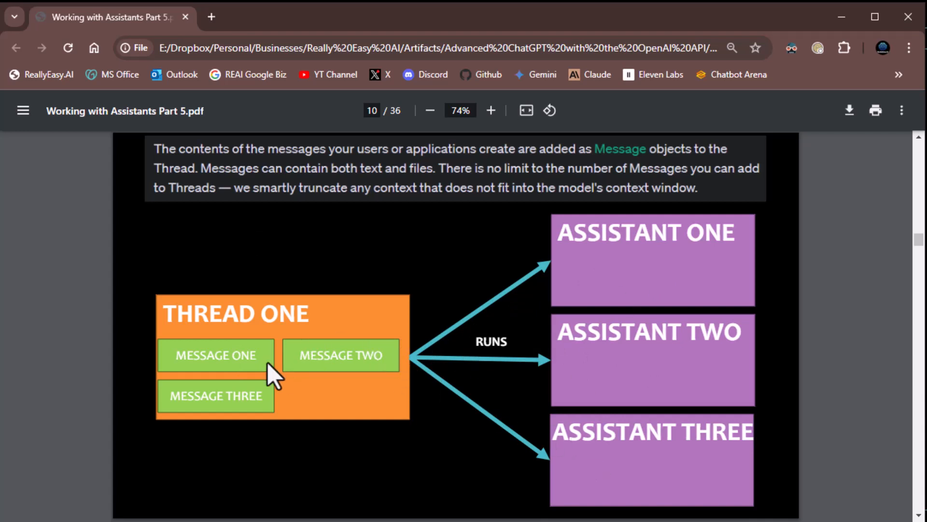
mouse_move(595, 250)
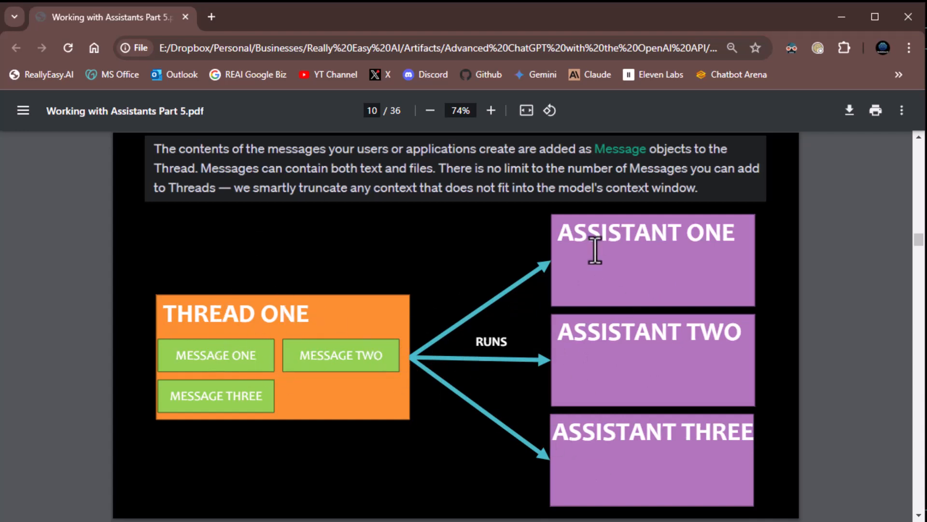
mouse_move(319, 358)
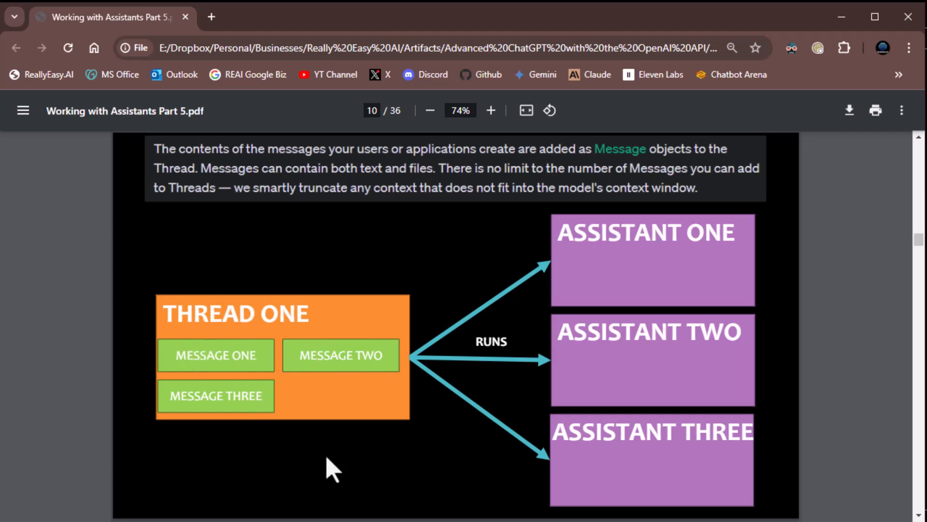
mouse_move(464, 423)
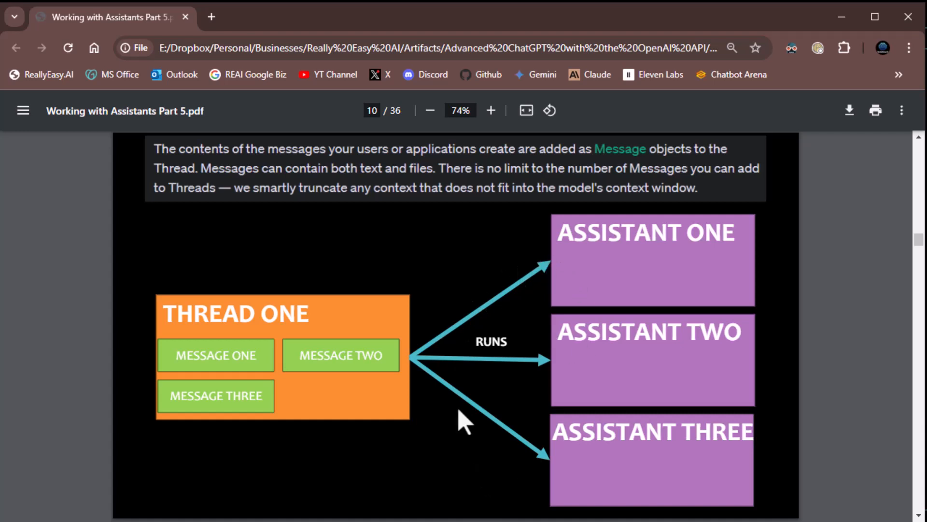
mouse_move(421, 351)
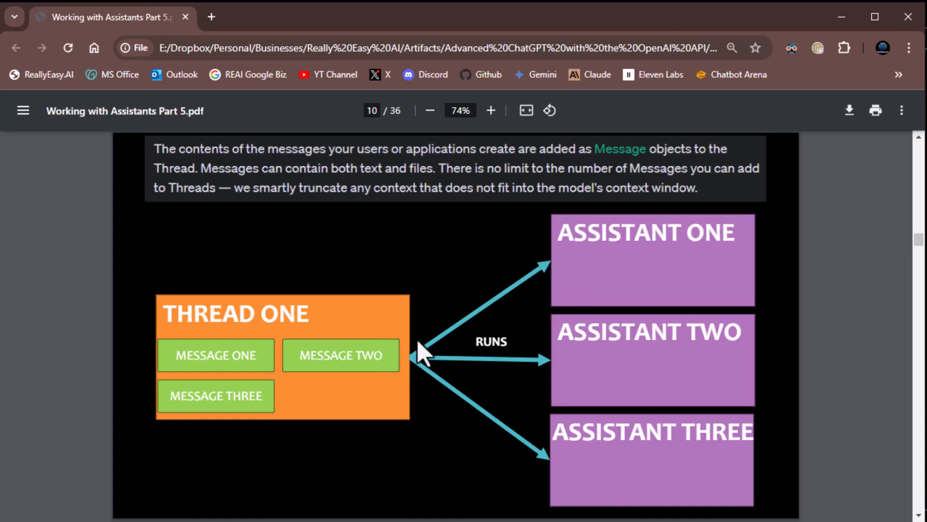
mouse_move(36, 382)
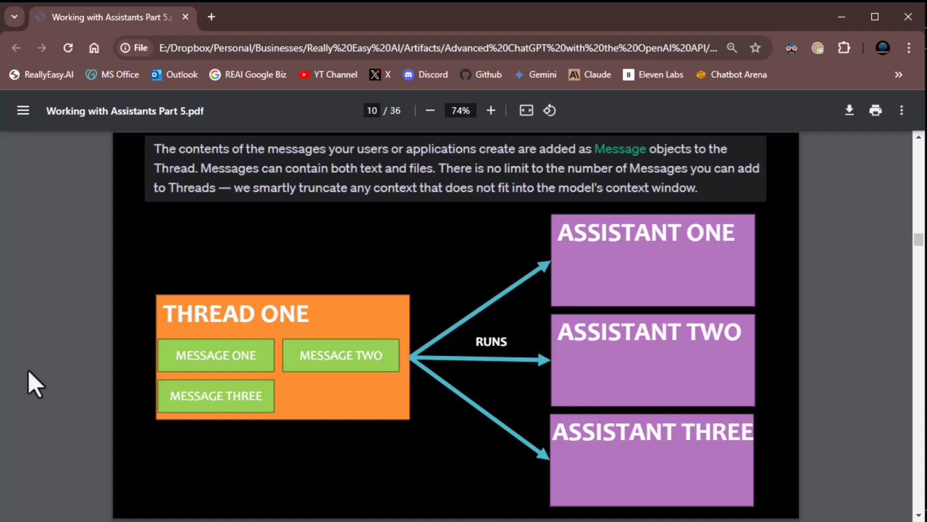
mouse_move(80, 378)
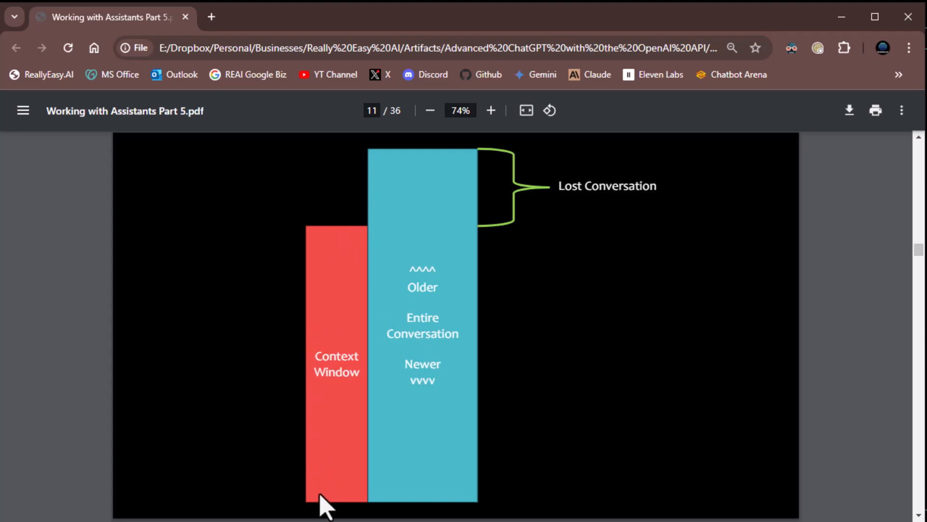
mouse_move(338, 499)
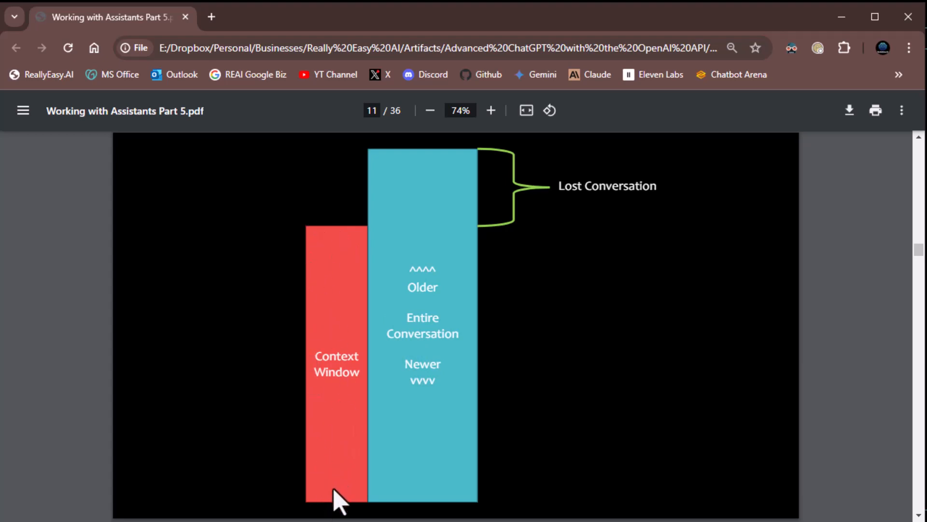
mouse_move(338, 185)
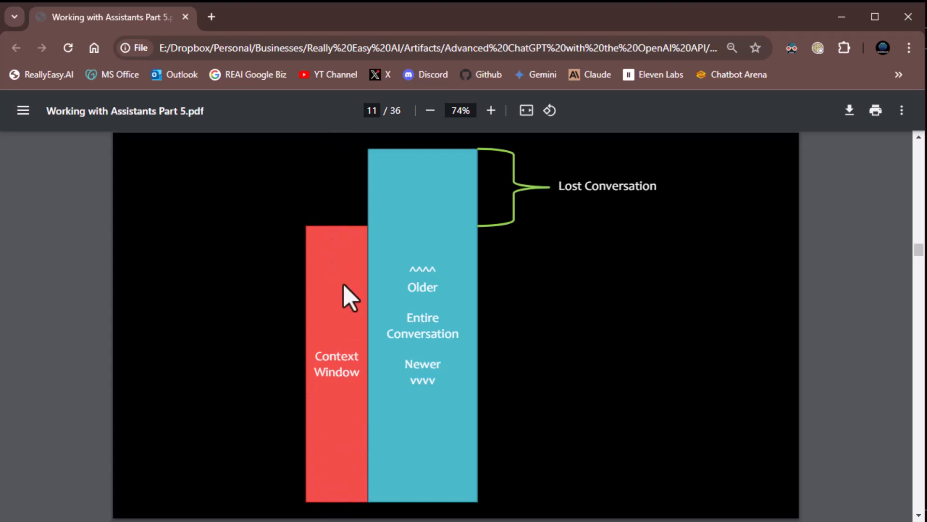
mouse_move(331, 267)
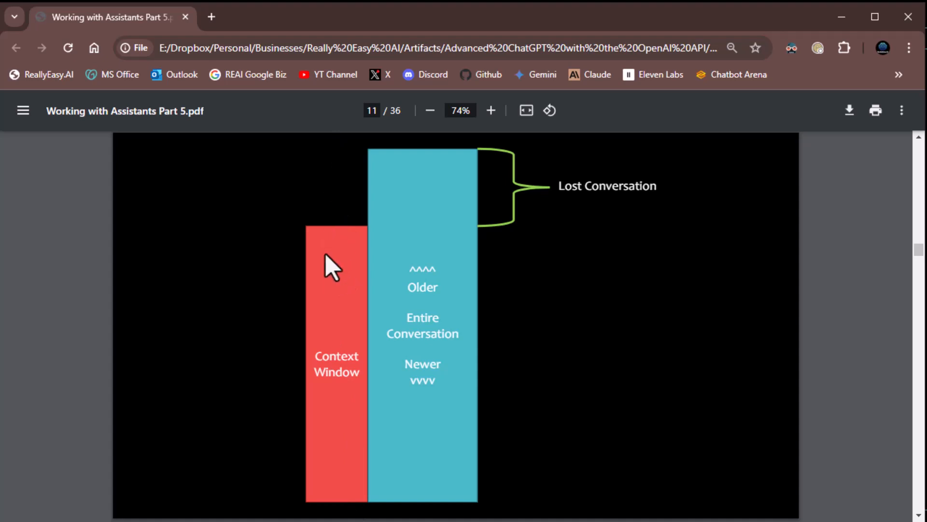
mouse_move(222, 397)
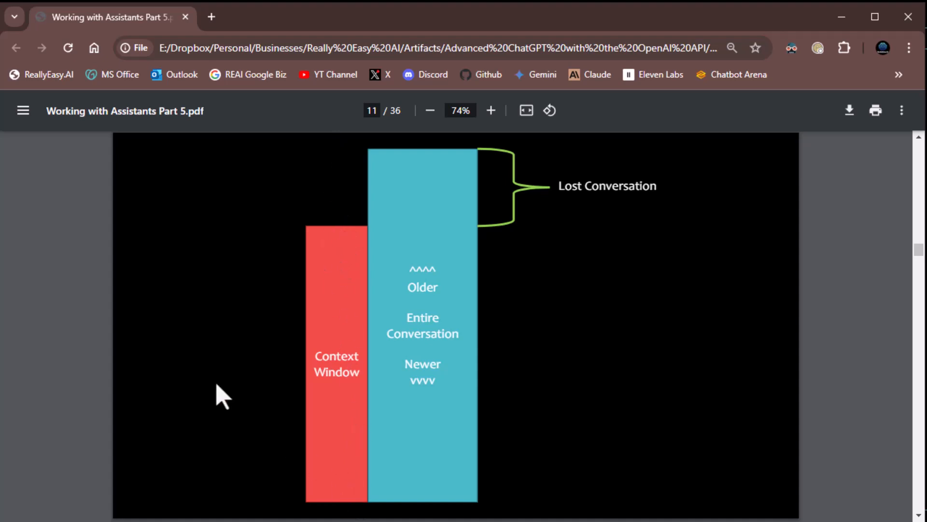
mouse_move(223, 295)
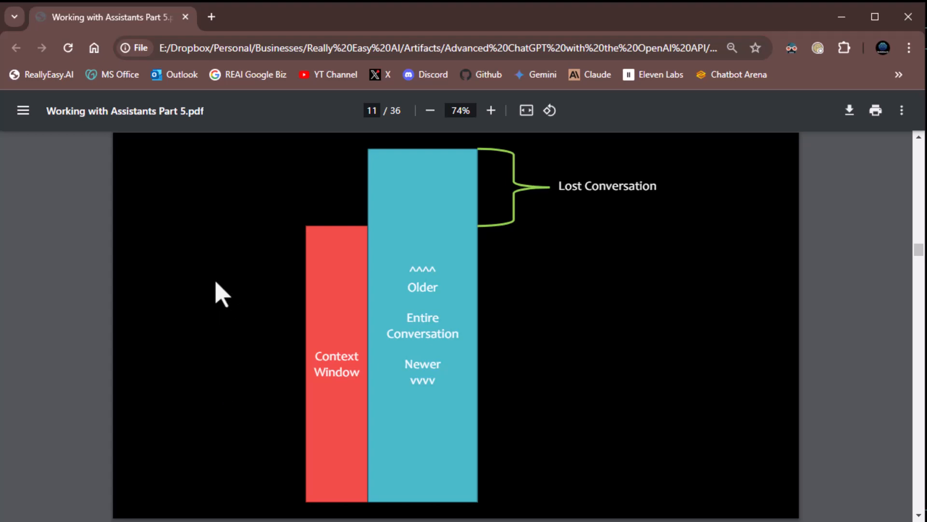
mouse_move(340, 429)
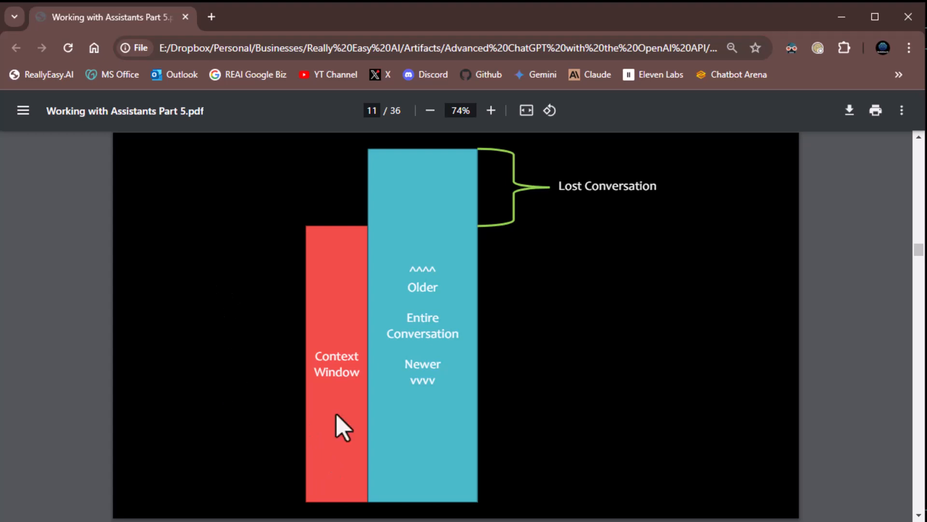
mouse_move(243, 288)
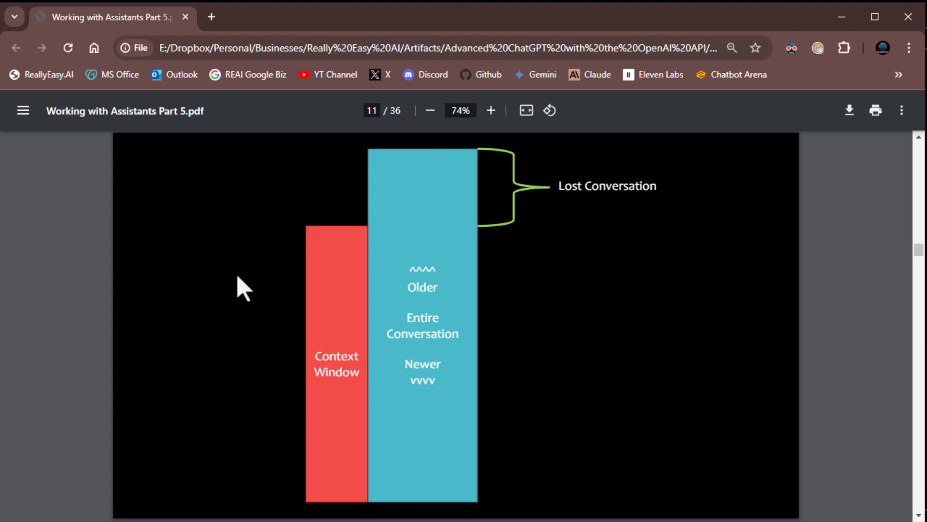
mouse_move(550, 377)
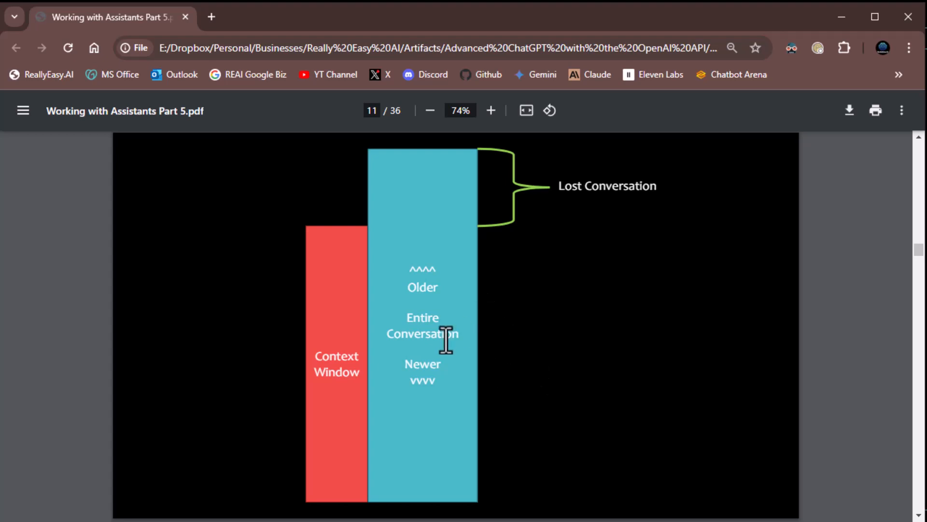
mouse_move(424, 421)
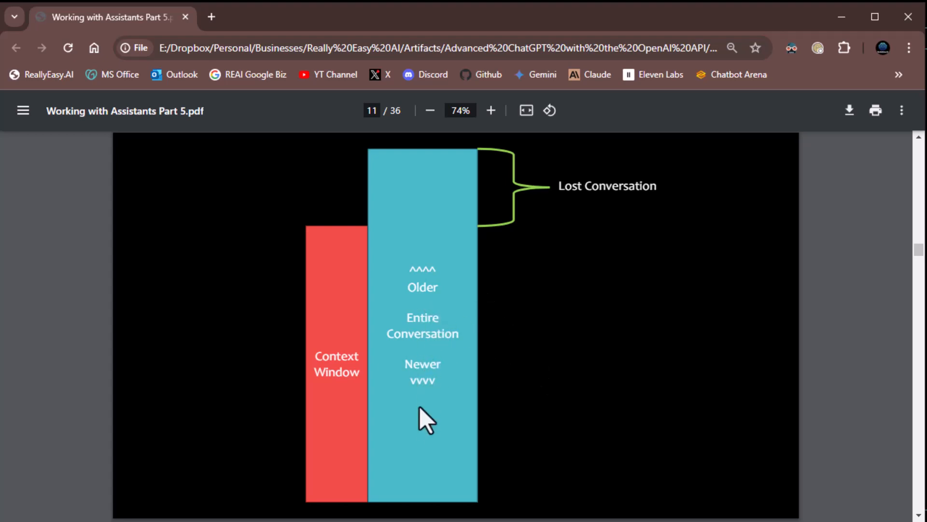
mouse_move(411, 446)
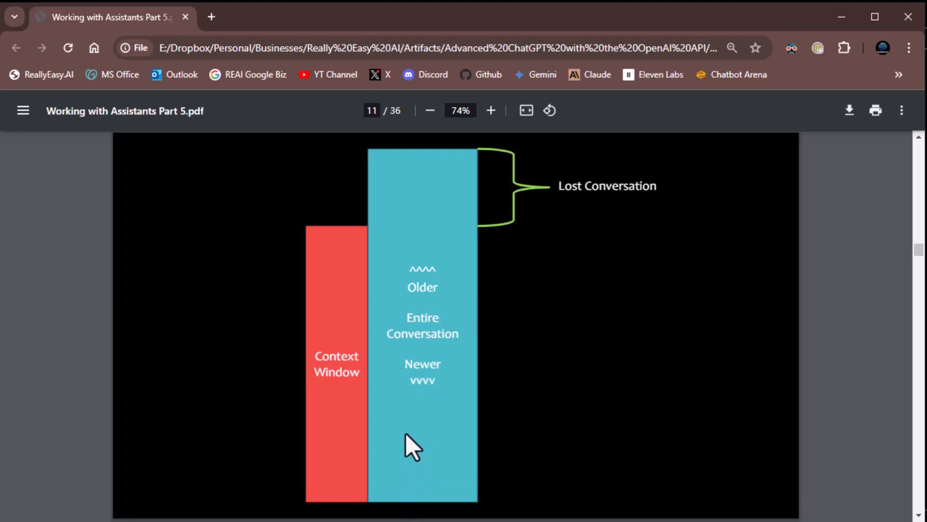
mouse_move(403, 201)
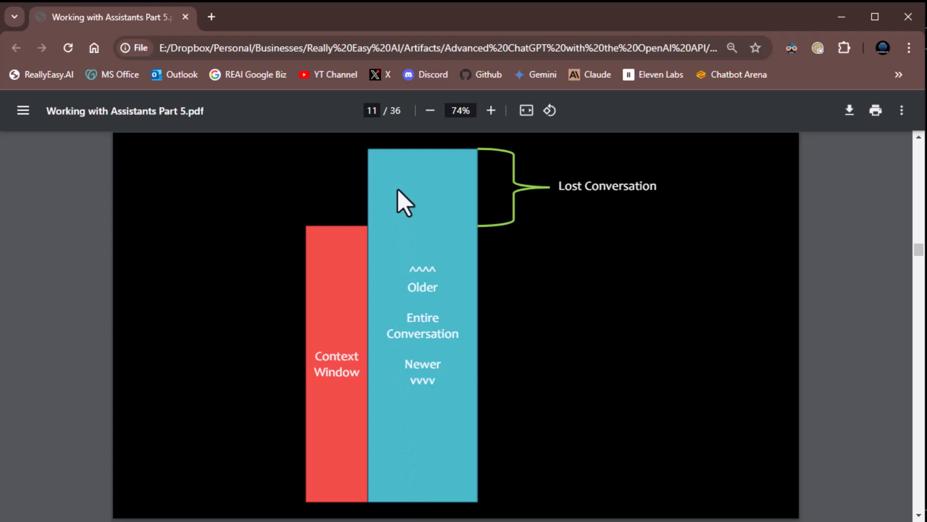
mouse_move(388, 238)
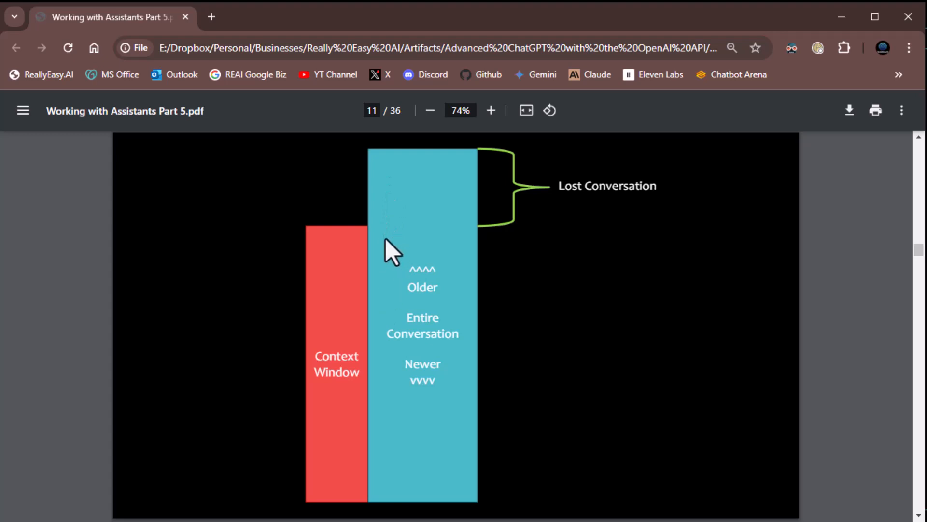
mouse_move(416, 432)
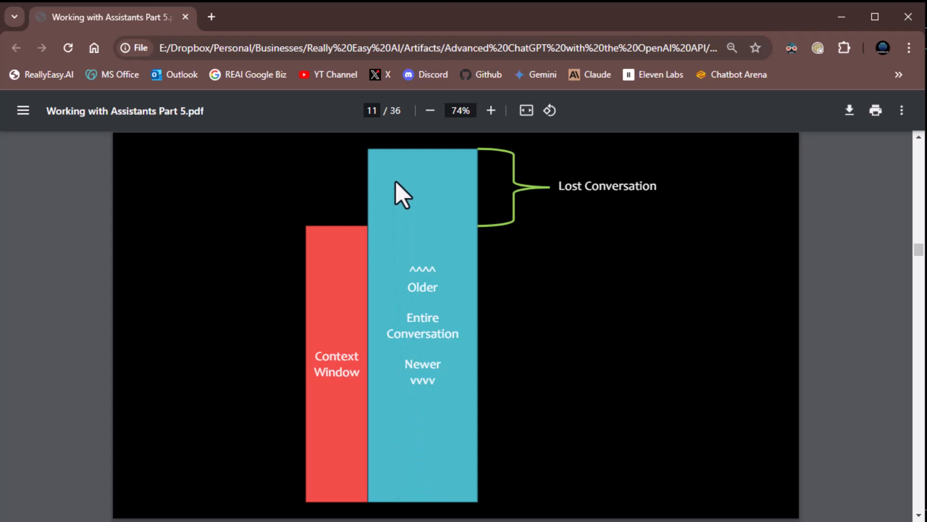
mouse_move(331, 411)
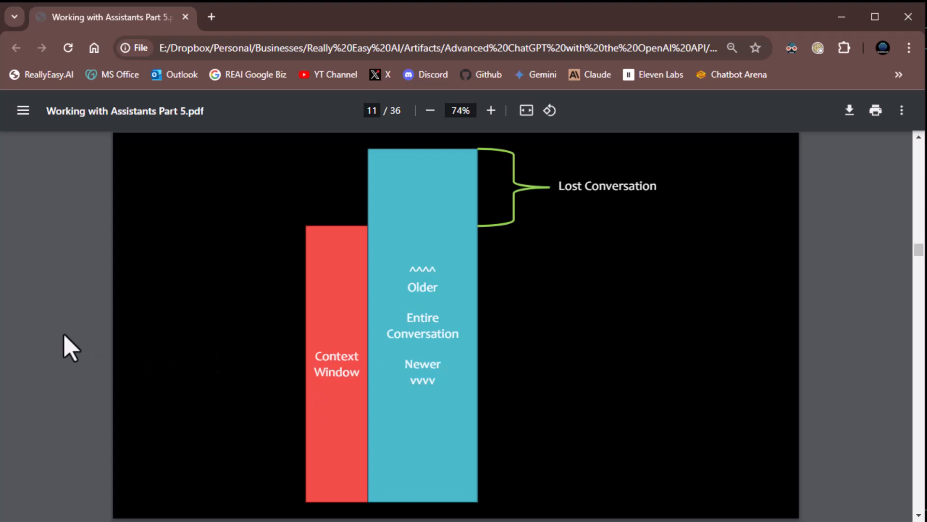
- Scroll the slide deck down to the gpt-4-turbo vs gpt-3.5-turbo context window comparison table
scroll("down", 3)
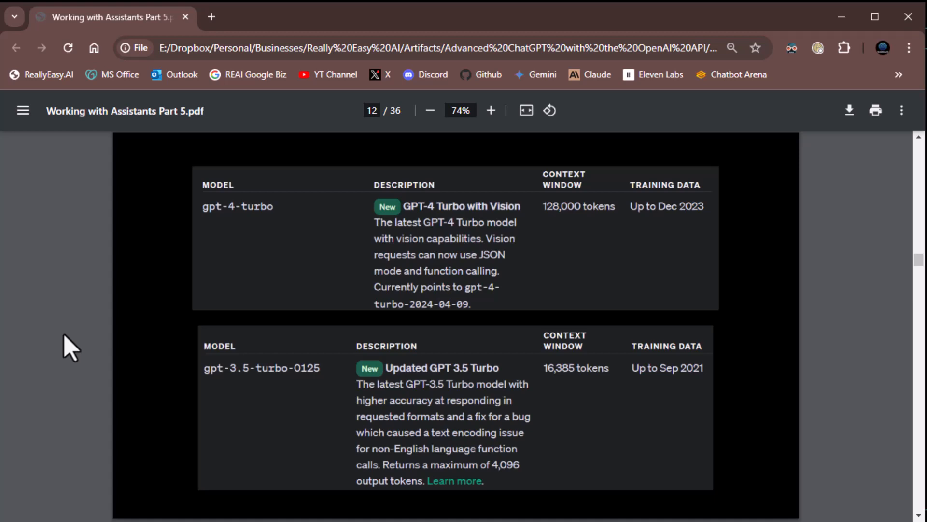
- Scroll the slide deck down to slide 13 listing the message object's fields
scroll("down", 3)
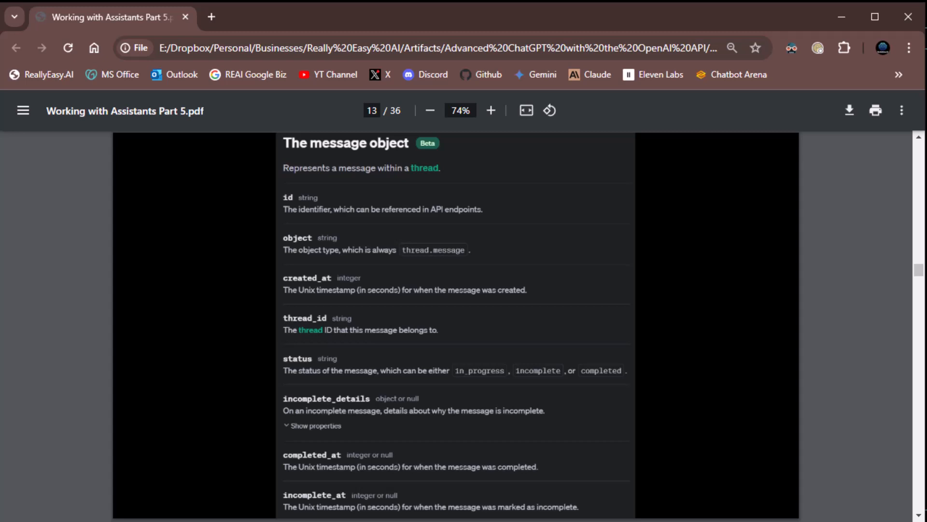
- Scroll through the 'Creating Messages' title slide to slide 16, the Create message endpoint
scroll("down", 3)
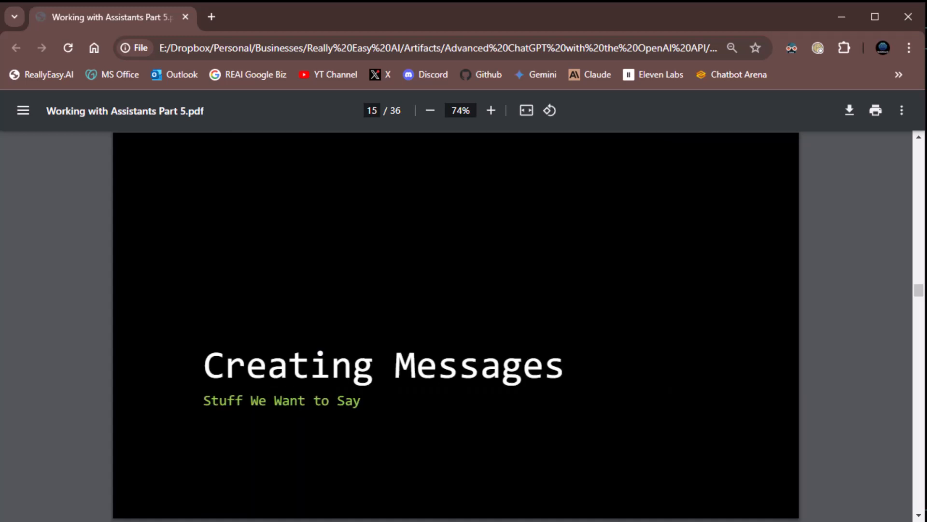
scroll("down", 3)
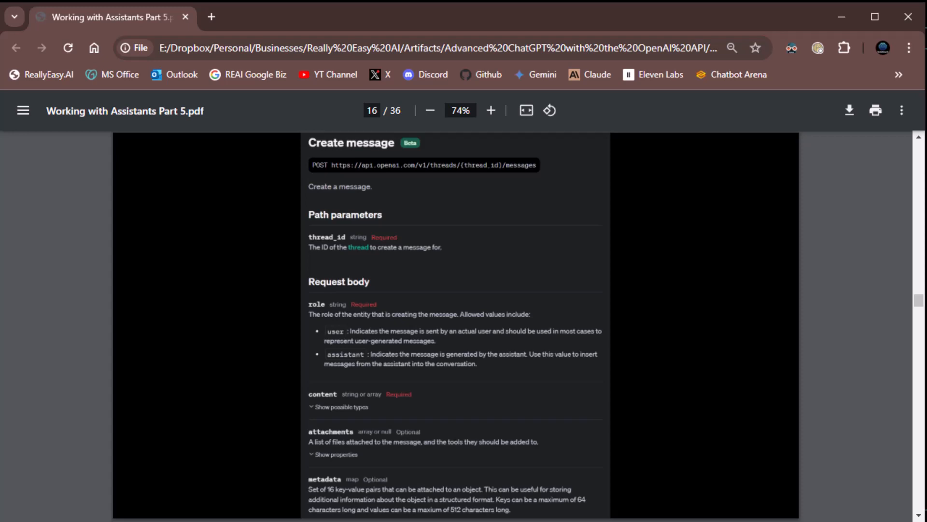
mouse_move(35, 371)
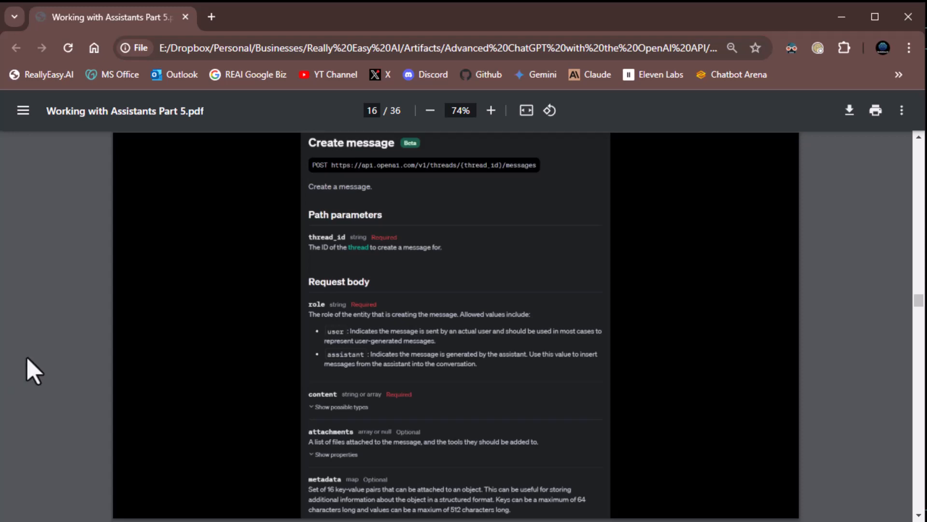
mouse_move(97, 373)
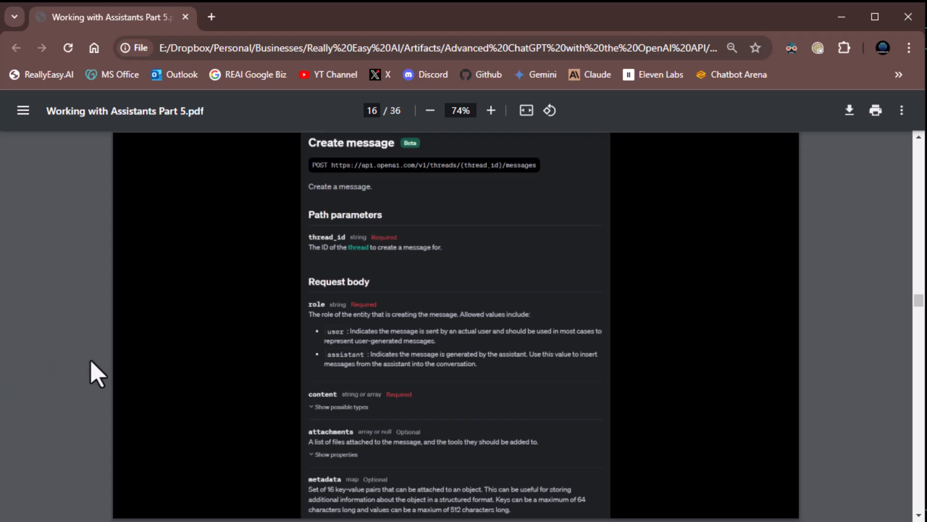
- Scroll the slide deck down to slide 17, 'Demo: Creating Our First Message' with 'What is a penguin?'
scroll("down", 3)
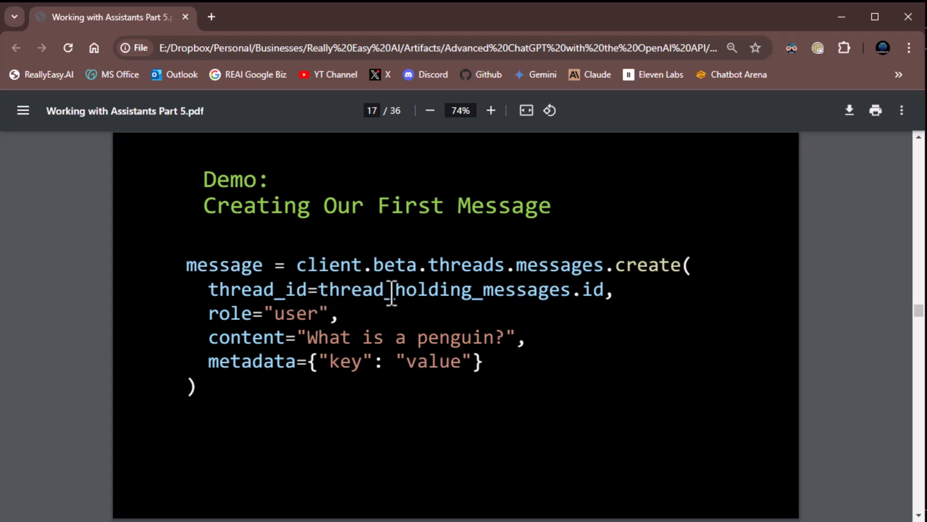
mouse_move(568, 317)
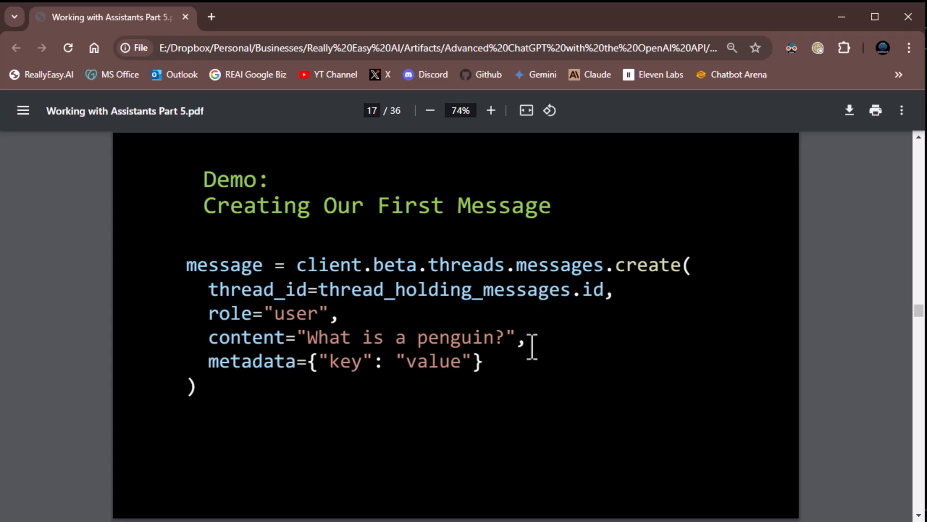
mouse_move(526, 304)
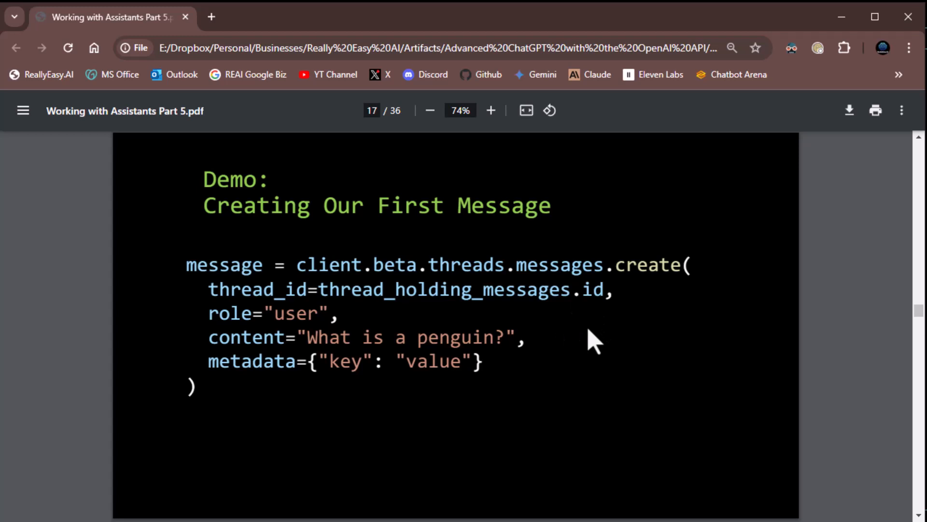
mouse_move(573, 331)
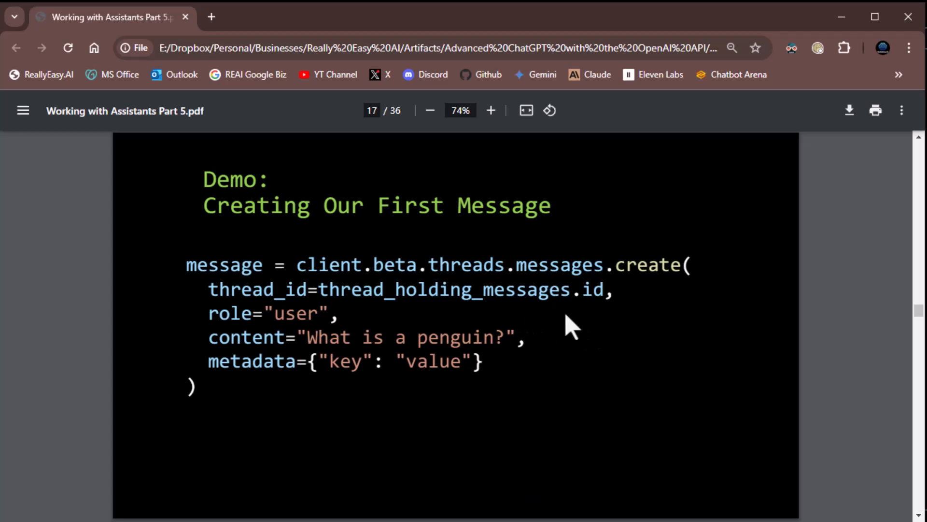
mouse_move(264, 320)
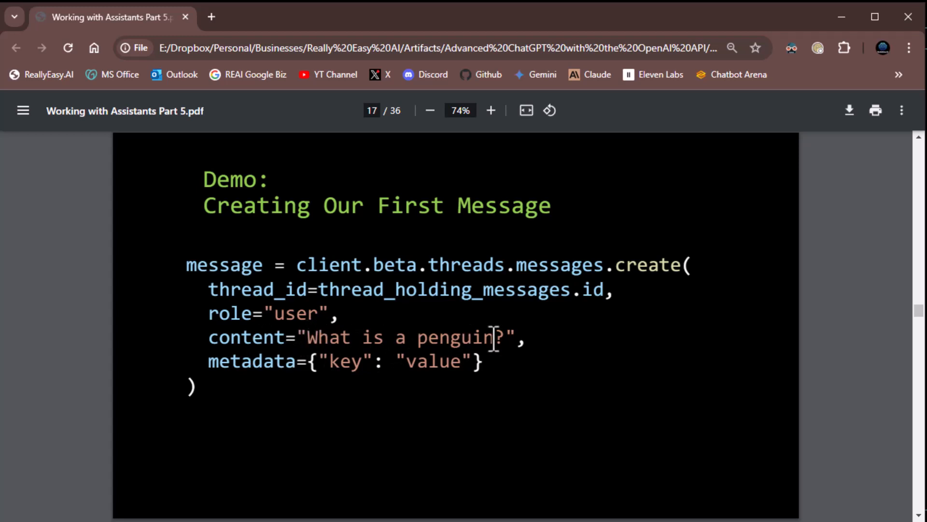
mouse_move(508, 397)
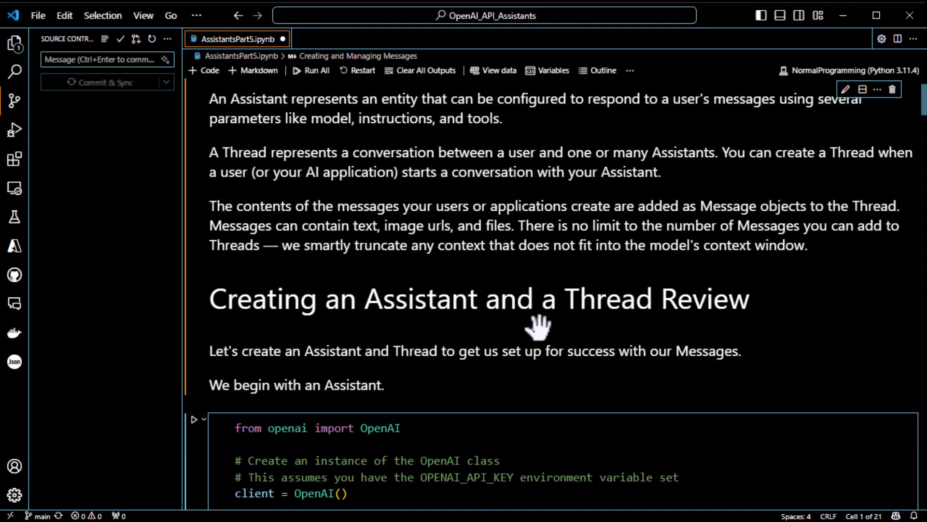
scroll("down", 3)
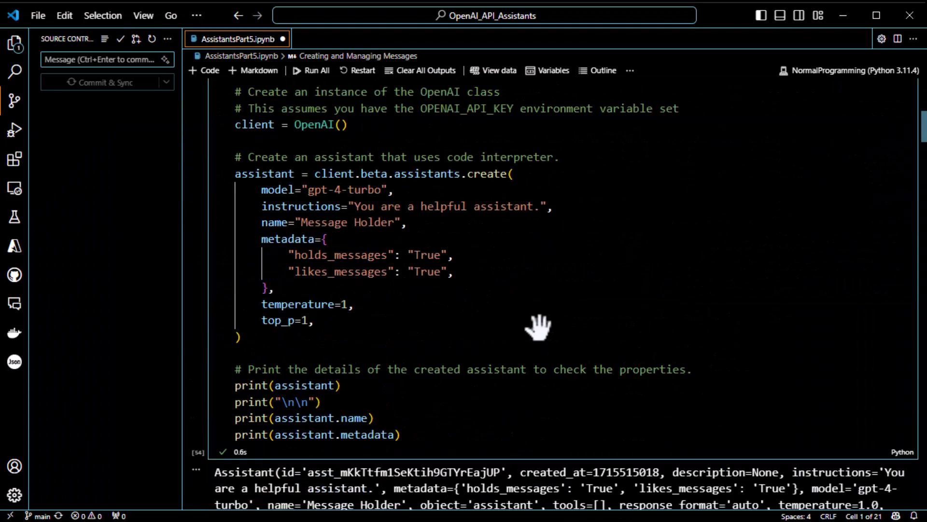
scroll("down", 3)
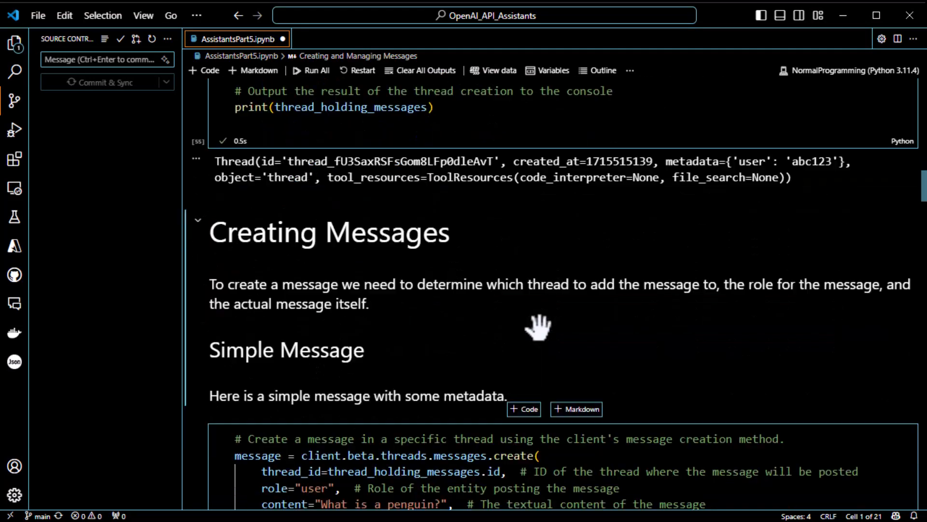
scroll("down", 3)
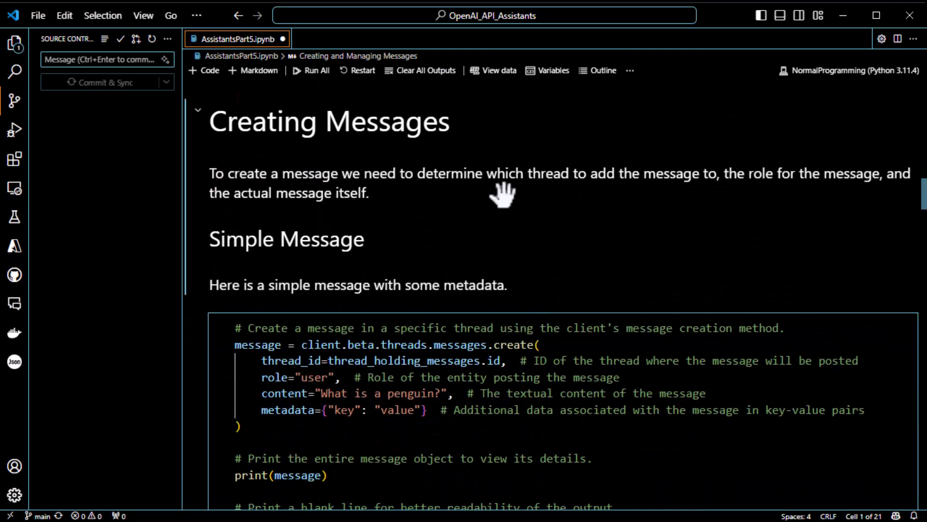
mouse_move(831, 198)
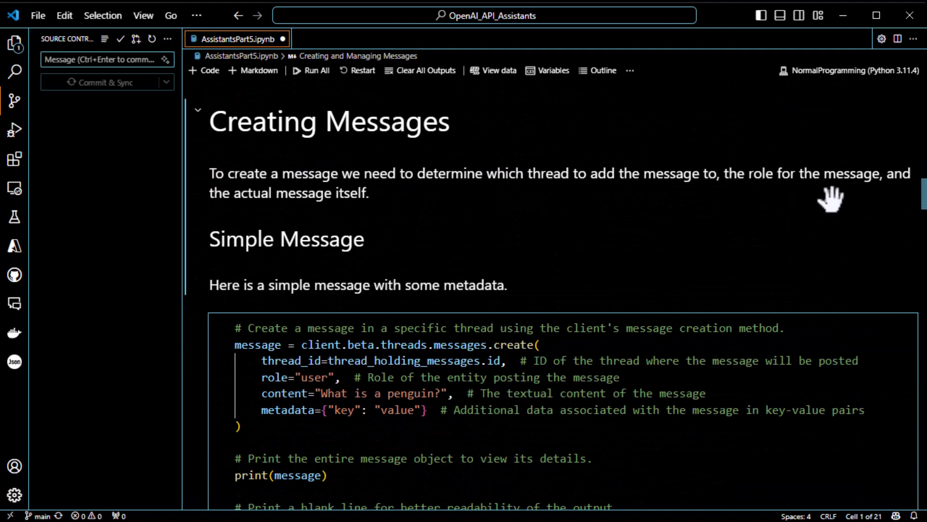
scroll("down", 3)
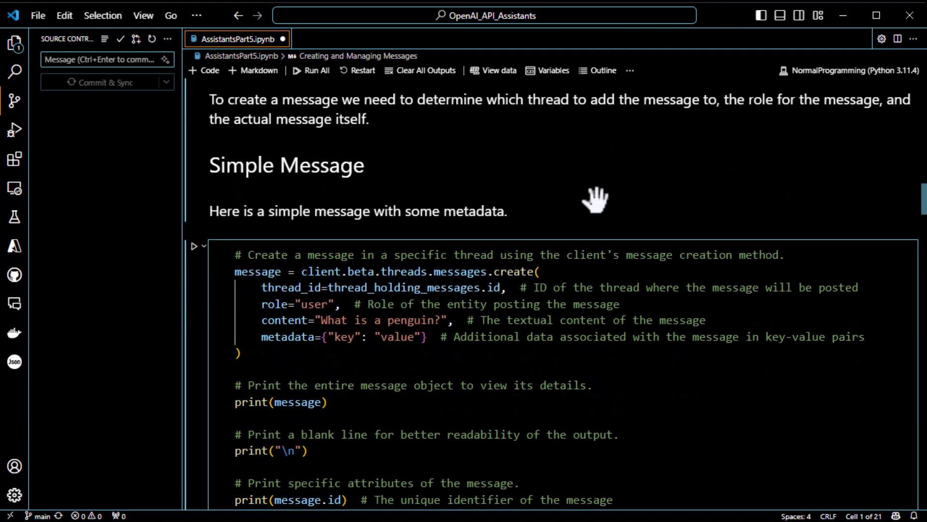
scroll("down", 3)
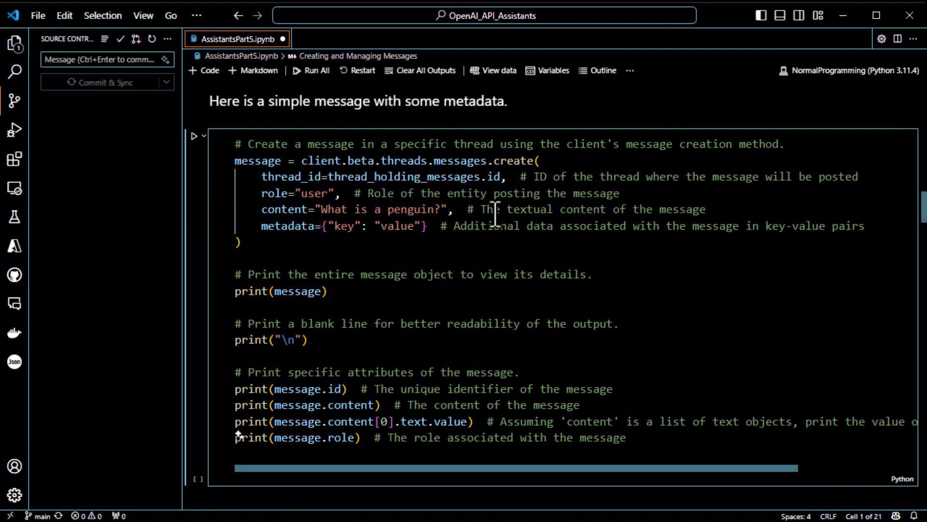
mouse_move(402, 281)
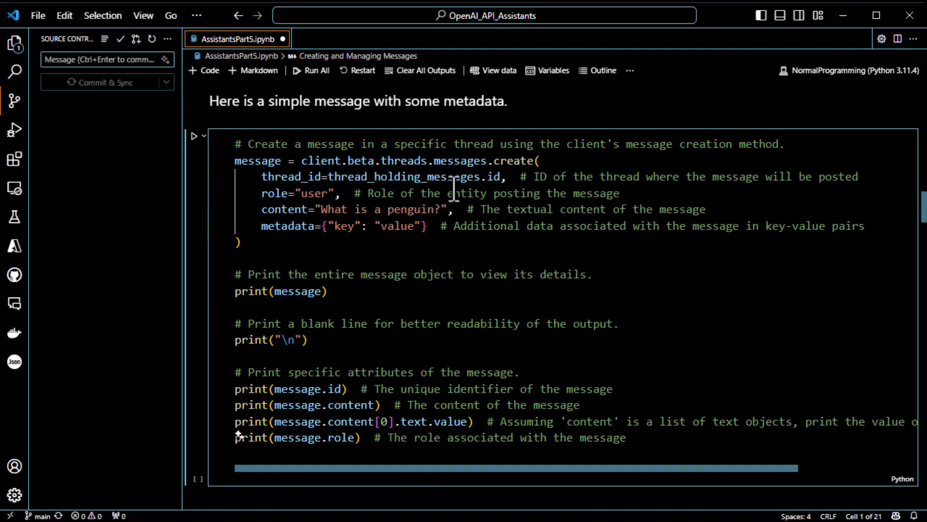
mouse_move(399, 249)
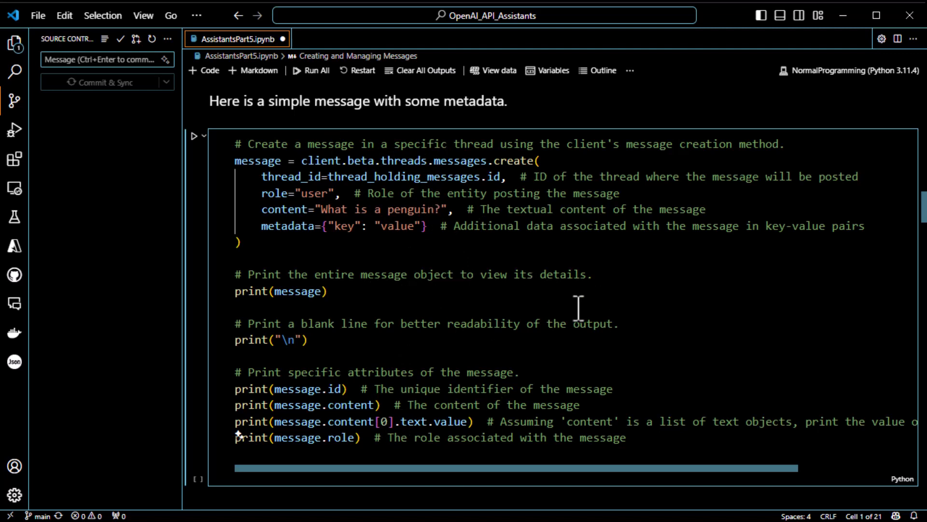
mouse_move(353, 185)
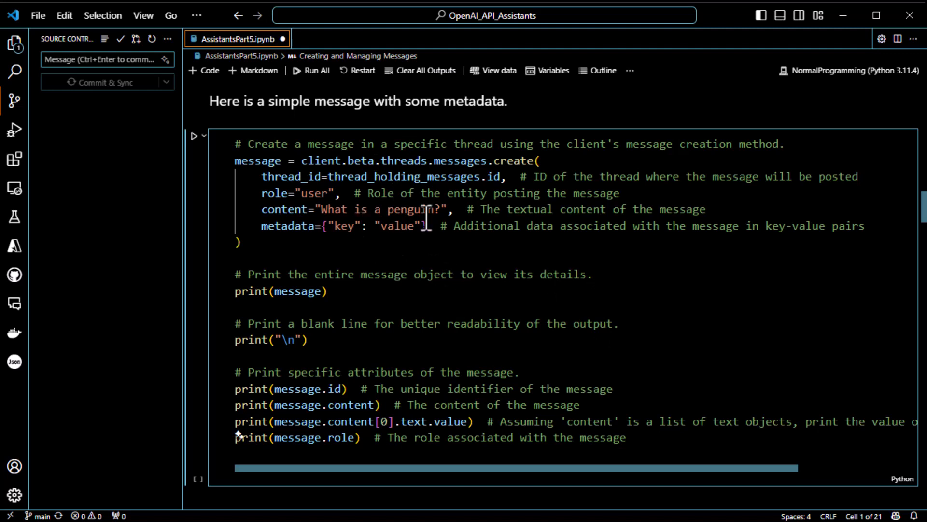
double_click(345, 226)
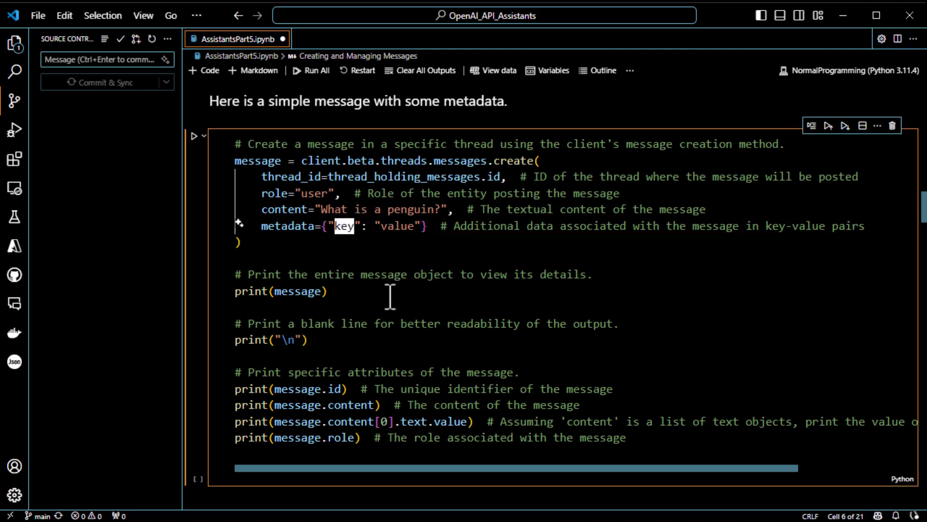
type("u")
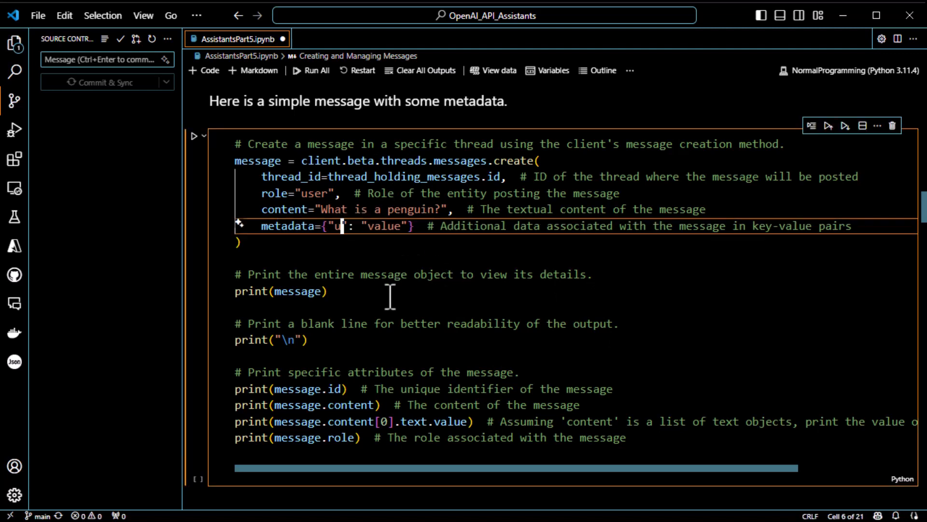
type("ser")
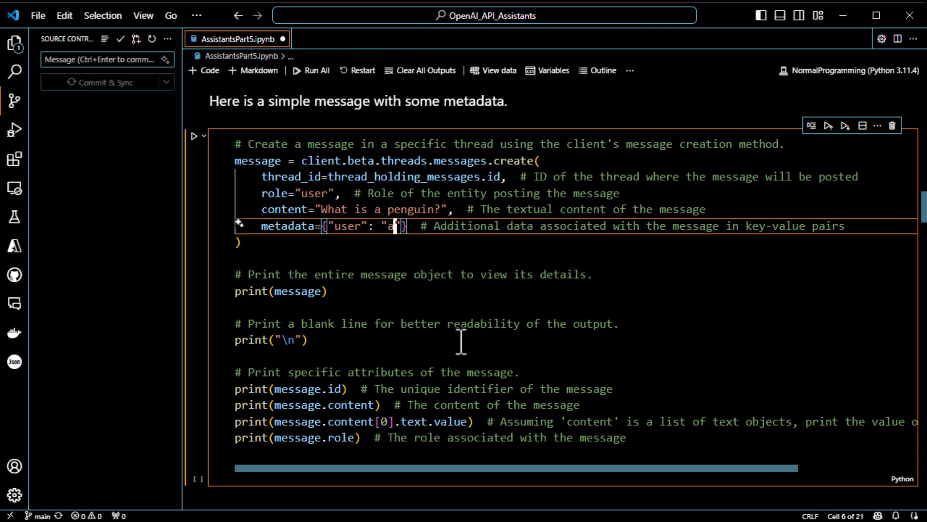
type("bc123")
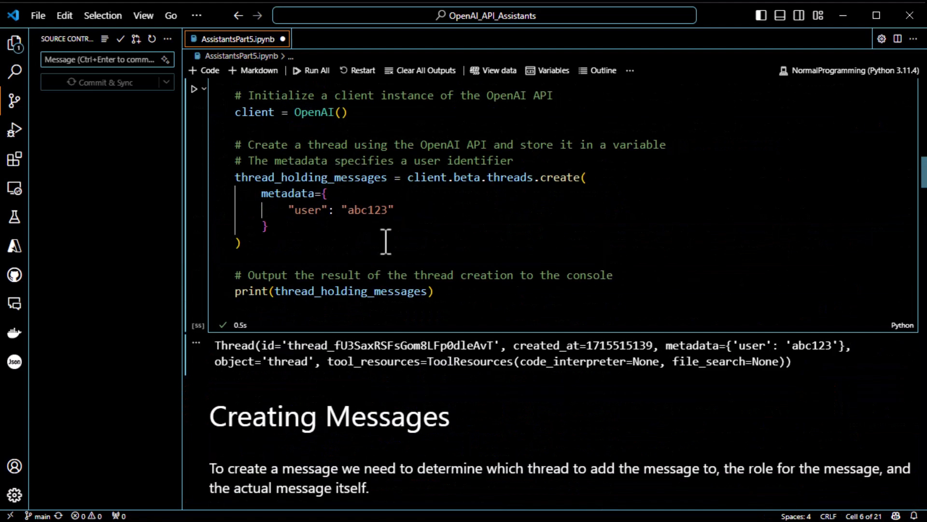
scroll("down", 3)
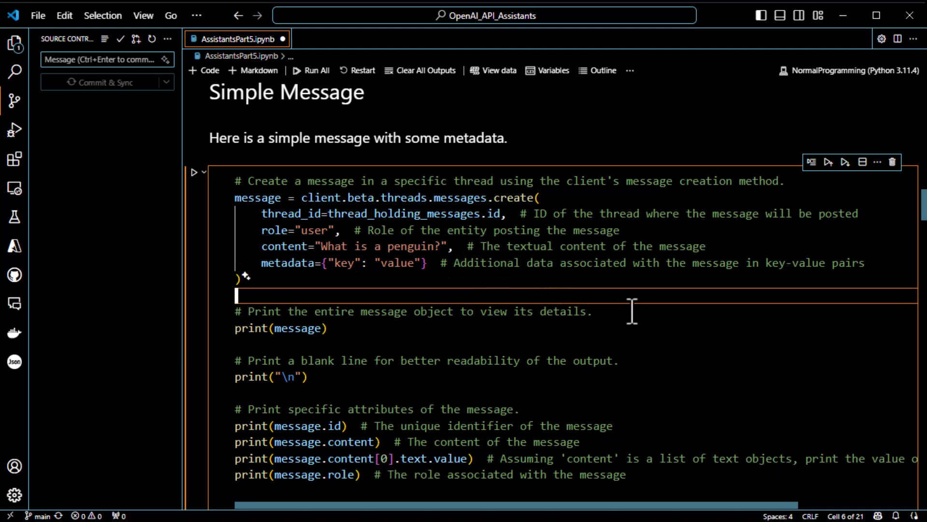
- Inspect the printed message id, text value and completed_at field in the Simple Message output
scroll("down", 3)
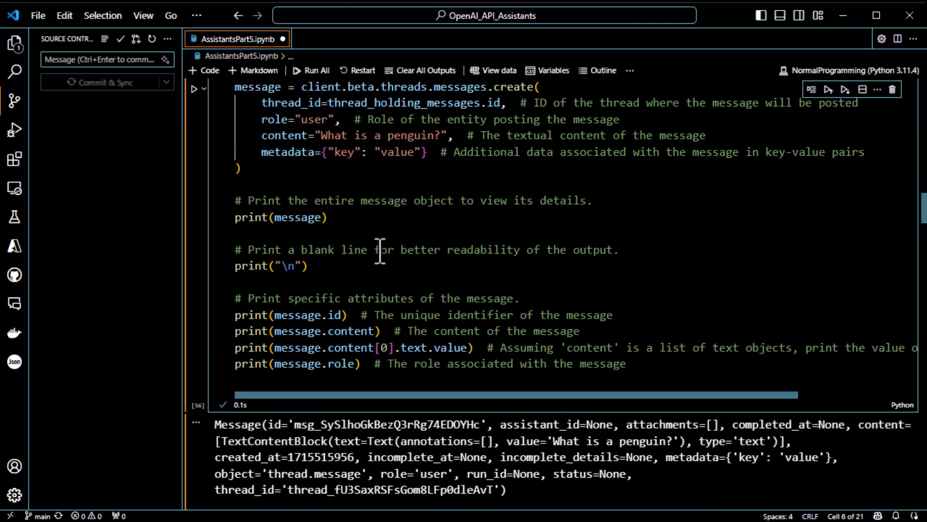
scroll("down", 3)
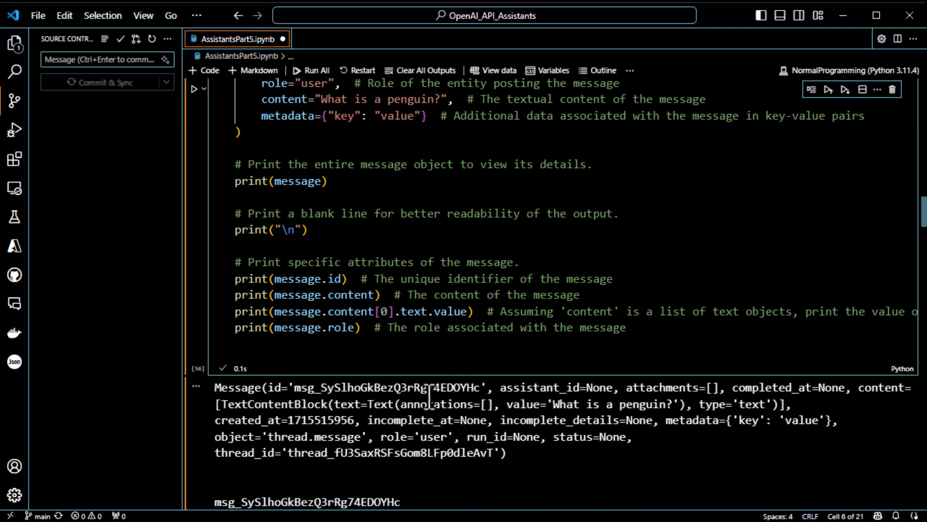
double_click(322, 387)
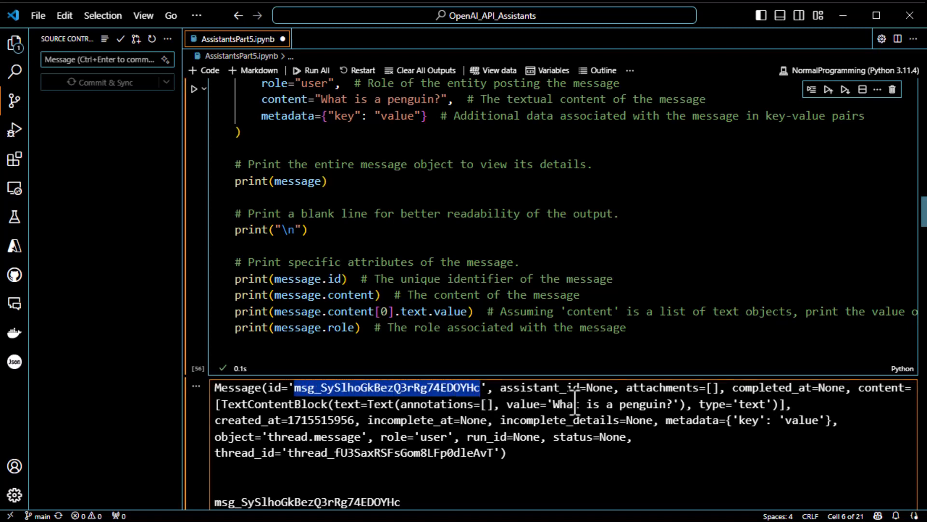
double_click(599, 388)
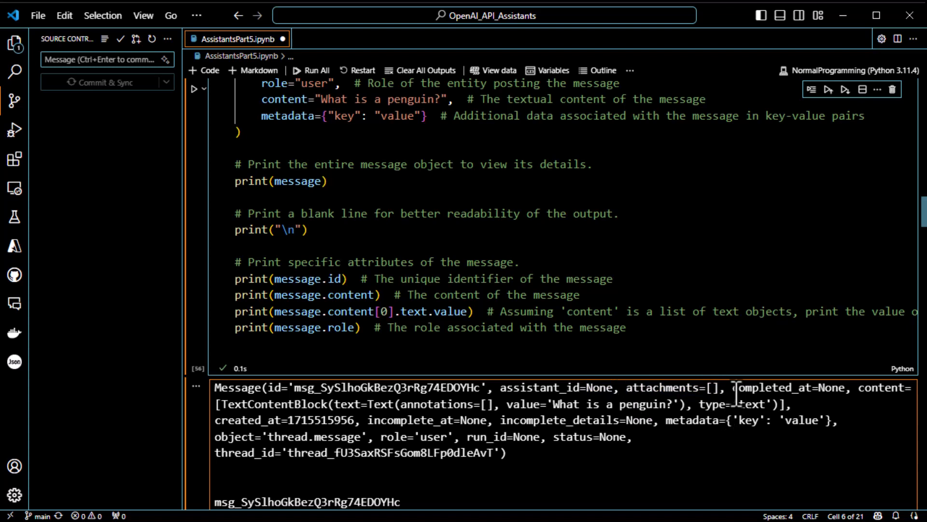
double_click(792, 388)
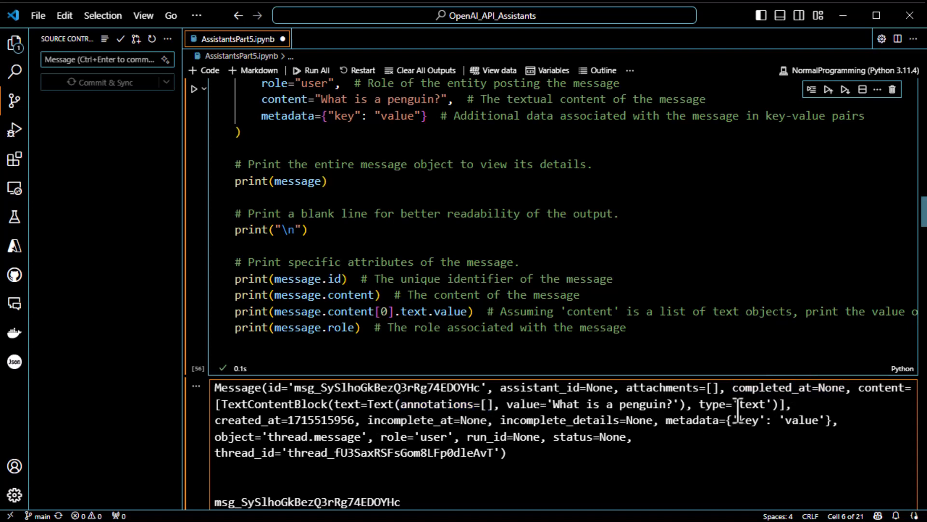
mouse_move(276, 420)
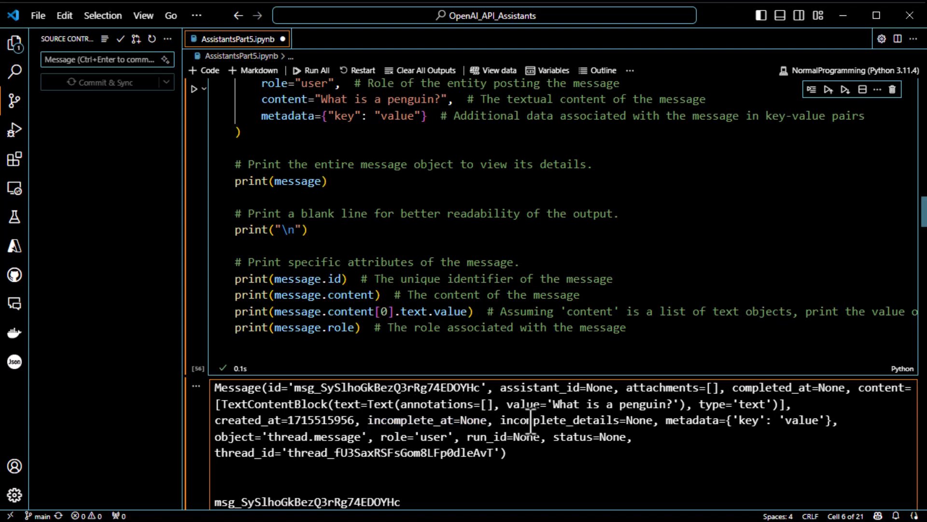
- Point out the incomplete details field and select the thread id in the printed message
double_click(556, 420)
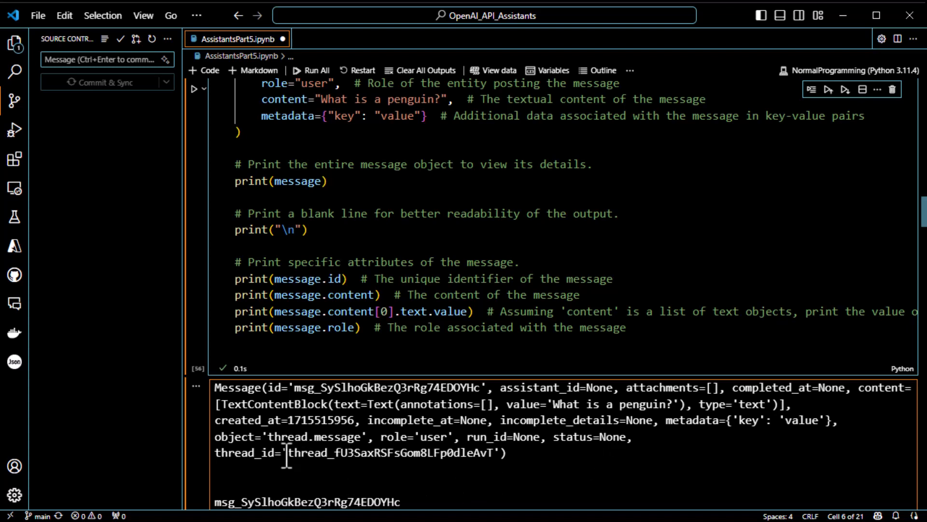
left_click_drag(288, 453, 489, 452)
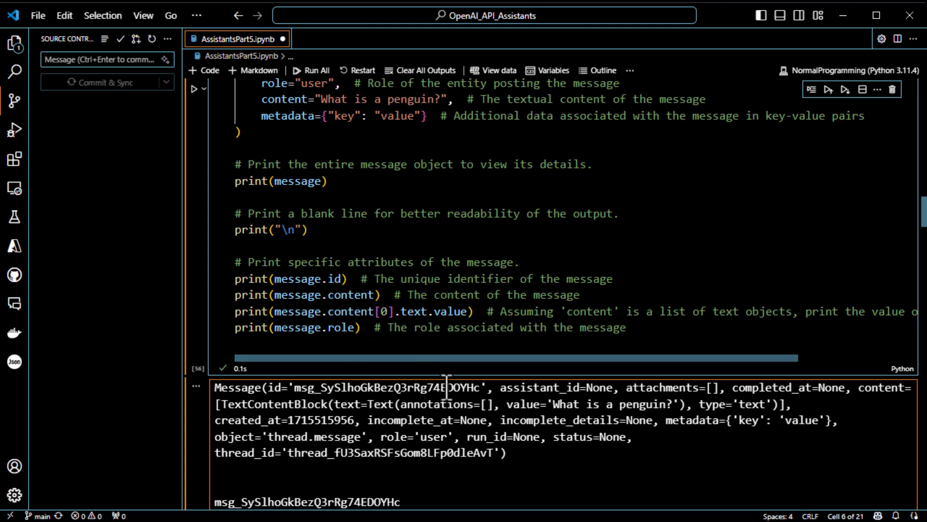
scroll("down", 3)
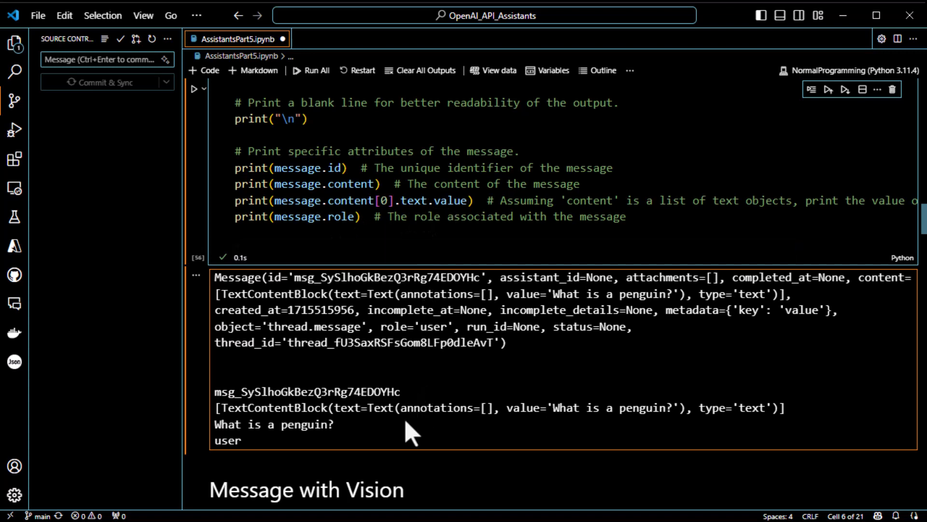
mouse_move(269, 378)
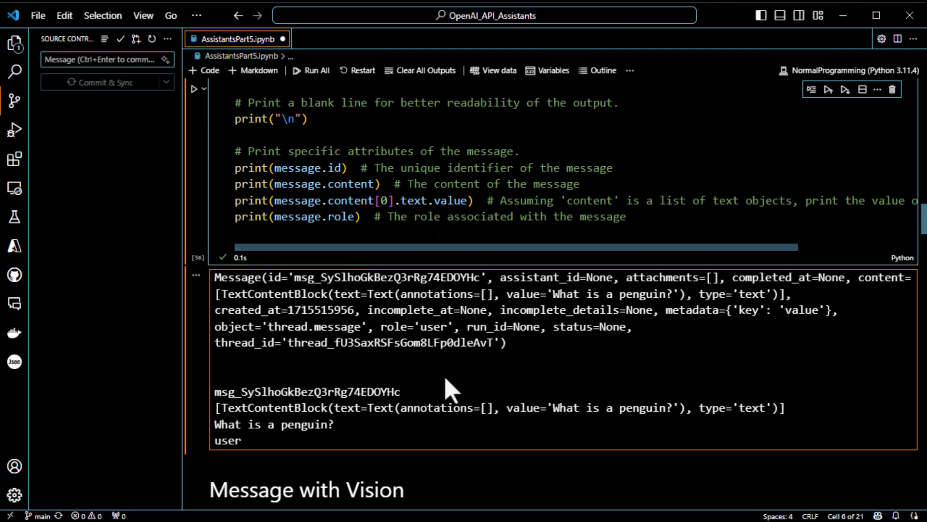
mouse_move(556, 435)
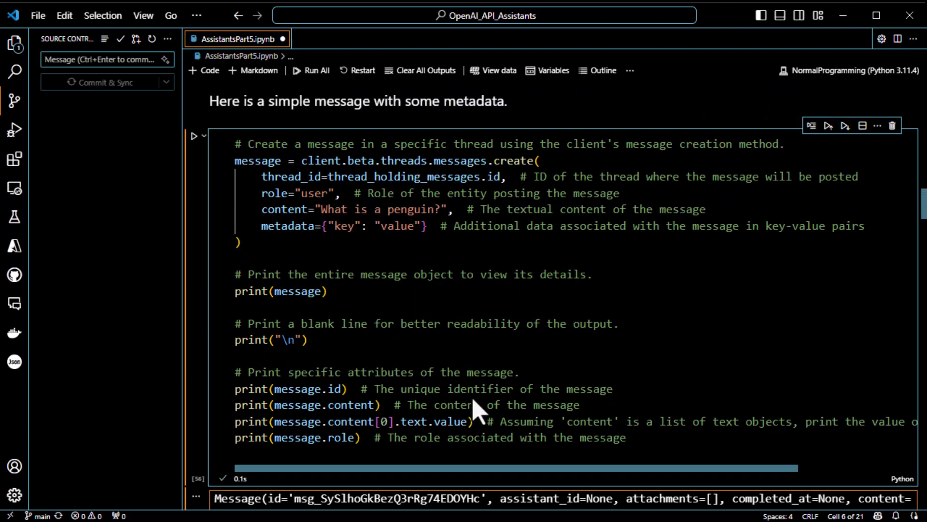
scroll("down", 3)
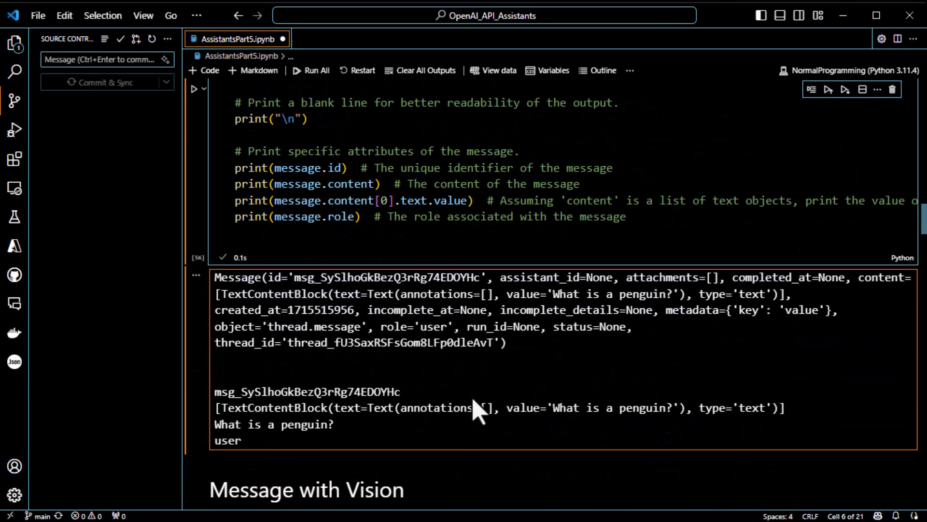
scroll("down", 3)
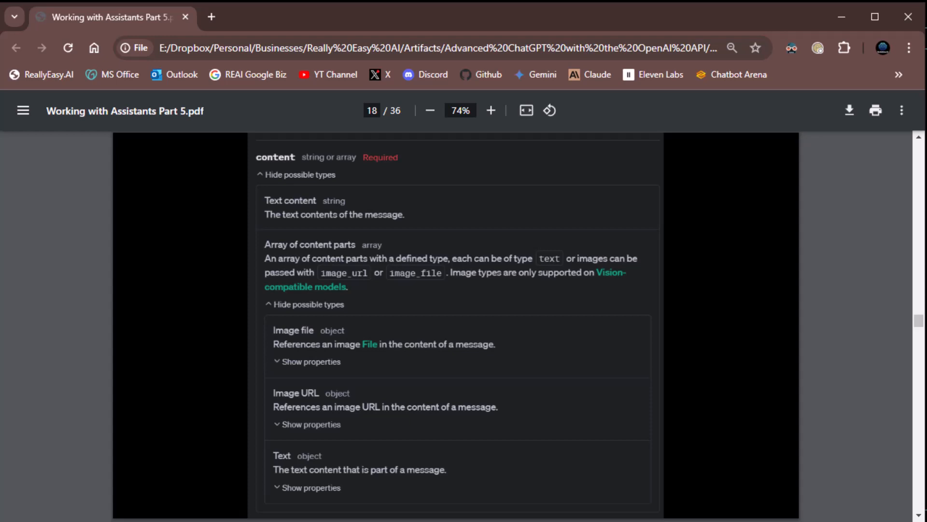
mouse_move(394, 299)
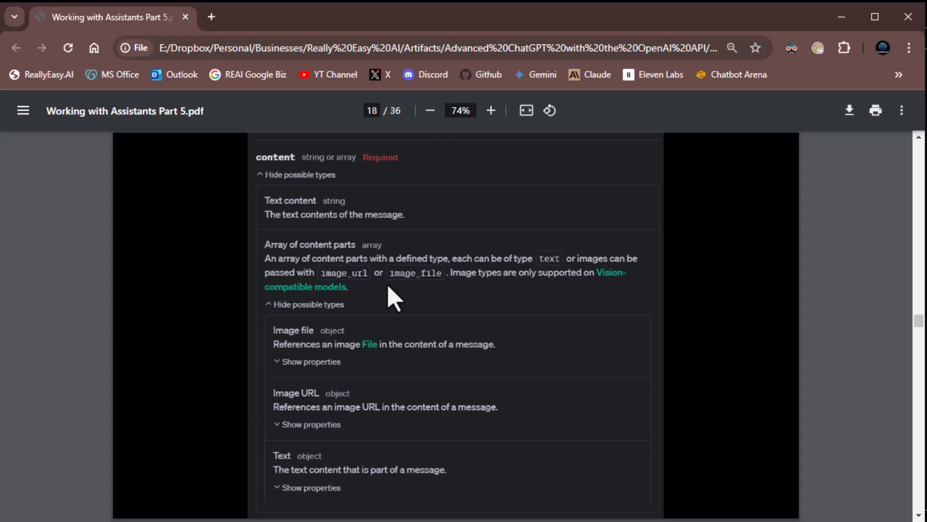
mouse_move(351, 298)
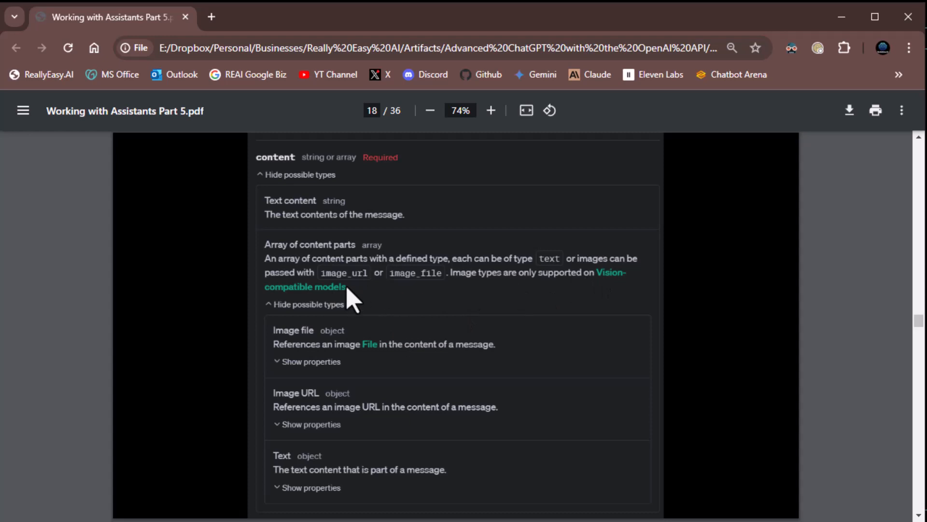
mouse_move(351, 301)
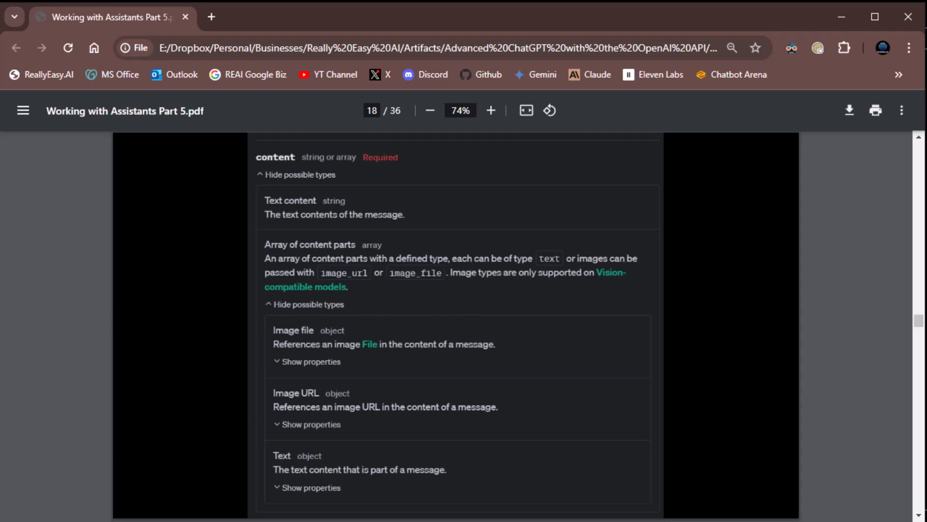
mouse_move(620, 297)
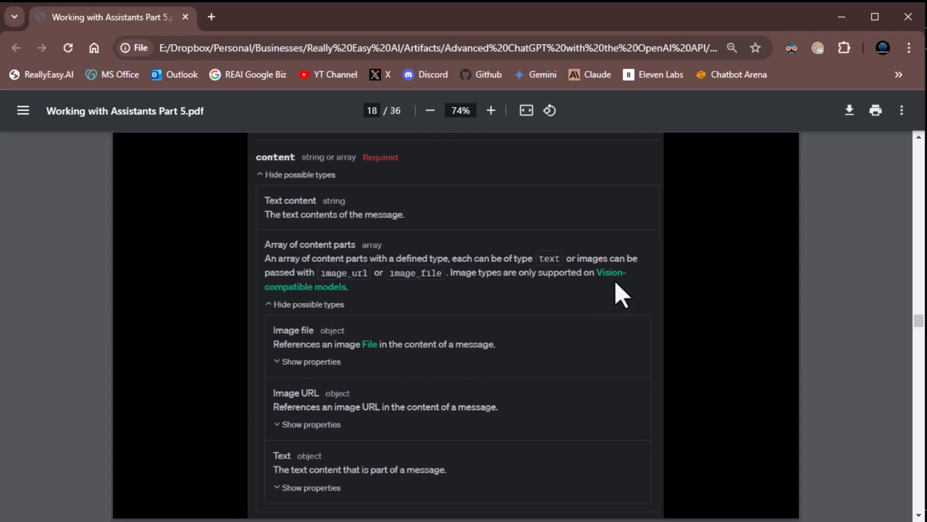
mouse_move(583, 236)
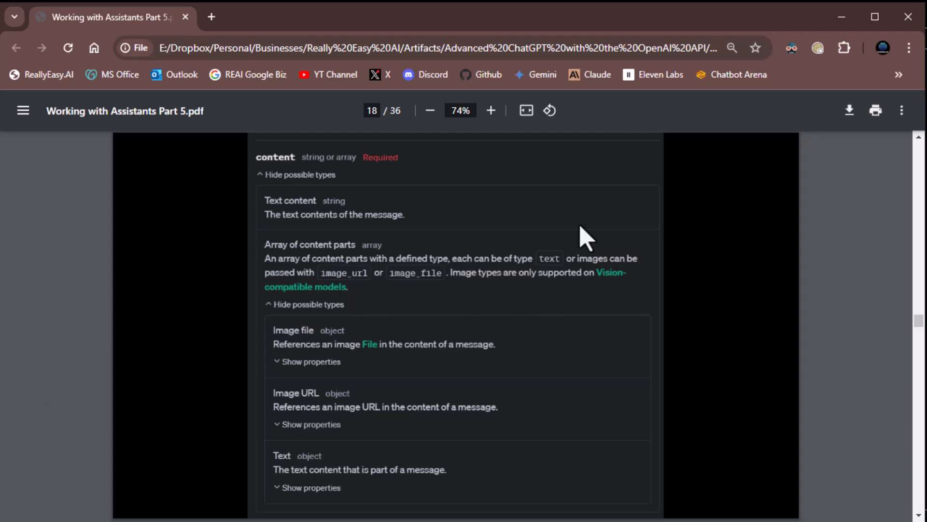
mouse_move(519, 342)
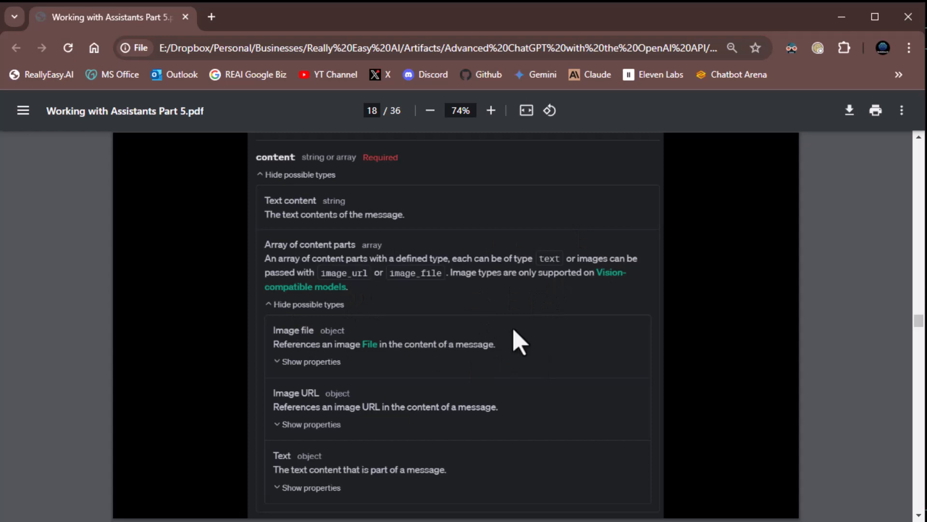
mouse_move(212, 319)
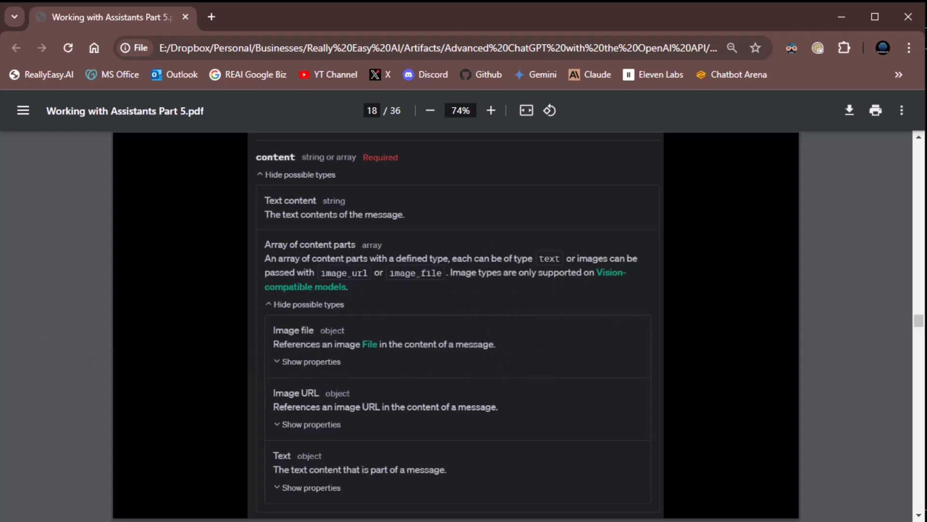
mouse_move(286, 367)
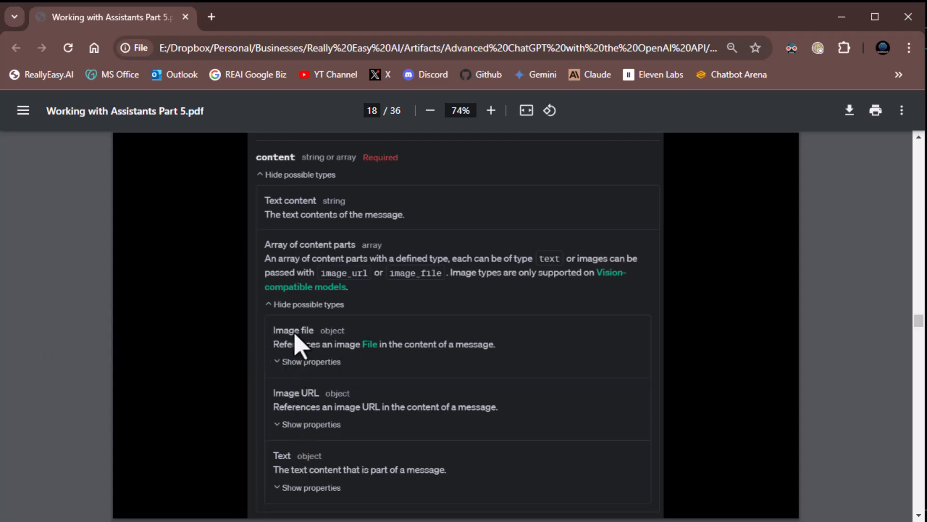
mouse_move(299, 457)
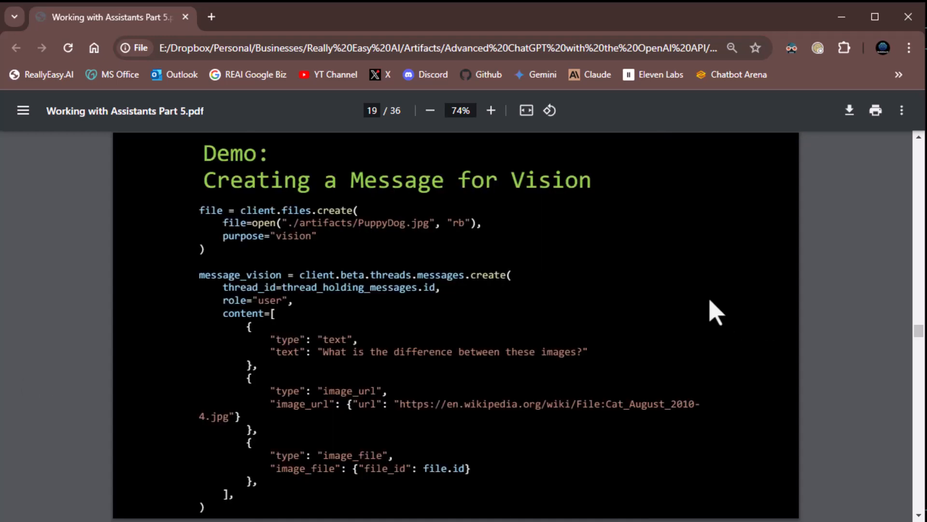
mouse_move(644, 274)
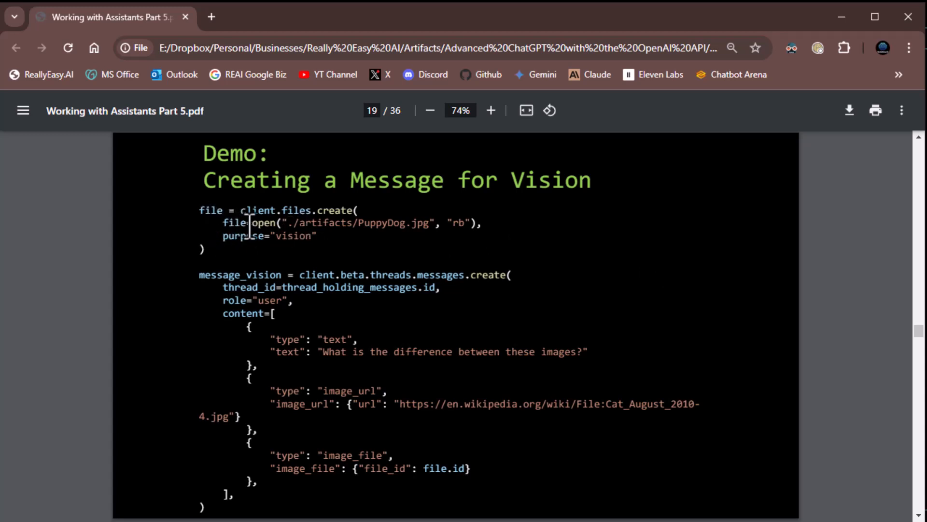
mouse_move(317, 275)
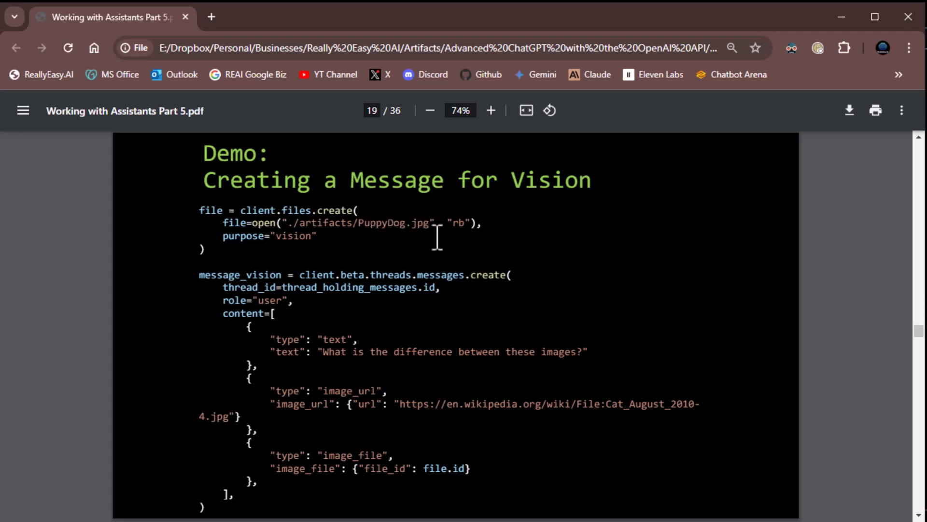
mouse_move(432, 259)
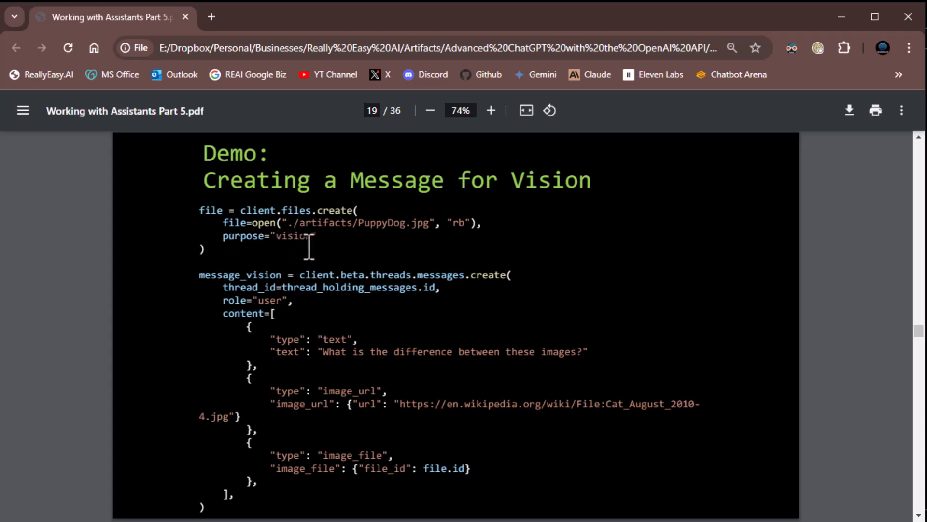
mouse_move(313, 260)
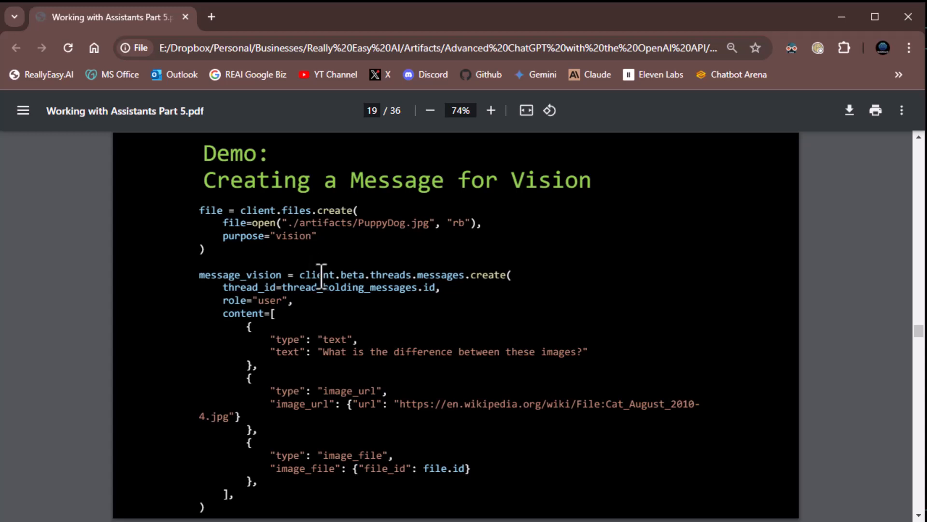
mouse_move(317, 267)
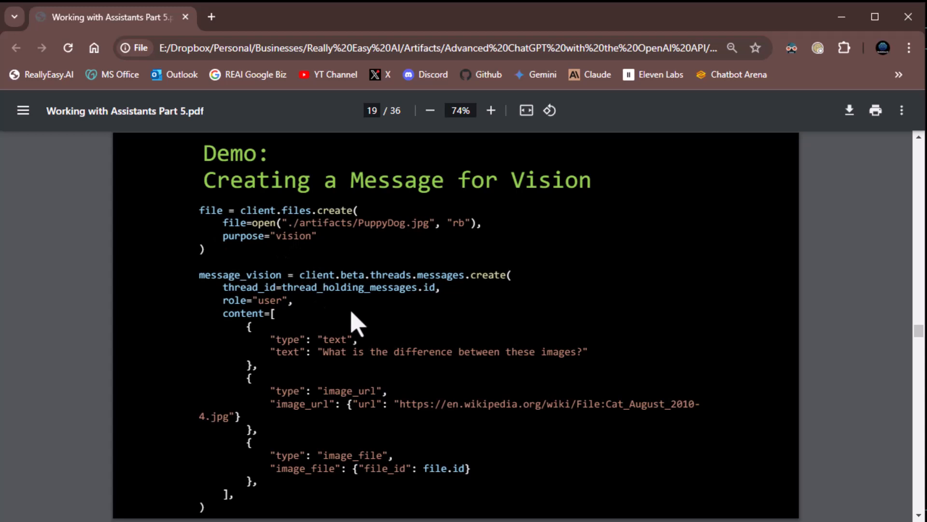
mouse_move(340, 337)
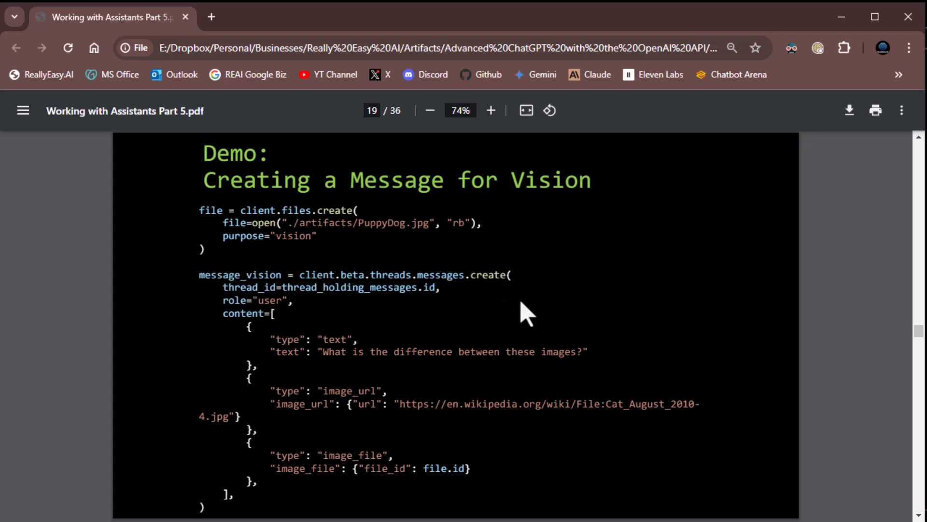
mouse_move(330, 320)
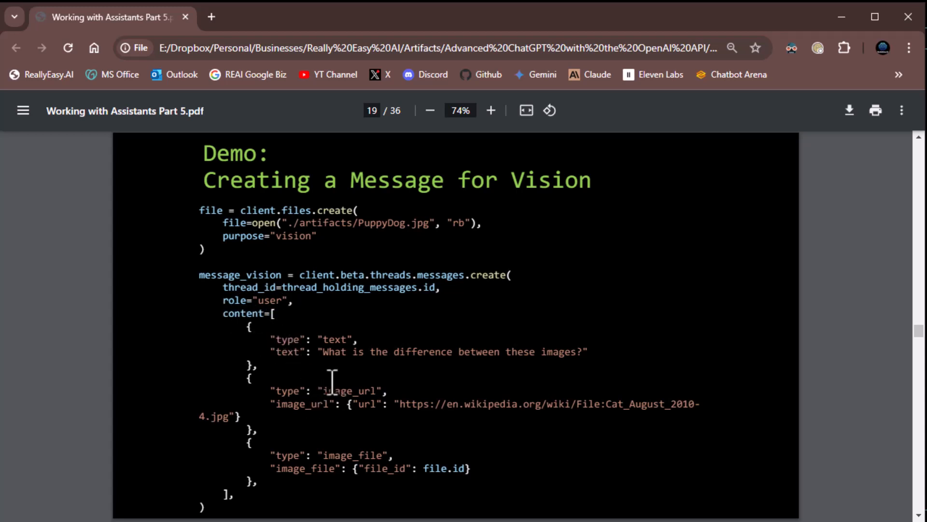
mouse_move(384, 494)
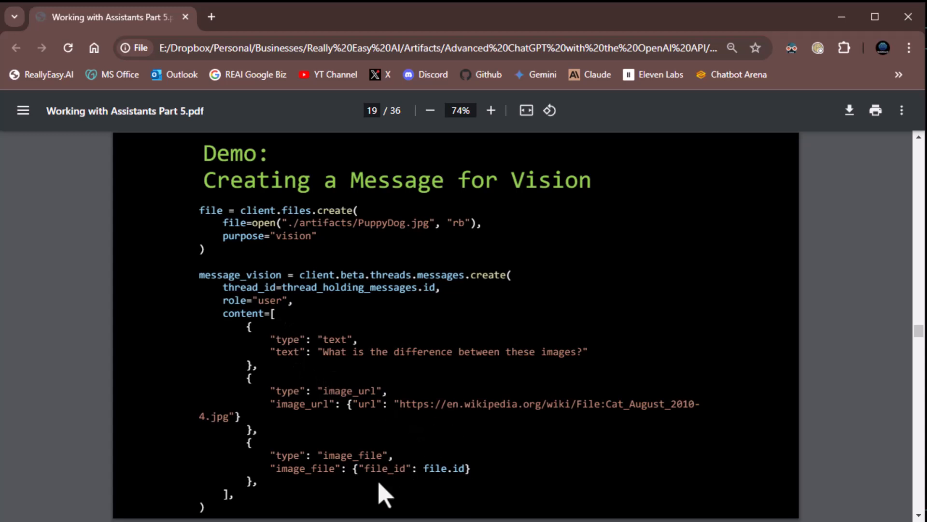
mouse_move(309, 476)
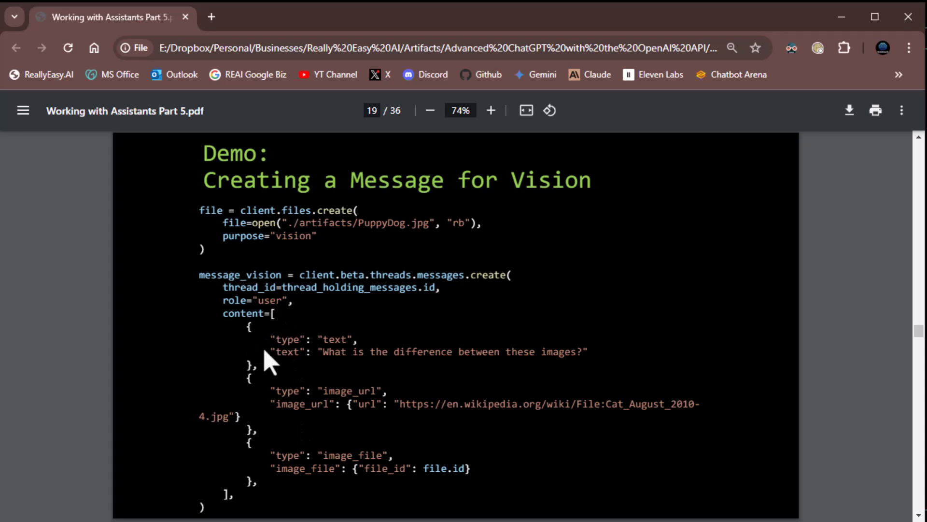
mouse_move(295, 376)
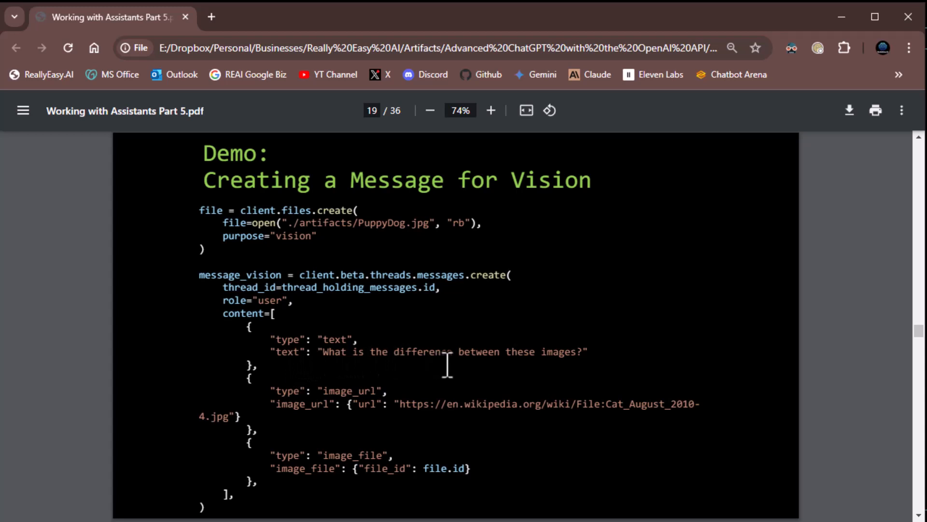
mouse_move(259, 365)
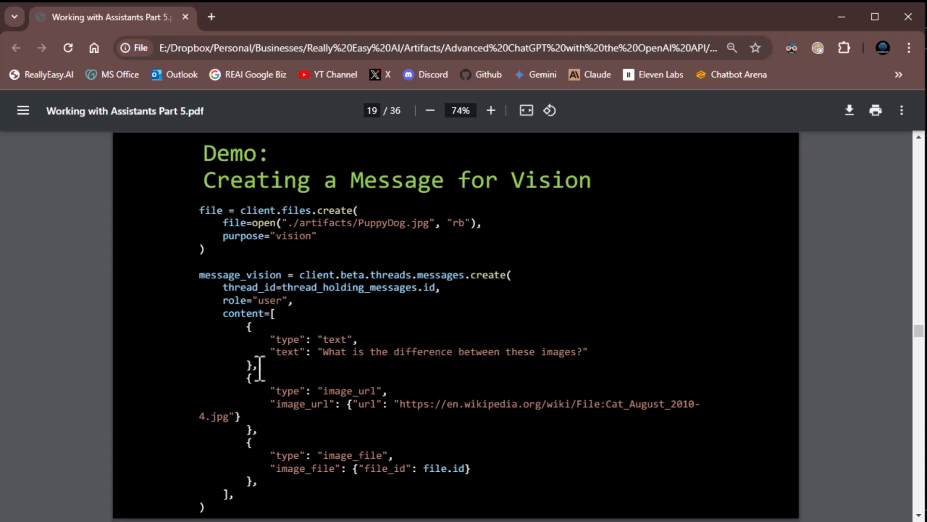
mouse_move(276, 429)
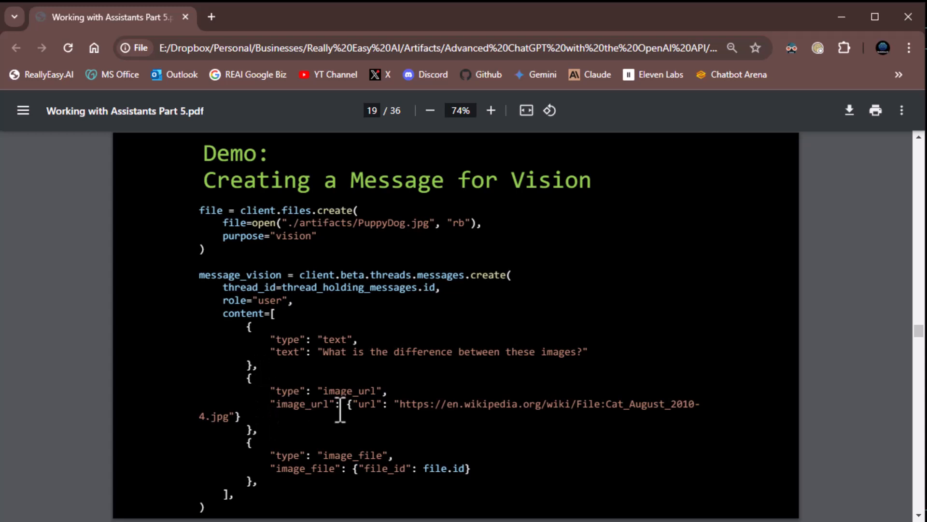
mouse_move(328, 412)
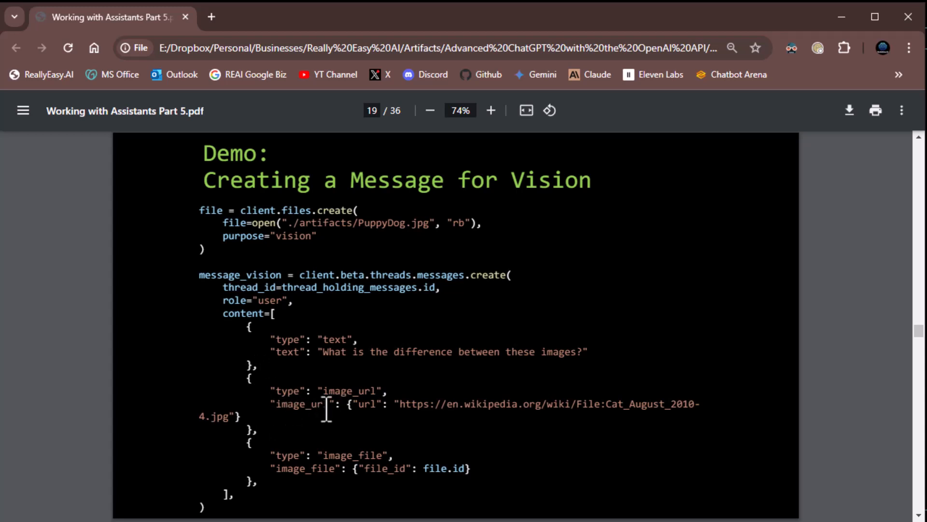
mouse_move(288, 431)
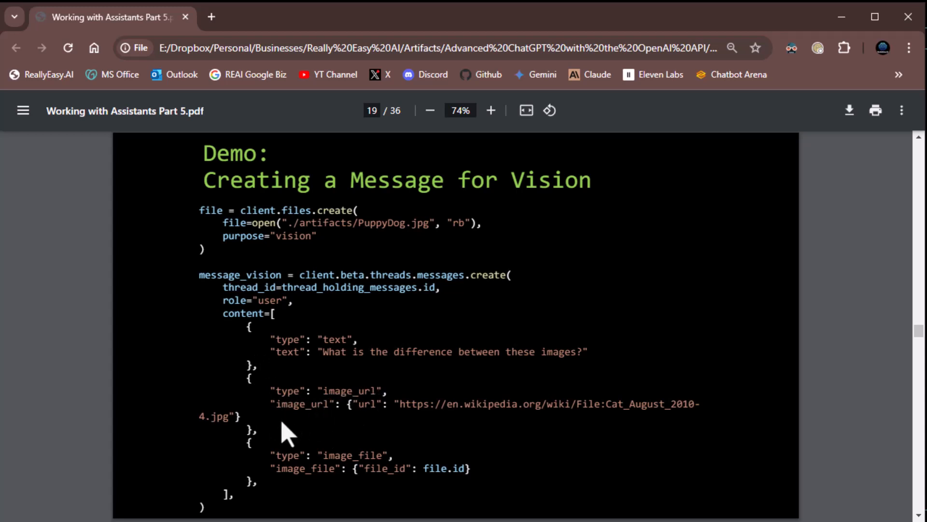
mouse_move(359, 432)
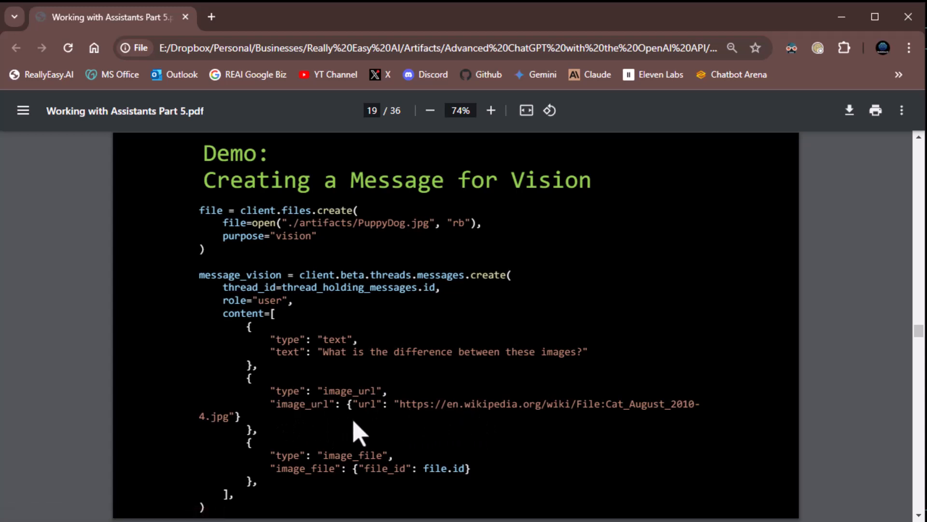
mouse_move(669, 435)
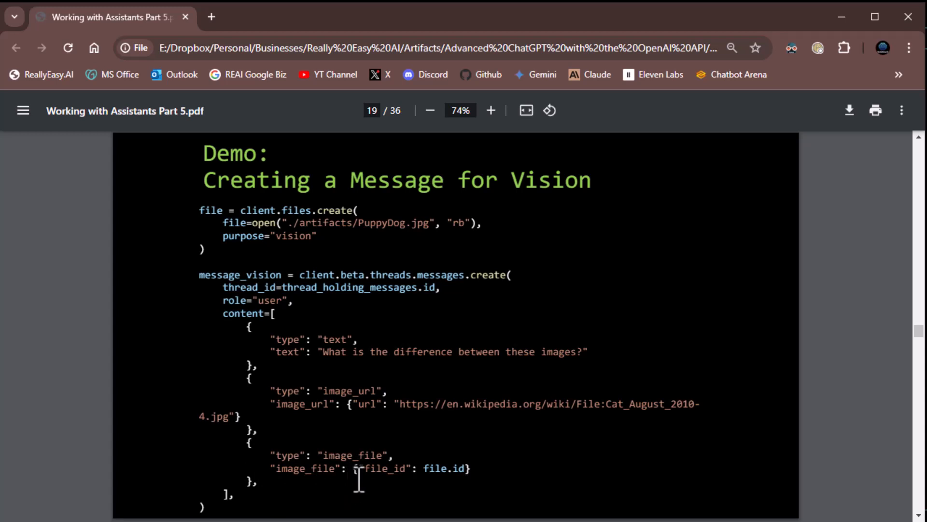
mouse_move(451, 484)
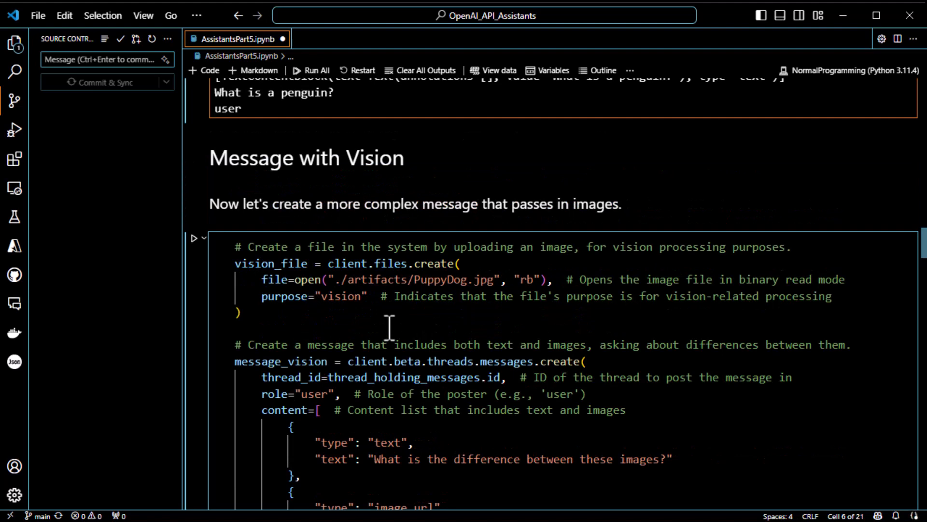
- Scroll down to reveal the full vision-message cell with its image_file entry and printed output
scroll("down", 3)
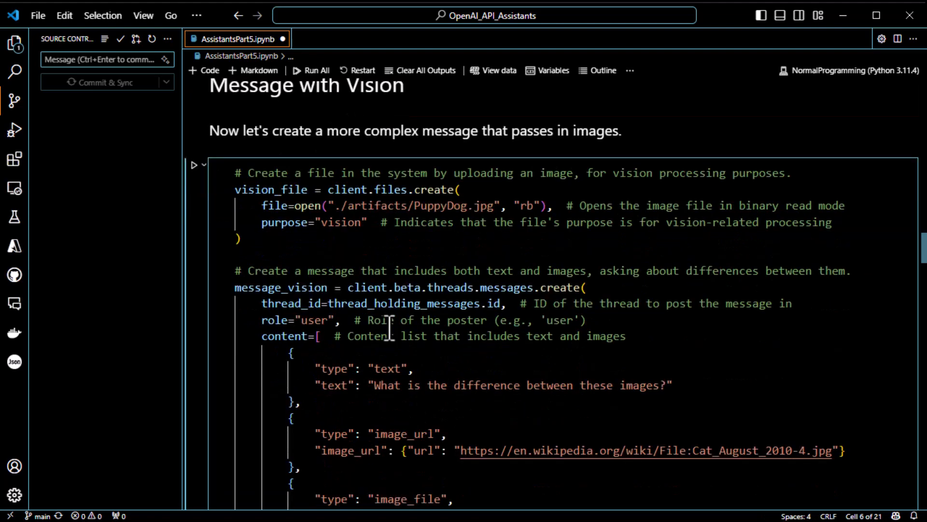
mouse_move(415, 245)
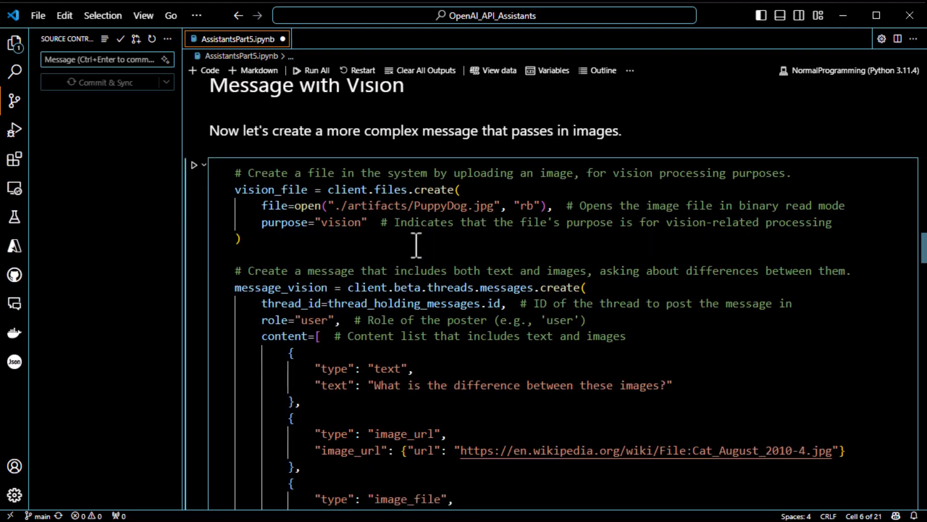
scroll("down", 3)
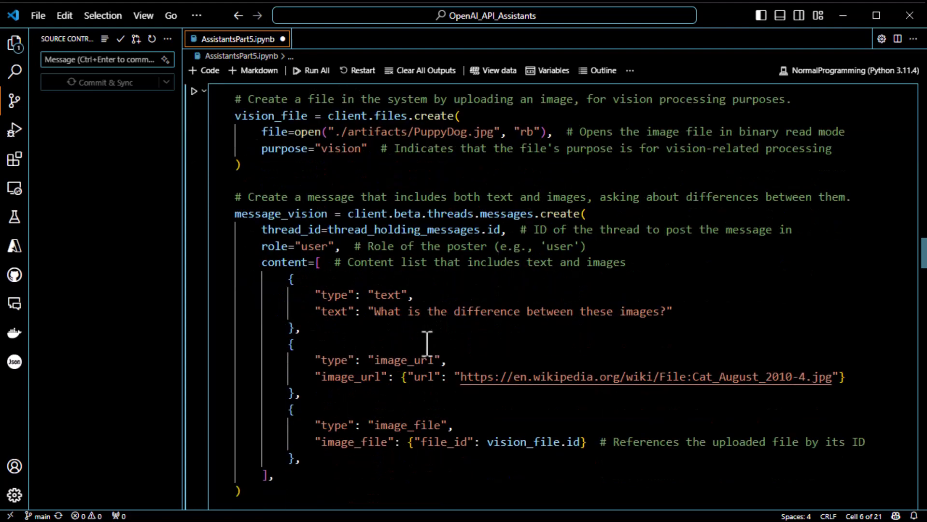
mouse_move(599, 396)
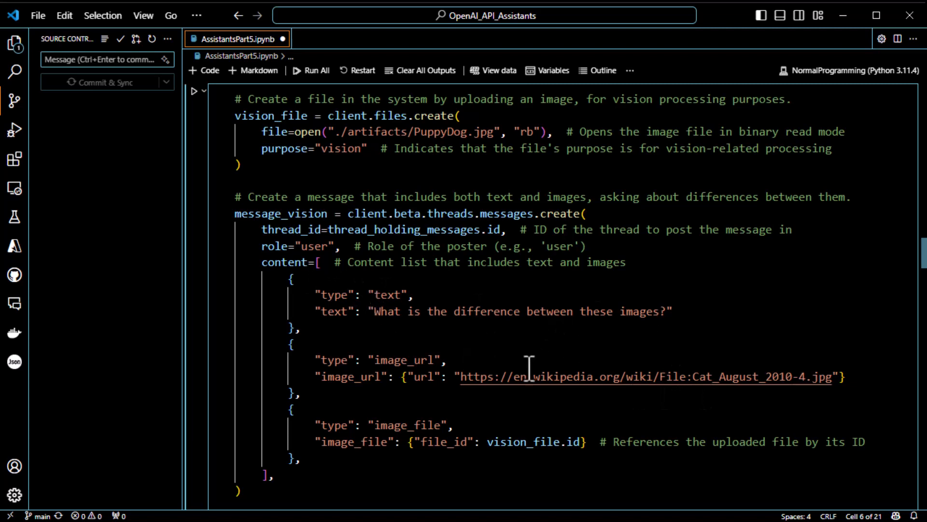
mouse_move(629, 376)
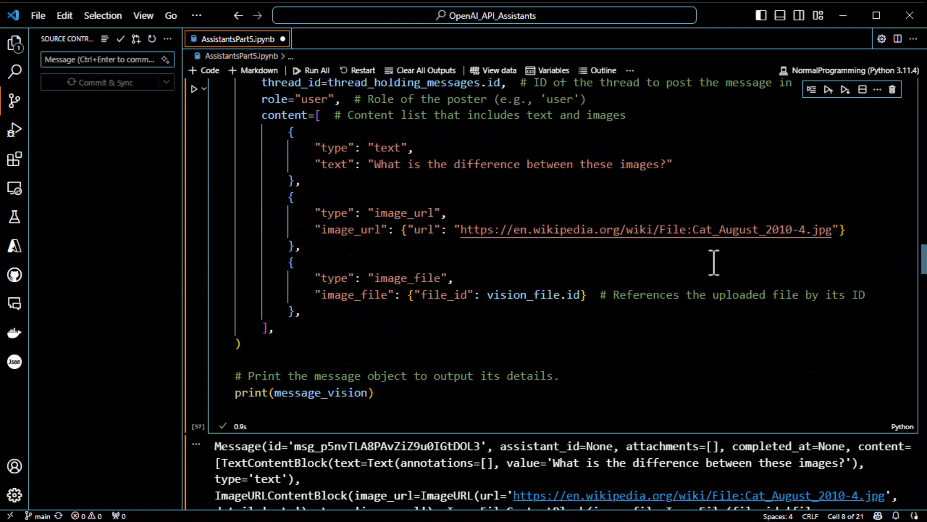
scroll("down", 3)
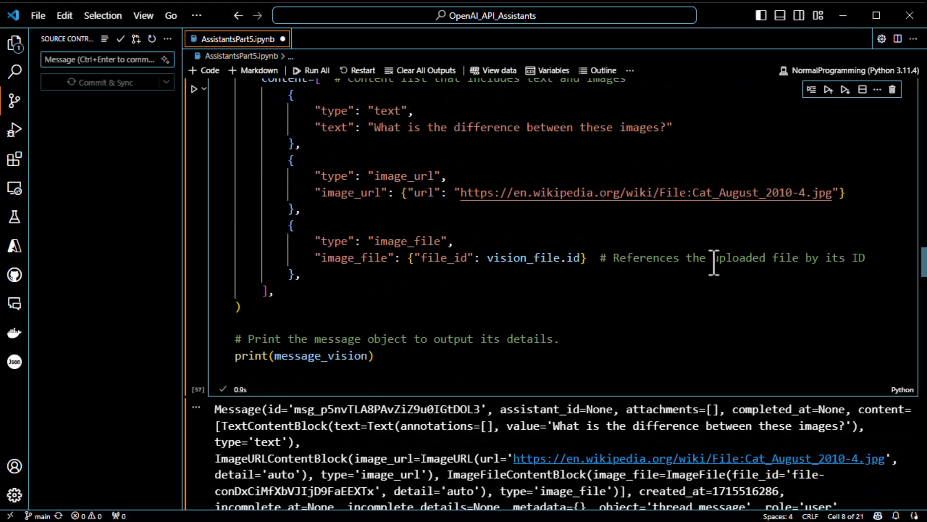
scroll("down", 3)
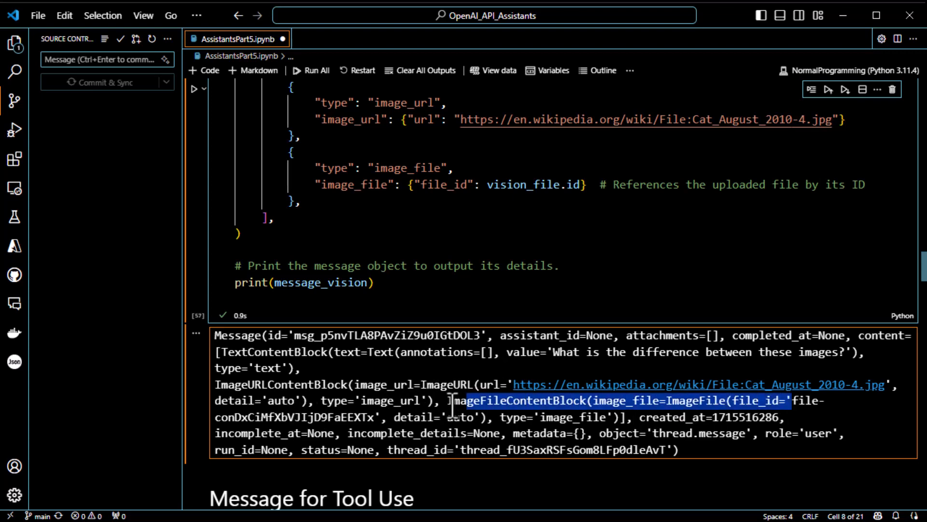
scroll("down", 3)
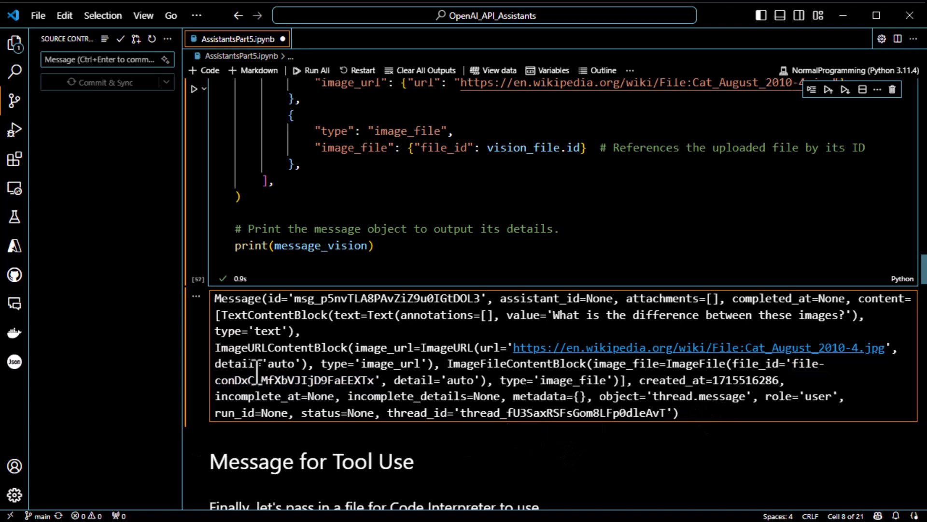
mouse_move(704, 396)
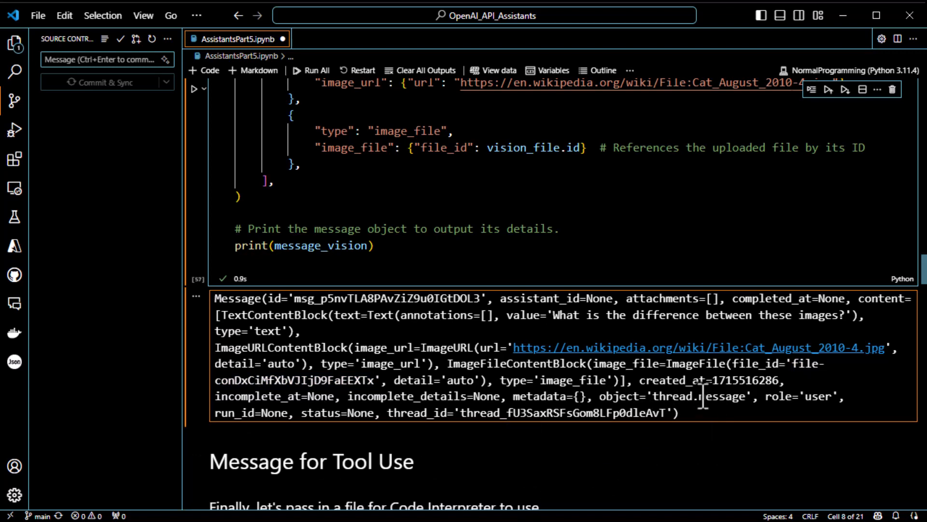
mouse_move(661, 396)
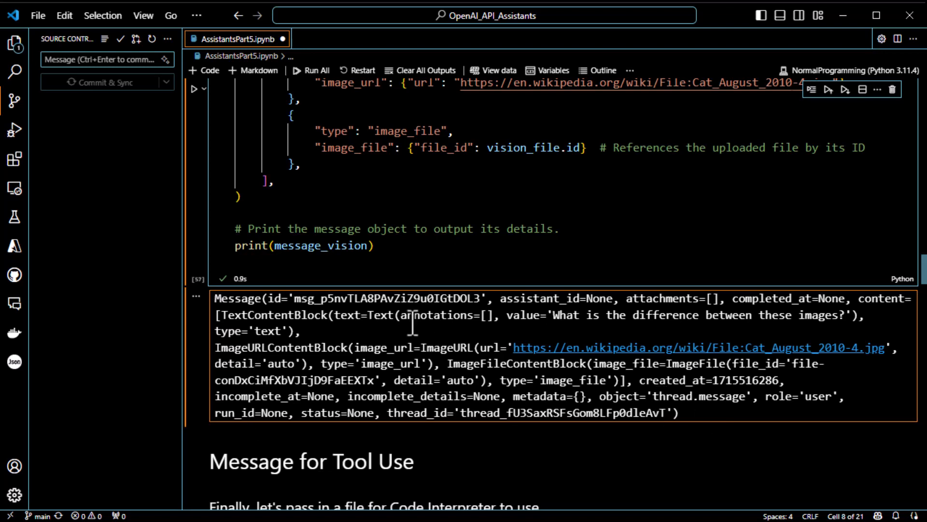
mouse_move(615, 225)
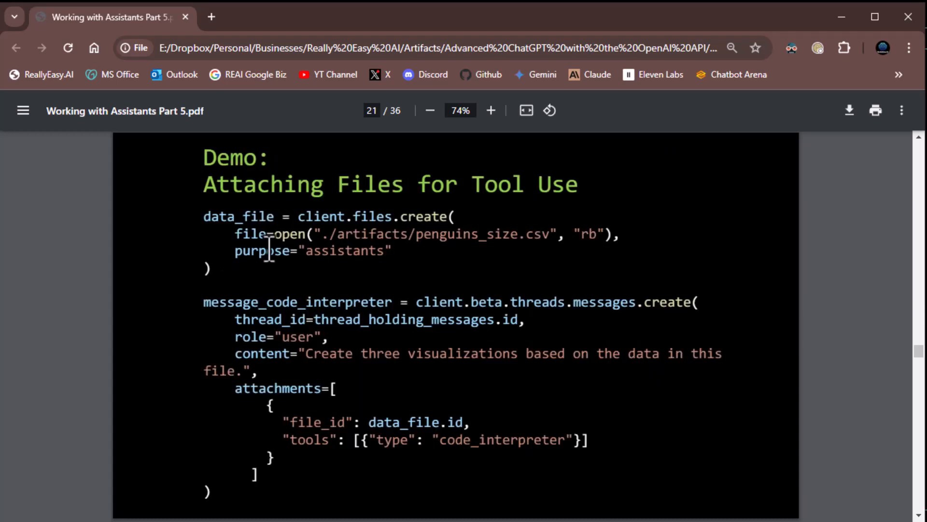
mouse_move(354, 263)
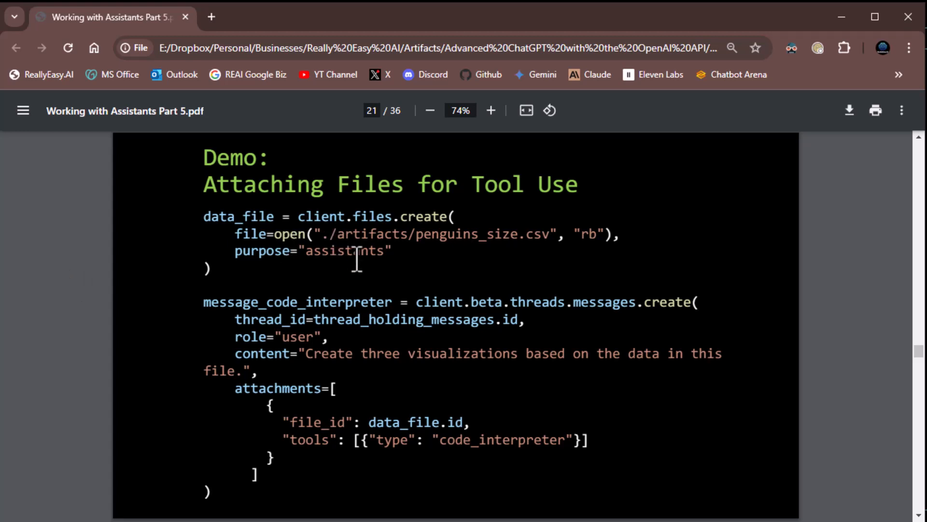
mouse_move(538, 263)
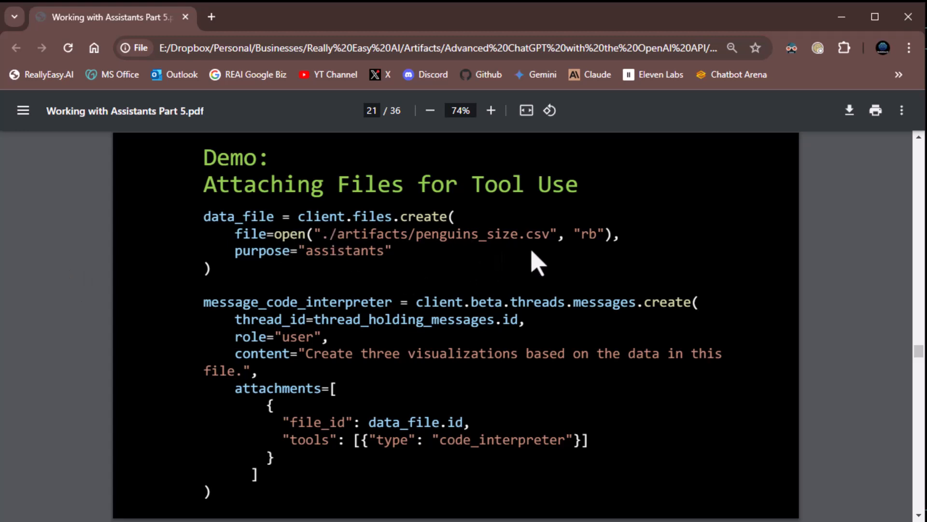
mouse_move(365, 491)
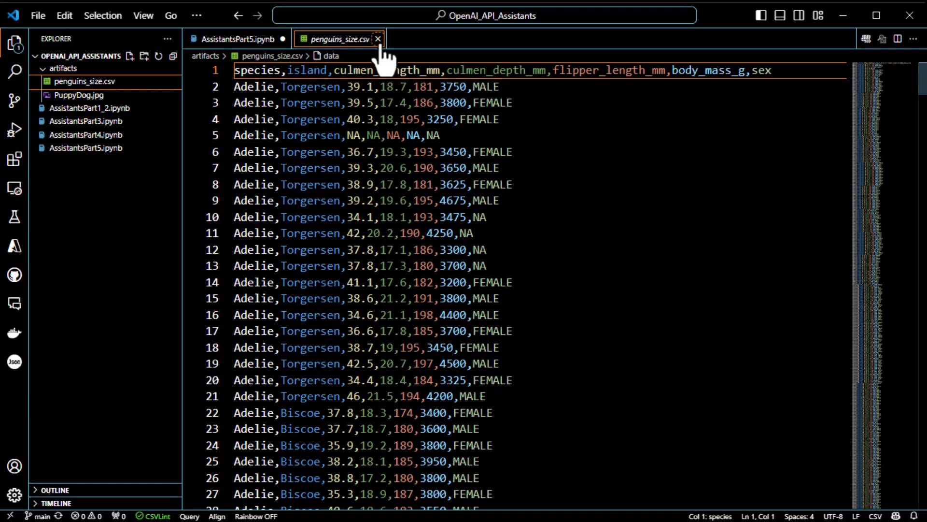
- Close the penguins_size.csv data file tab
left_click(377, 39)
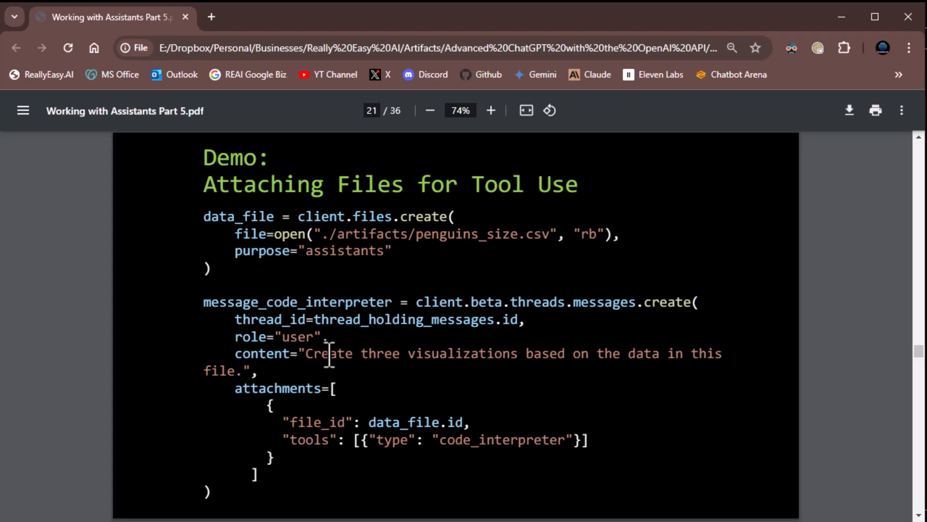
mouse_move(317, 364)
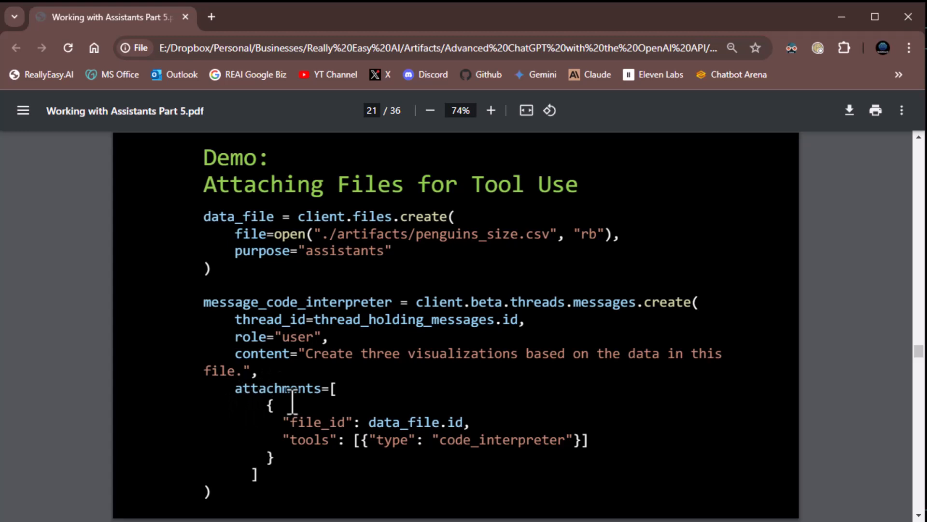
mouse_move(325, 425)
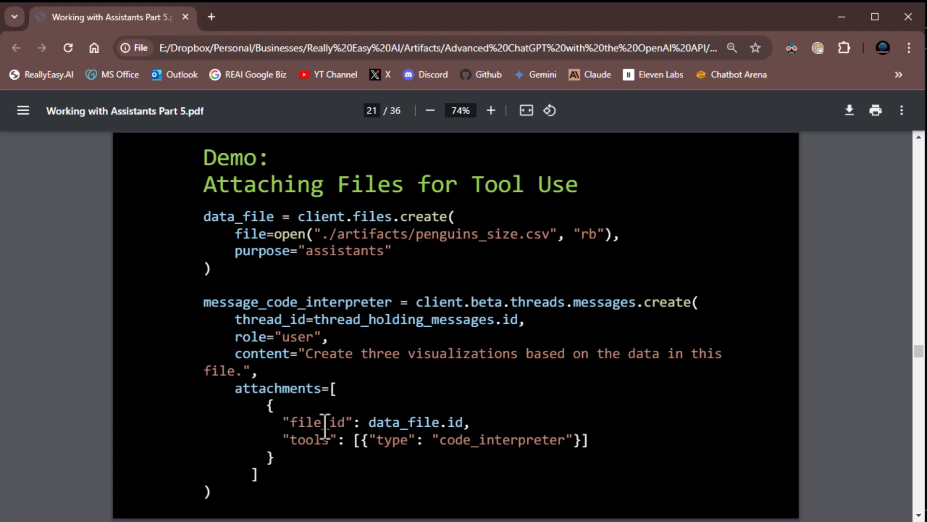
mouse_move(331, 479)
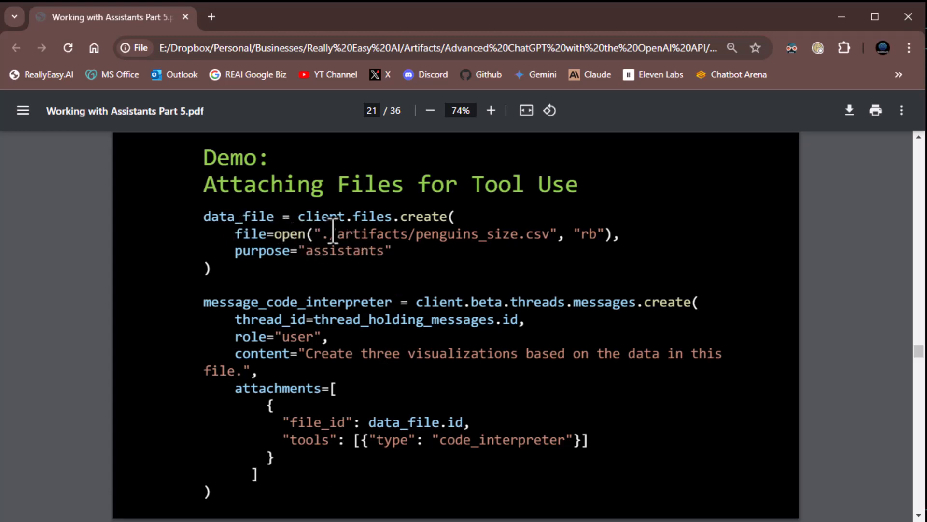
mouse_move(518, 248)
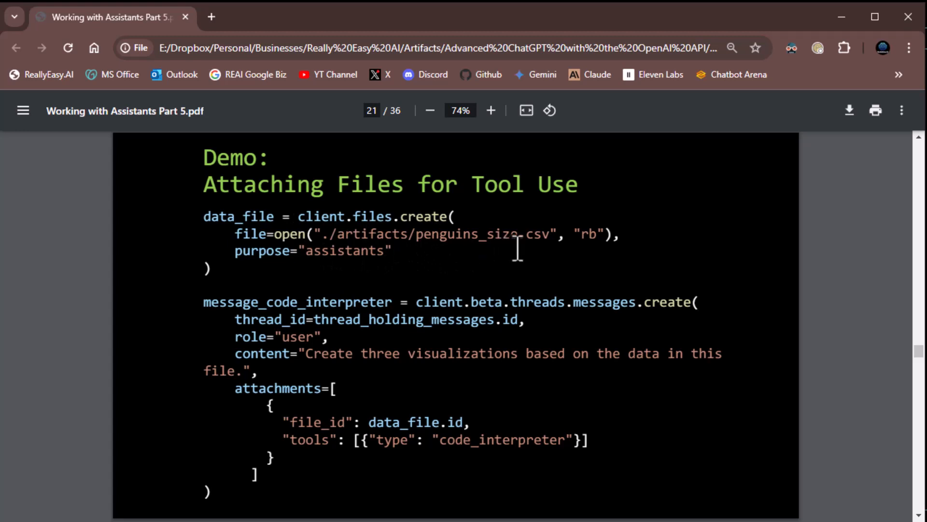
mouse_move(313, 259)
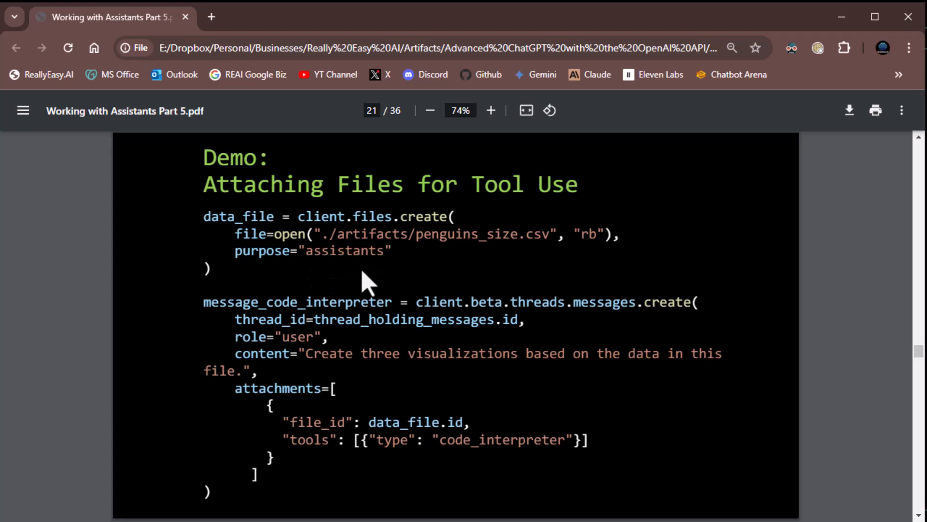
mouse_move(459, 468)
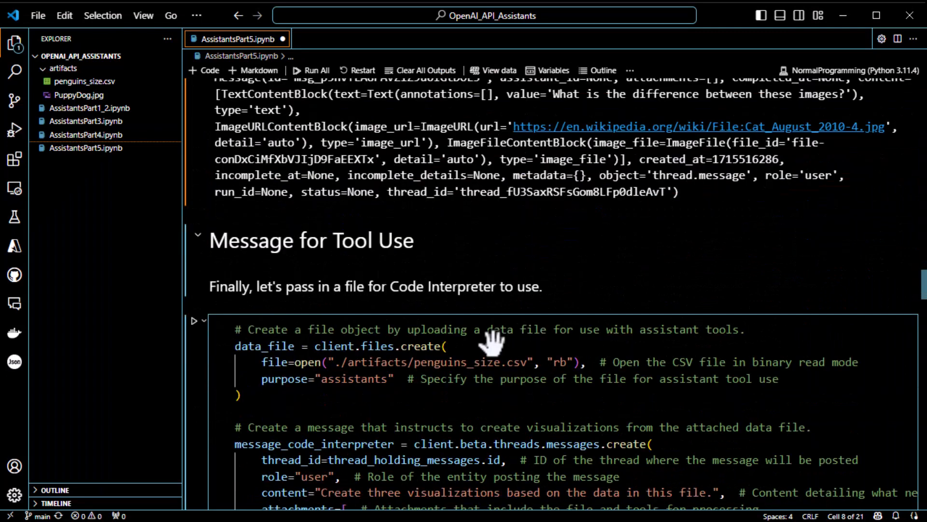
- Scroll down to the Message for Tool Use cell and its printed code_interpreter message
scroll("down", 3)
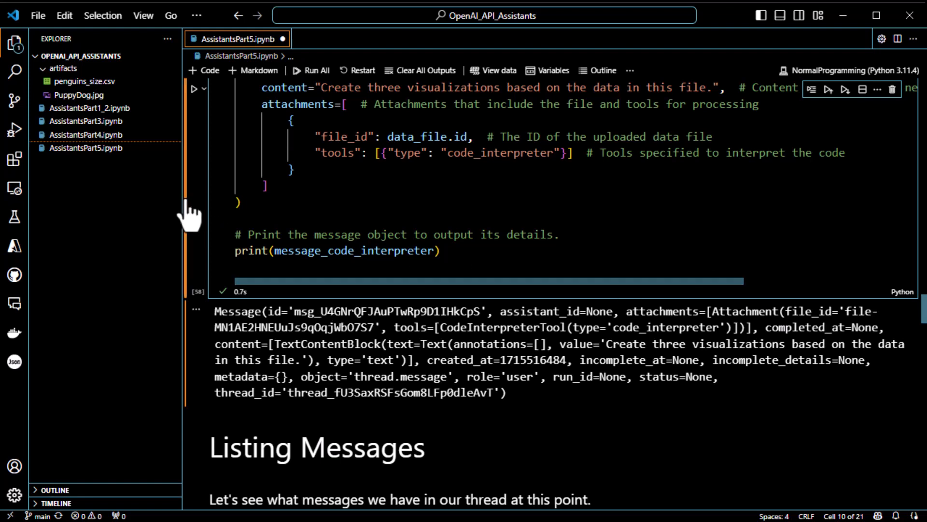
mouse_move(526, 242)
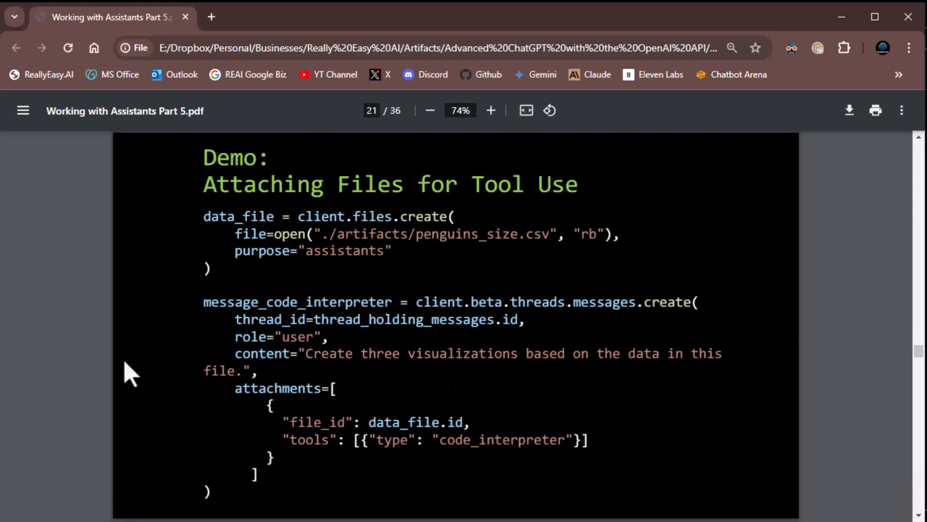
- Scroll the PDF to slide 22, 'Listing Messages'
scroll("down", 3)
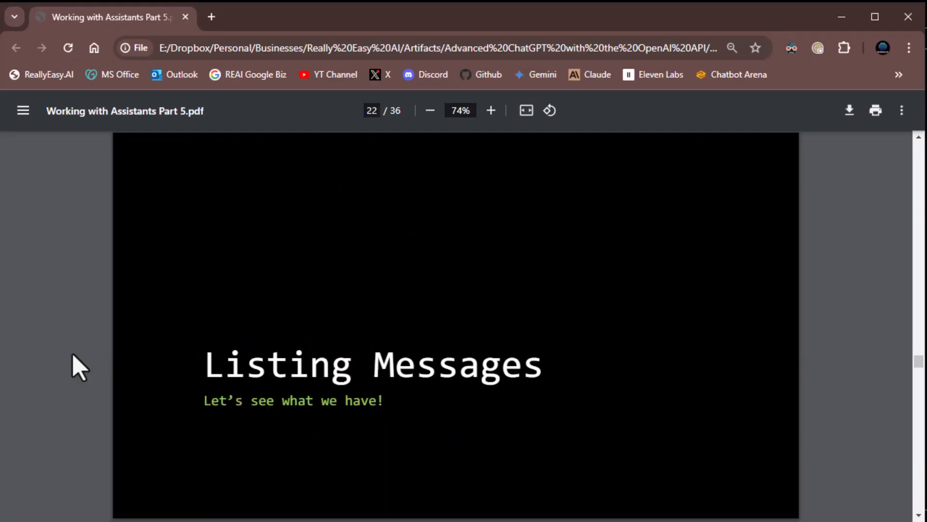